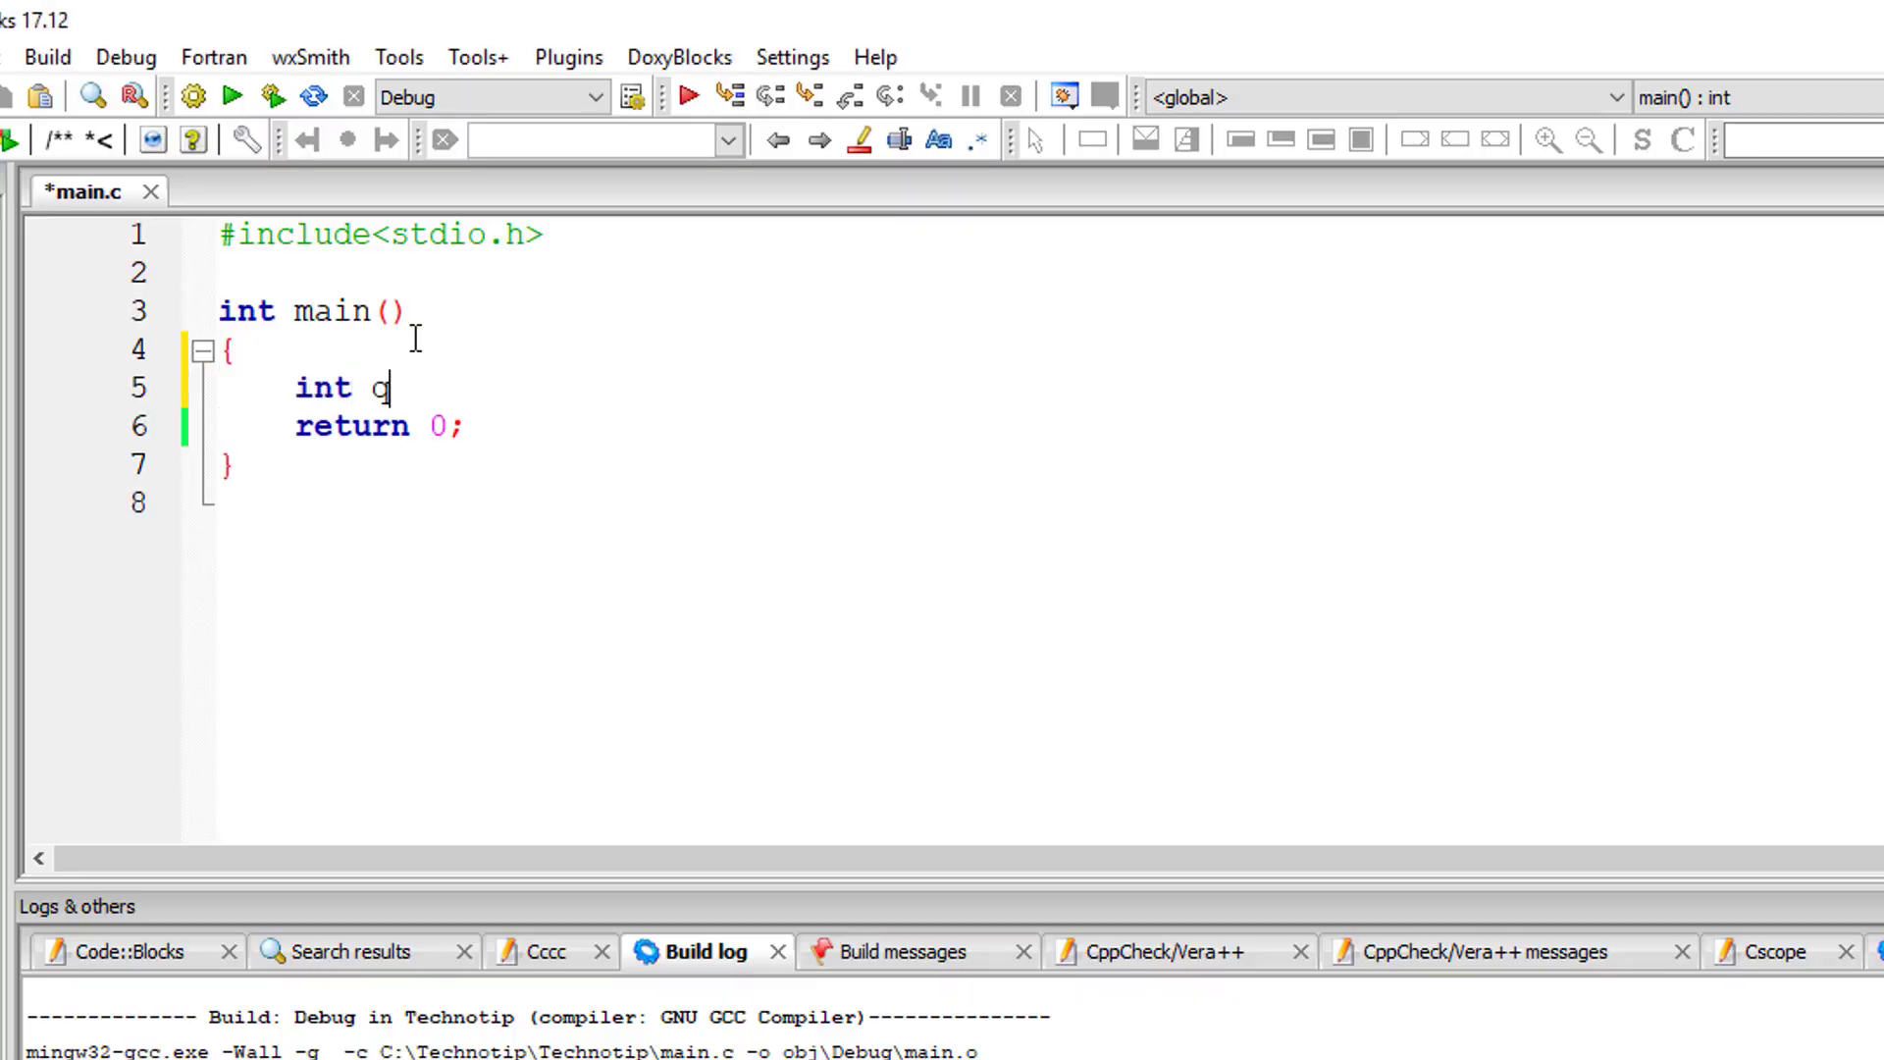
- Declare qty, dis, rate and total, and add a printf prompt asking for quantity
{"action": "type", "text": "ty, dis;"}
{"action": "type", "text": "float"}
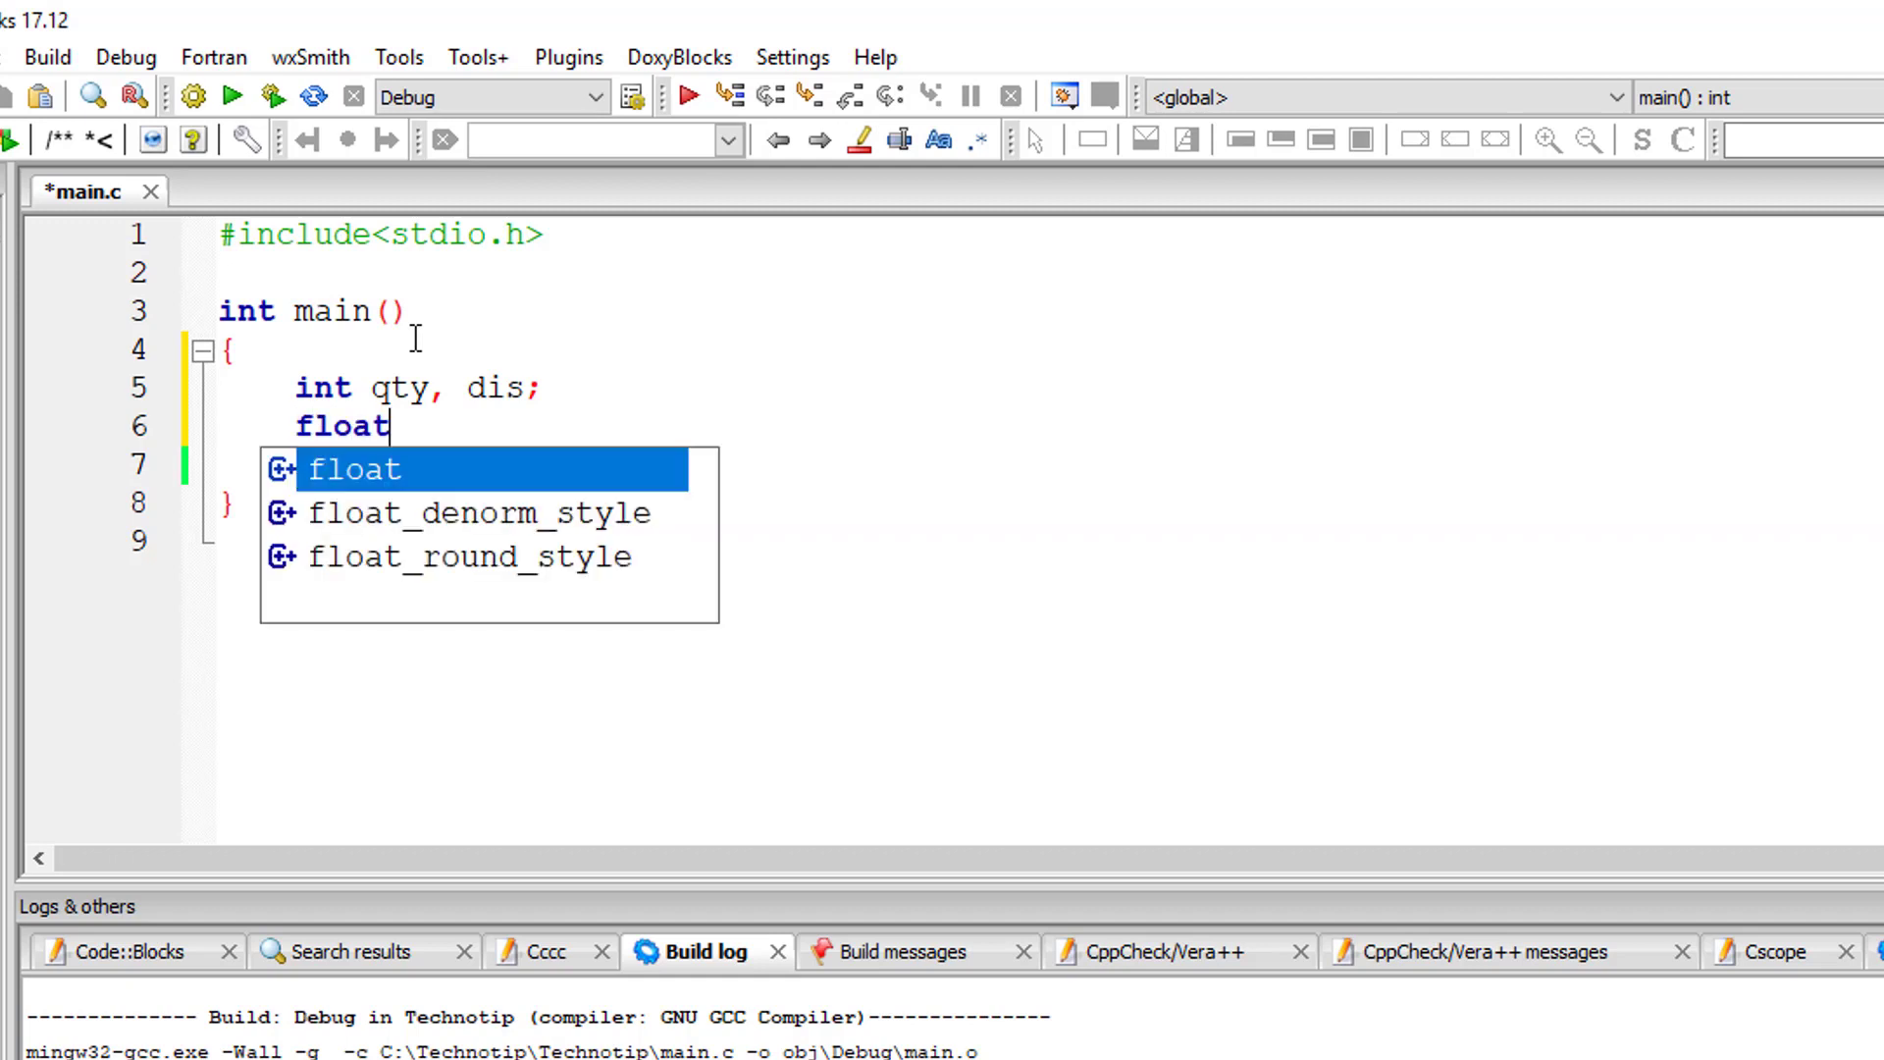
{"action": "type", "text": "rate, total;"}
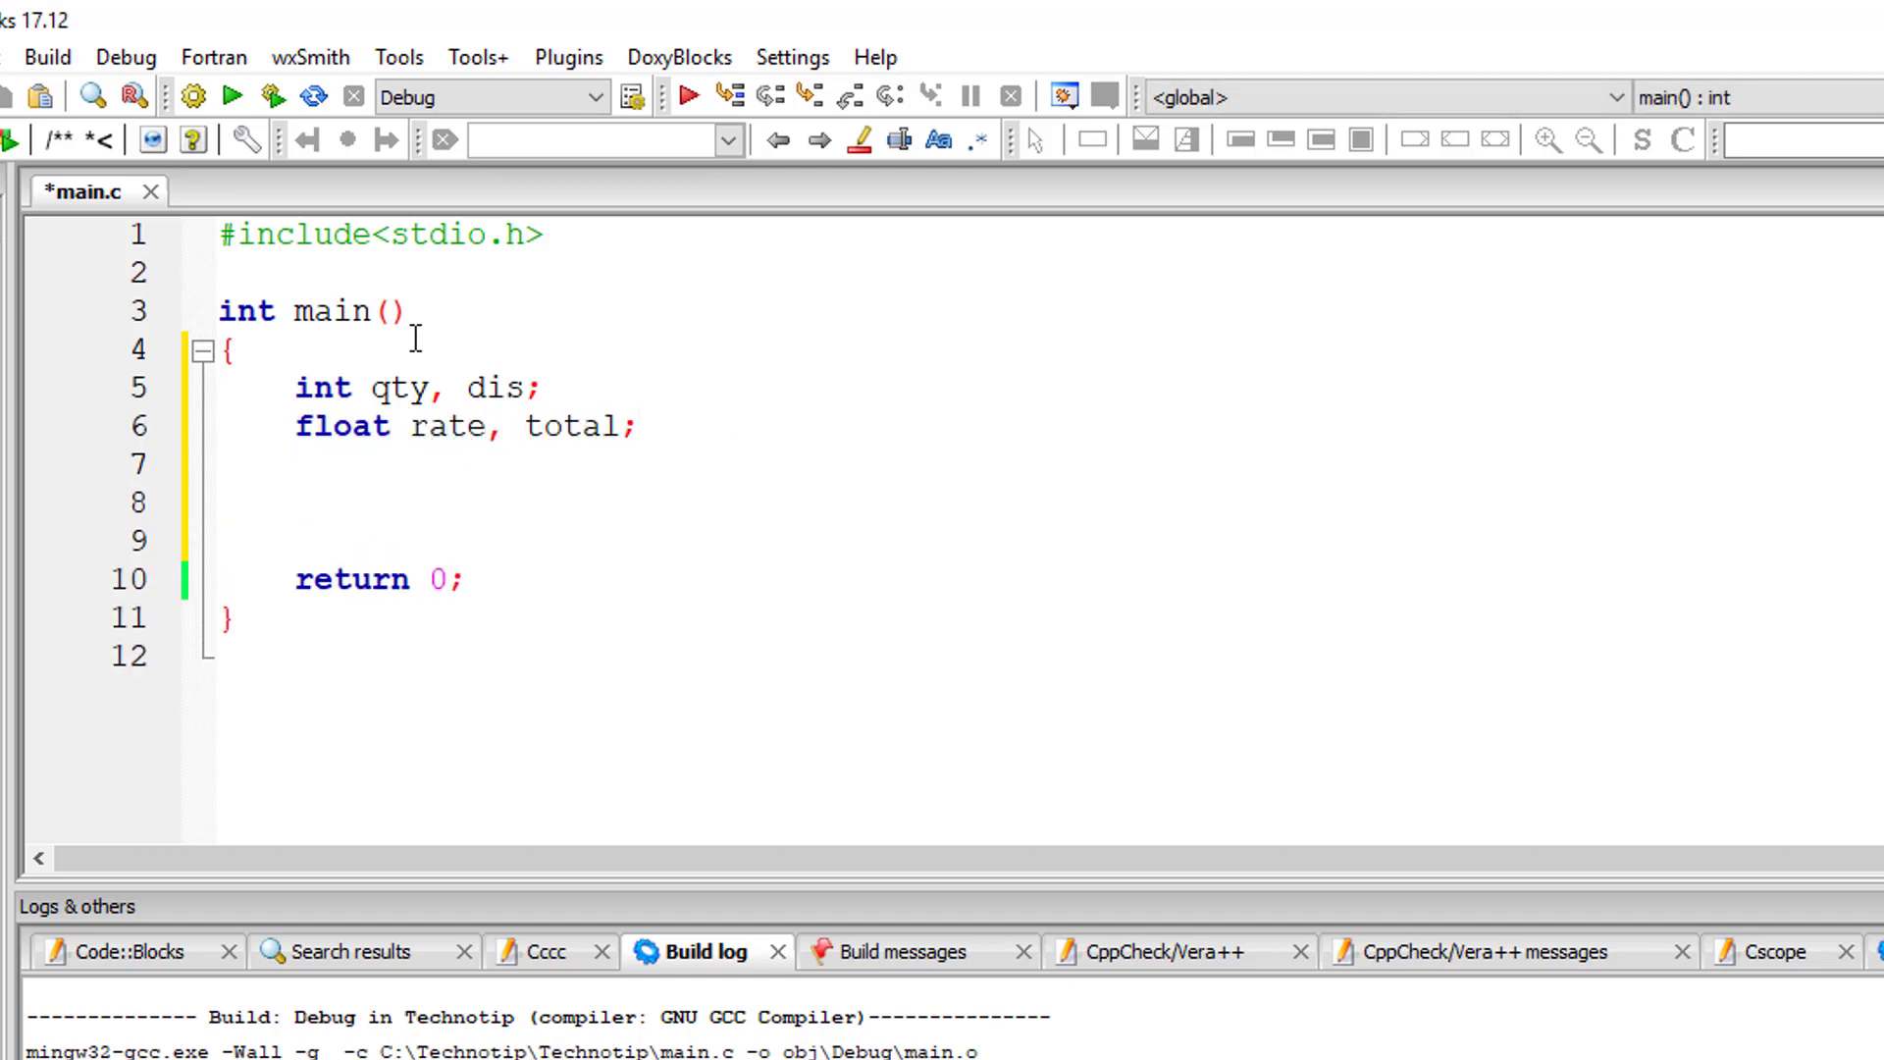
{"action": "type", "text": "printf(\"Enter rate and"}
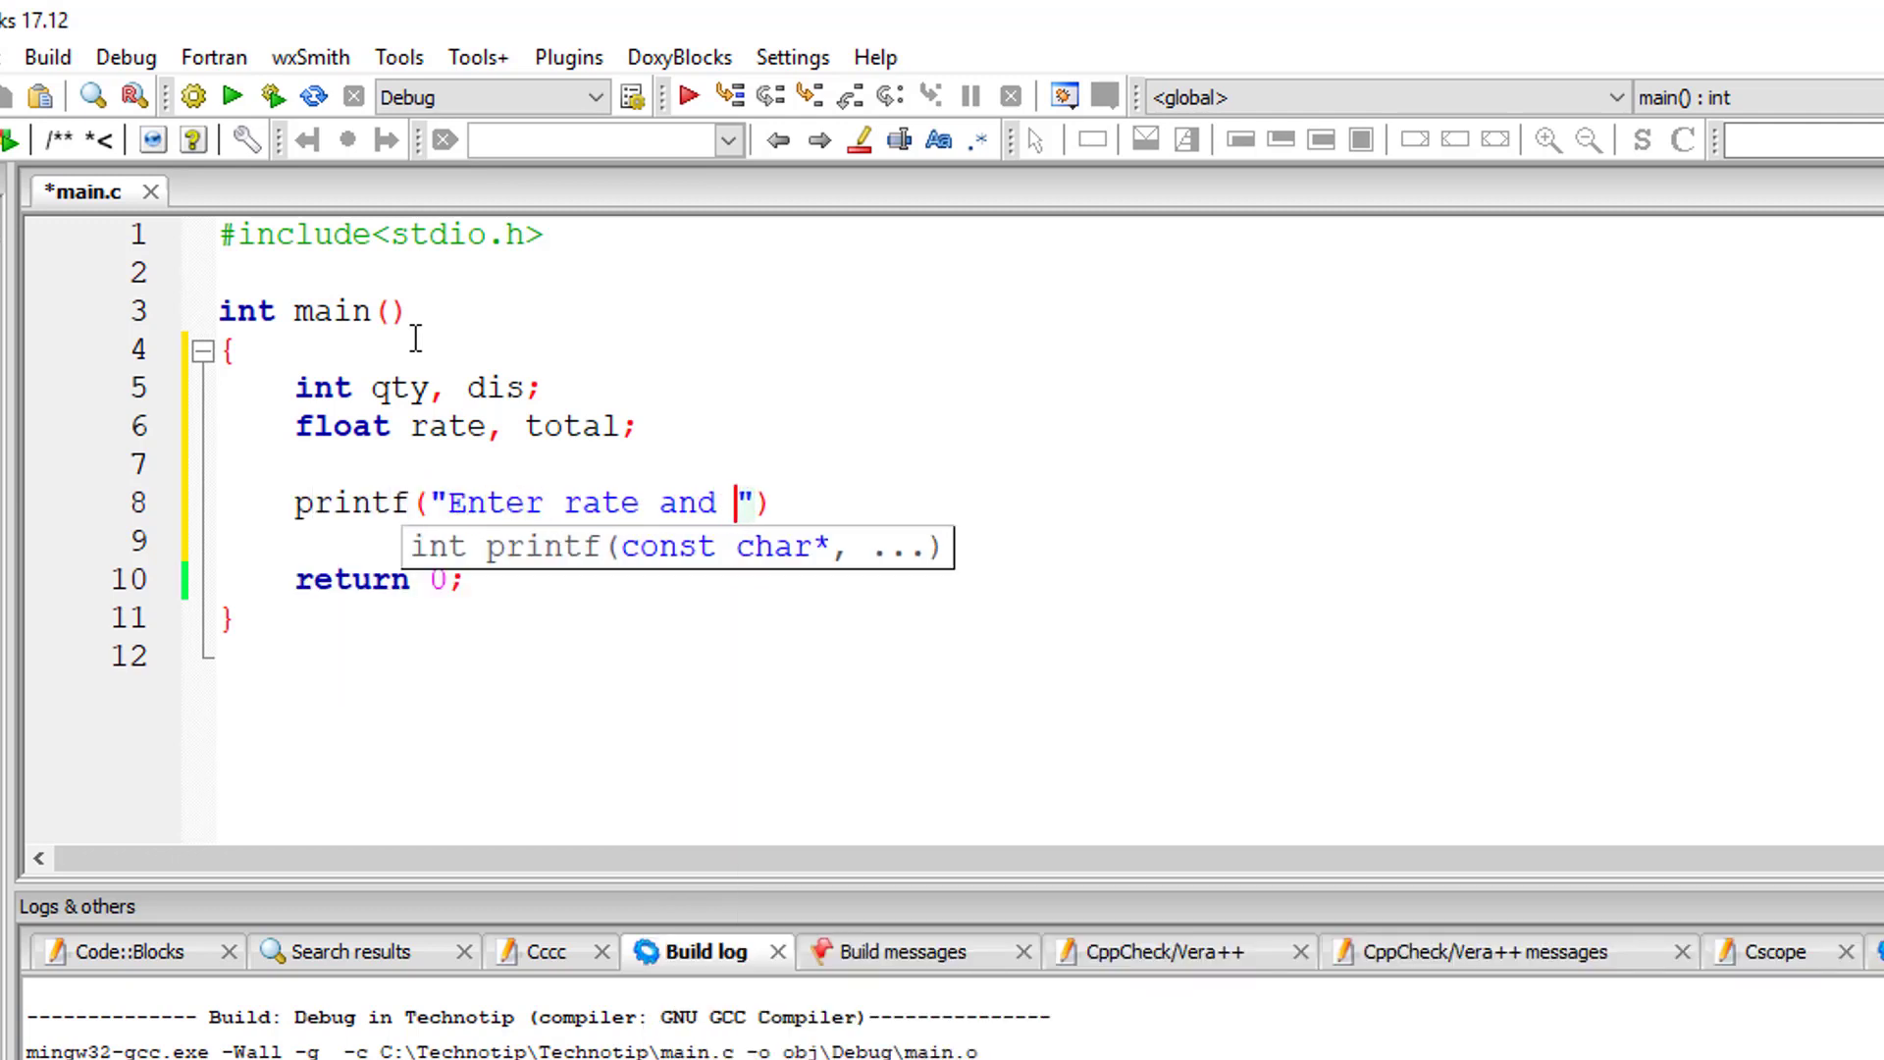
{"action": "type", "text": "q"}
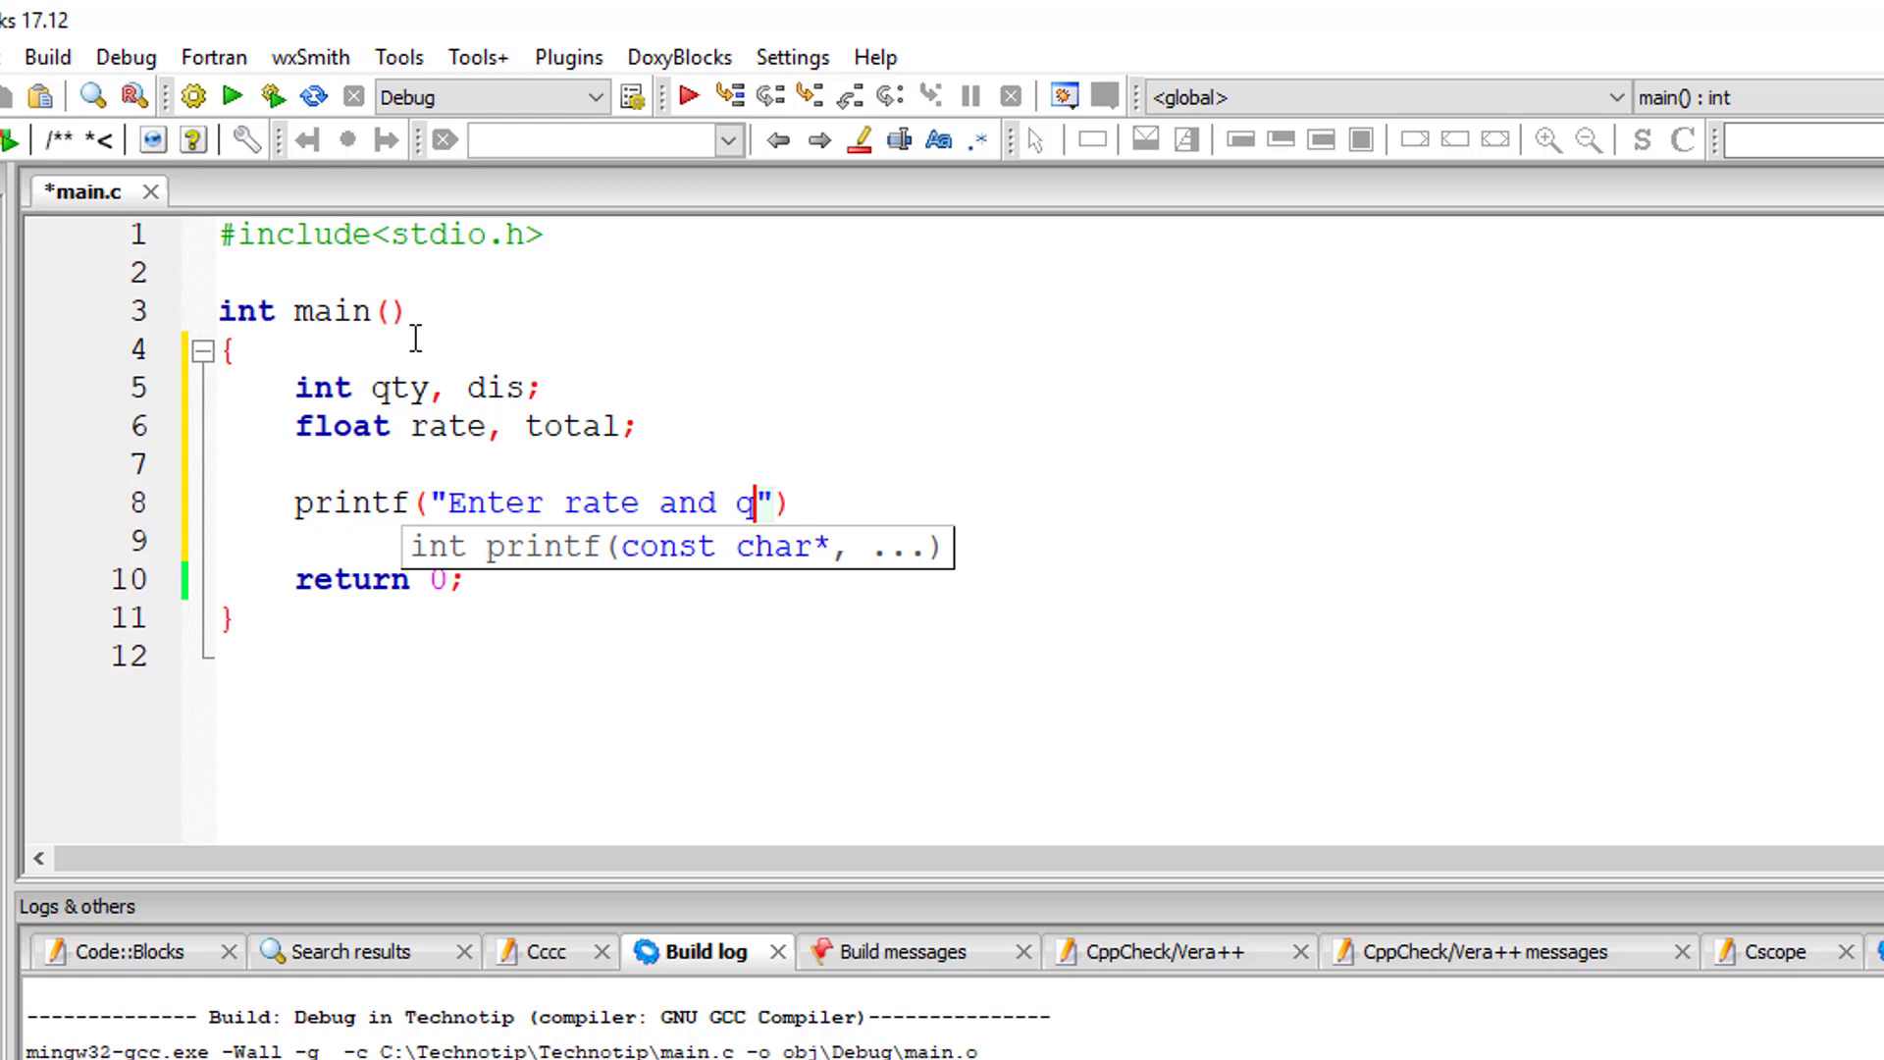
{"action": "type", "text": "uantity\\n\");"}
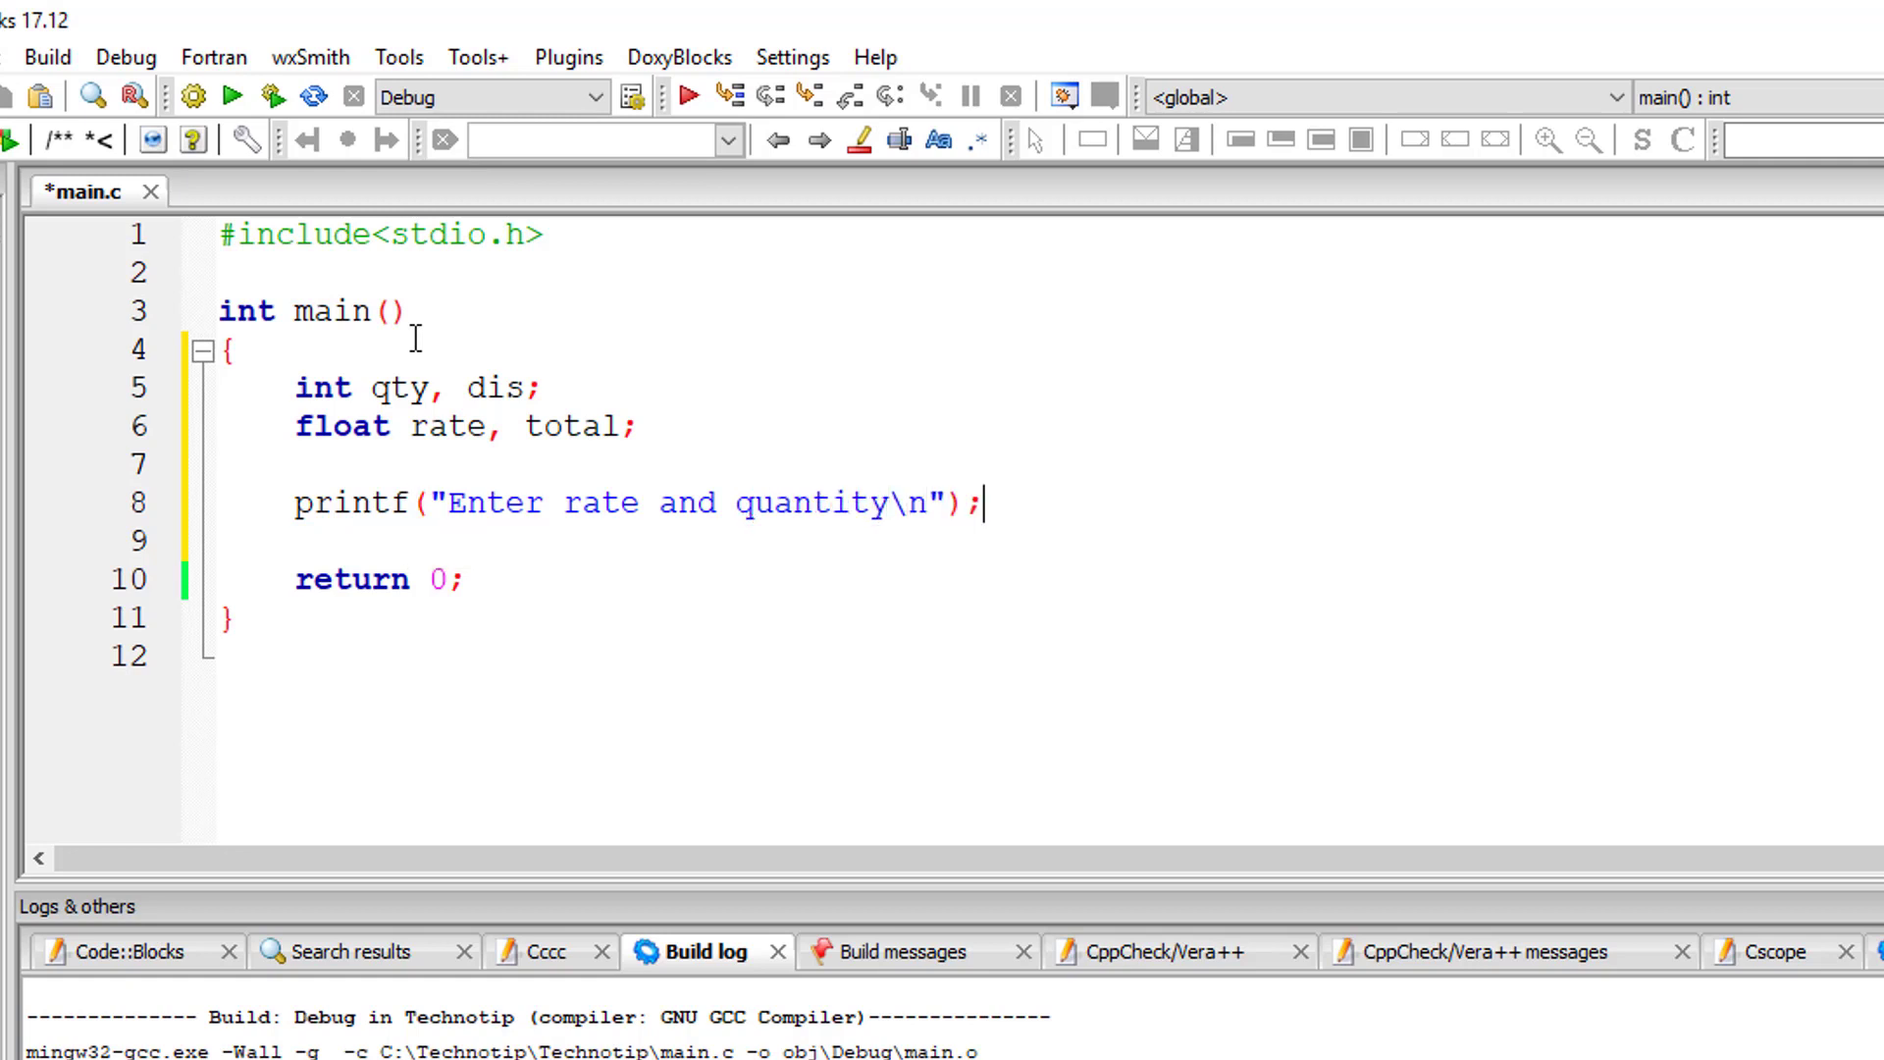
- Read rate and quantity with scanf("%f %d", &rate, &qty)
{"action": "type", "text": "scanf(\"%\")"}
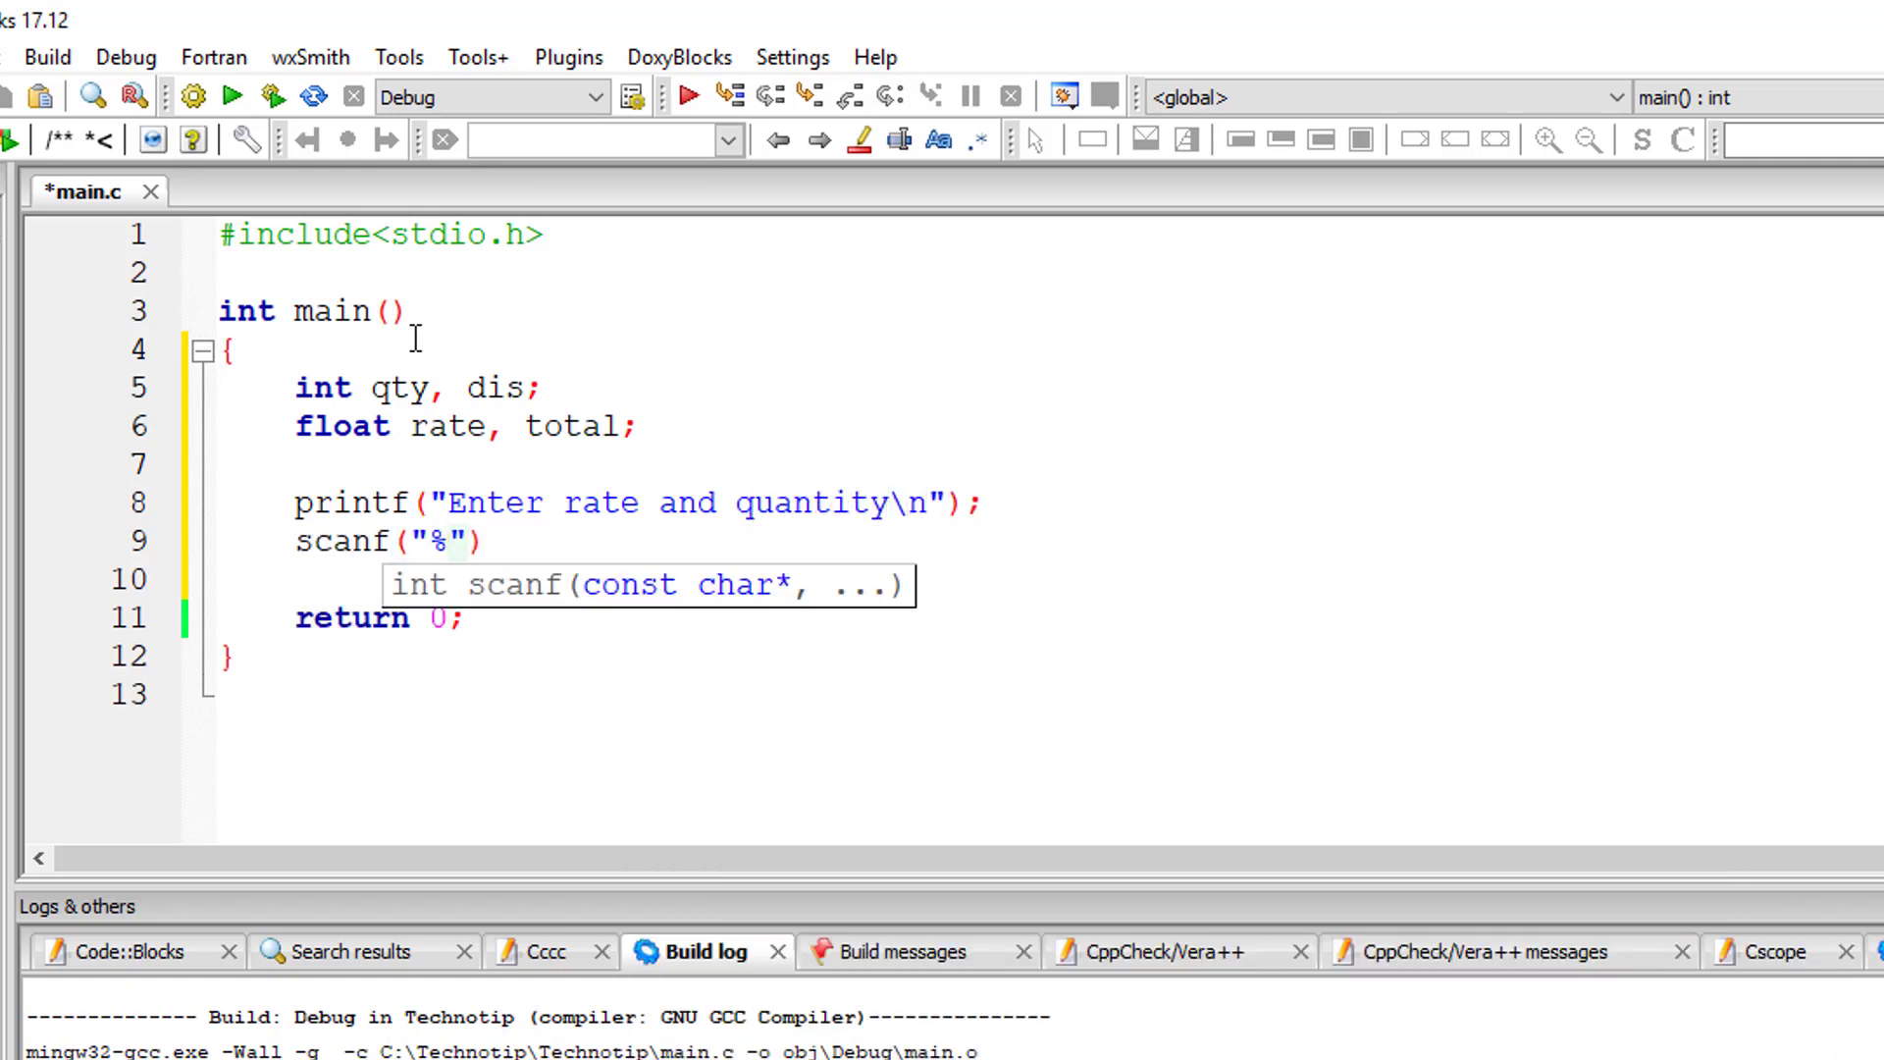
{"action": "type", "text": "f"}
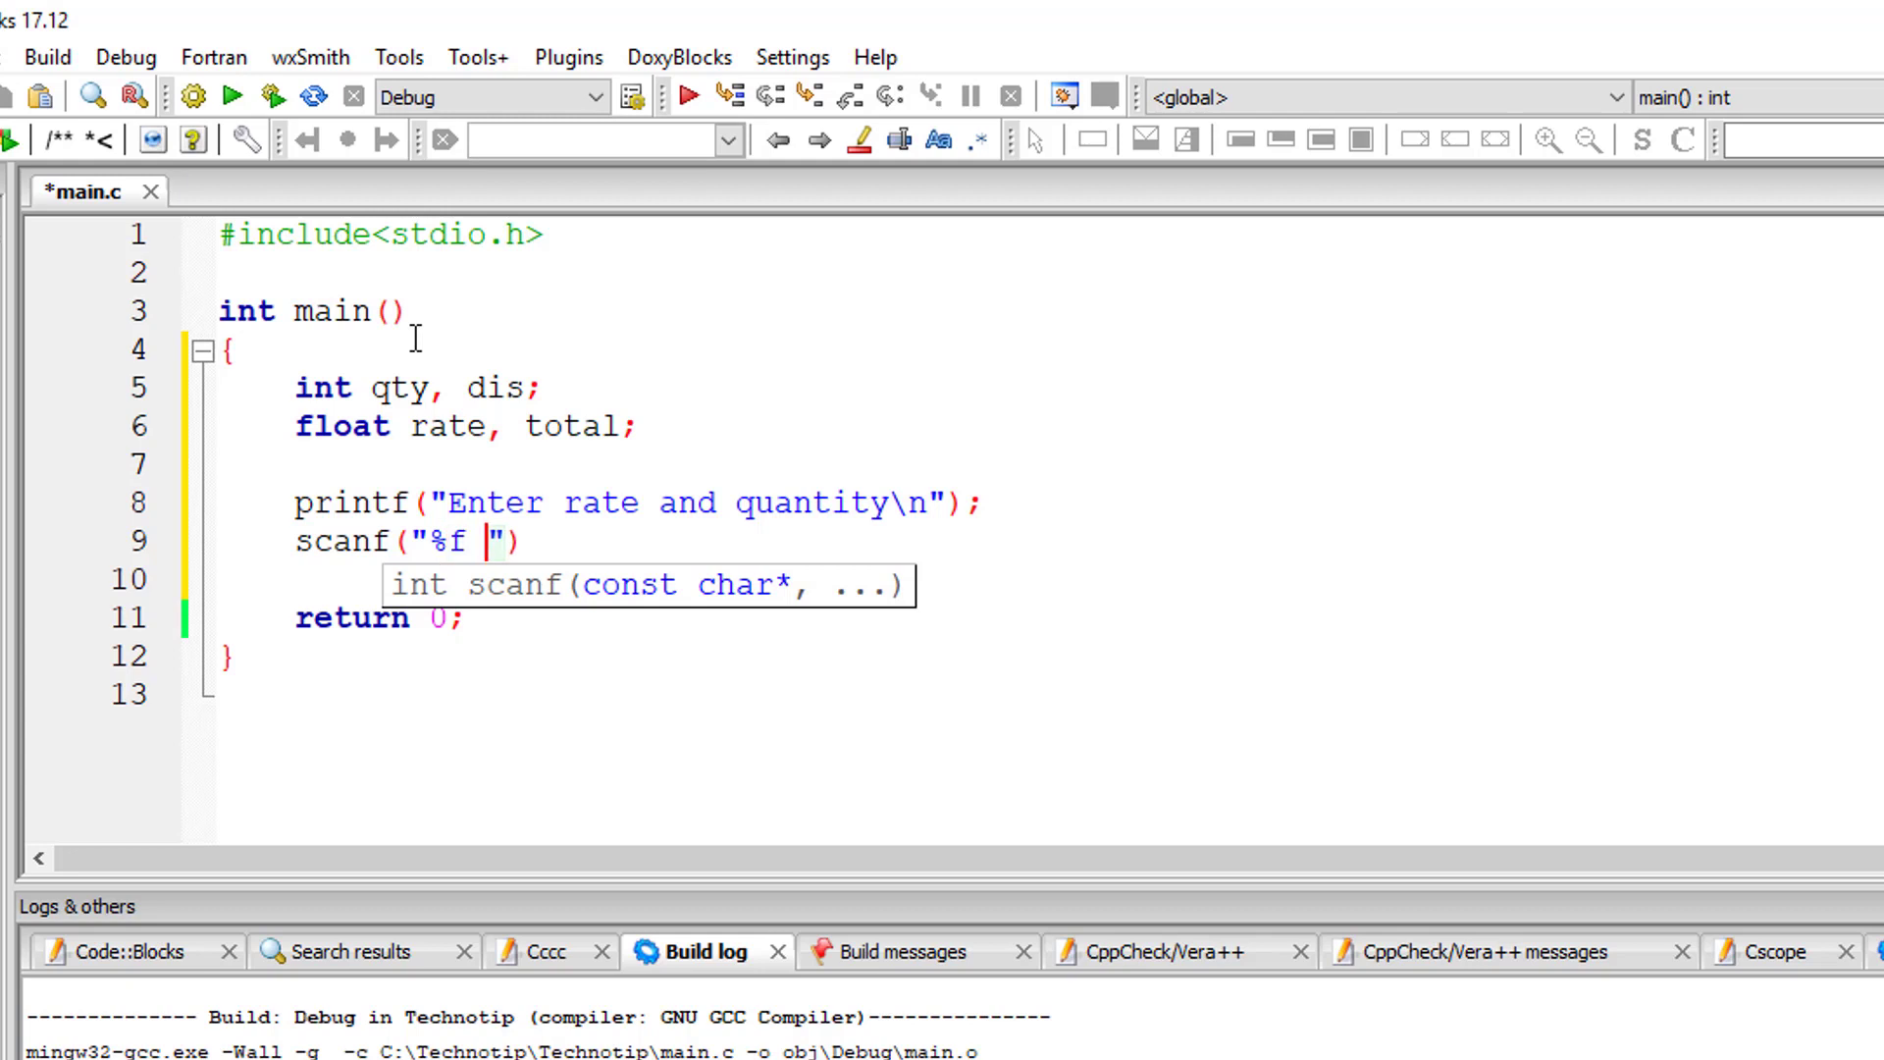
{"action": "type", "text": "%d\", &"}
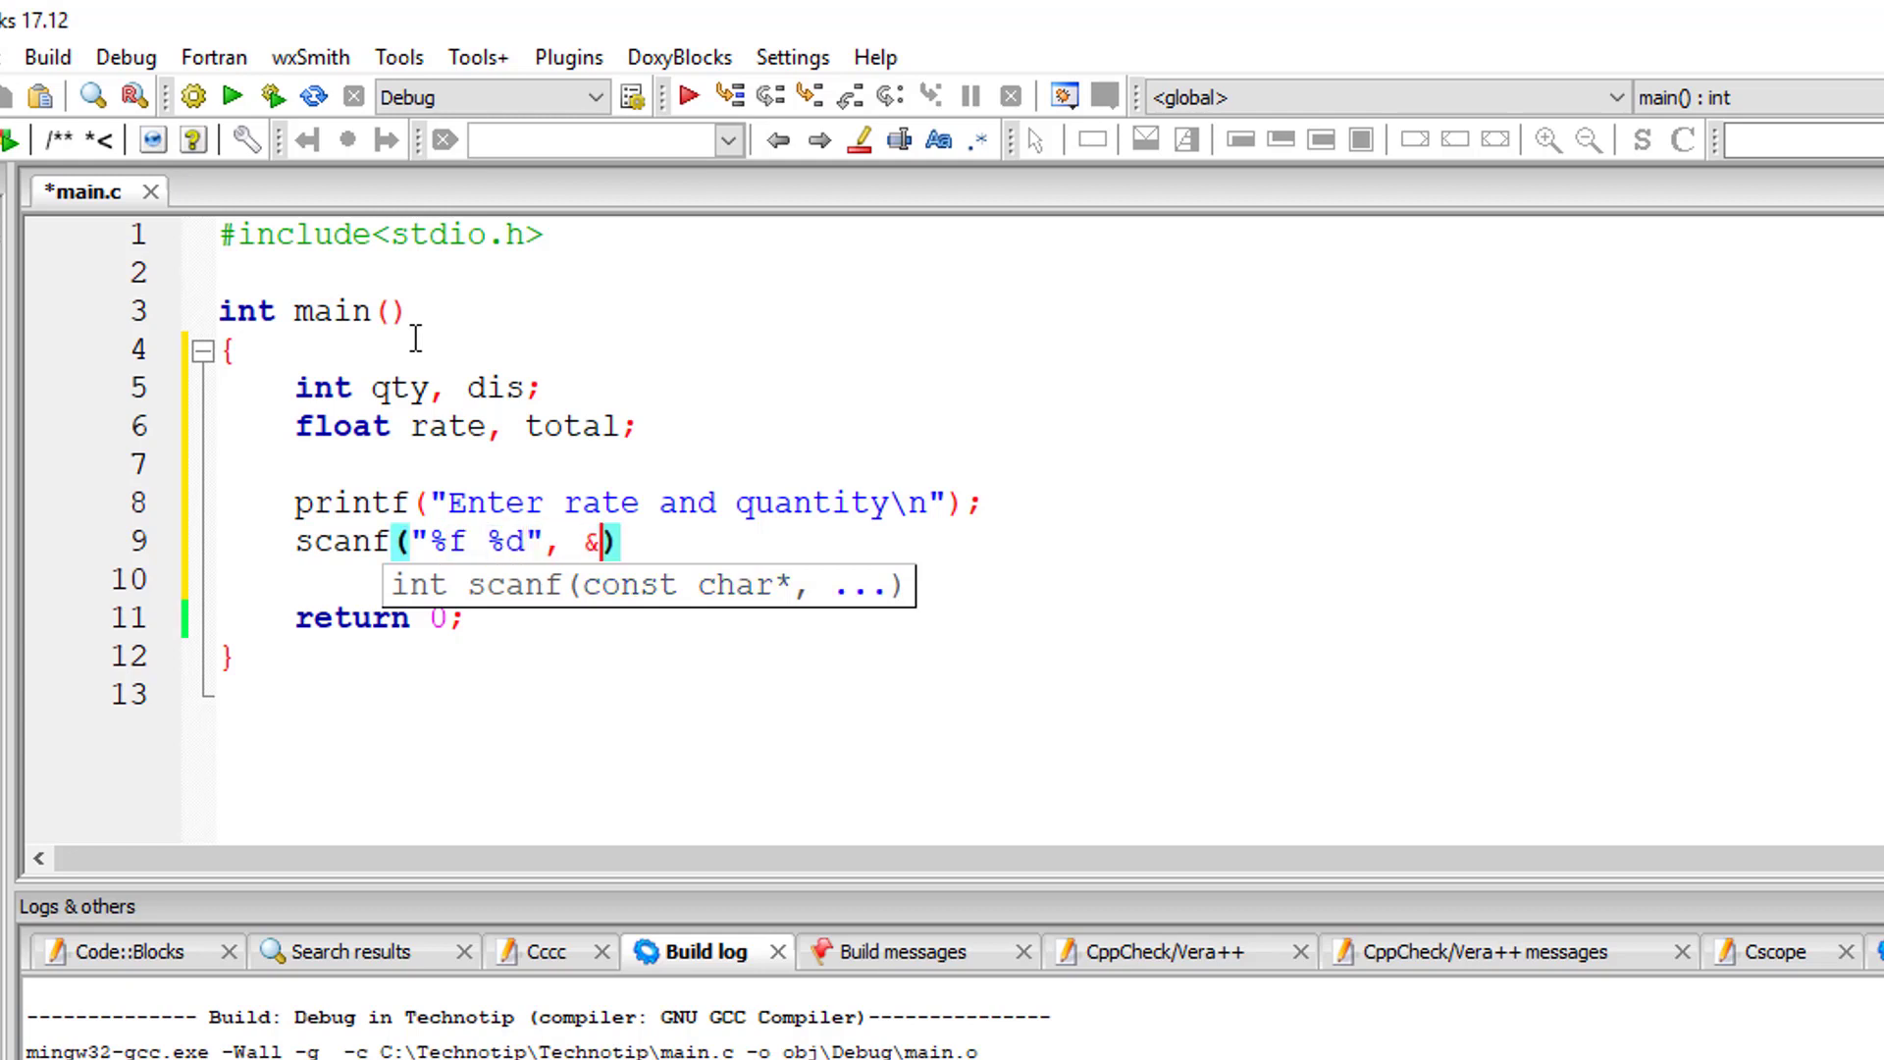
{"action": "type", "text": "rate,"}
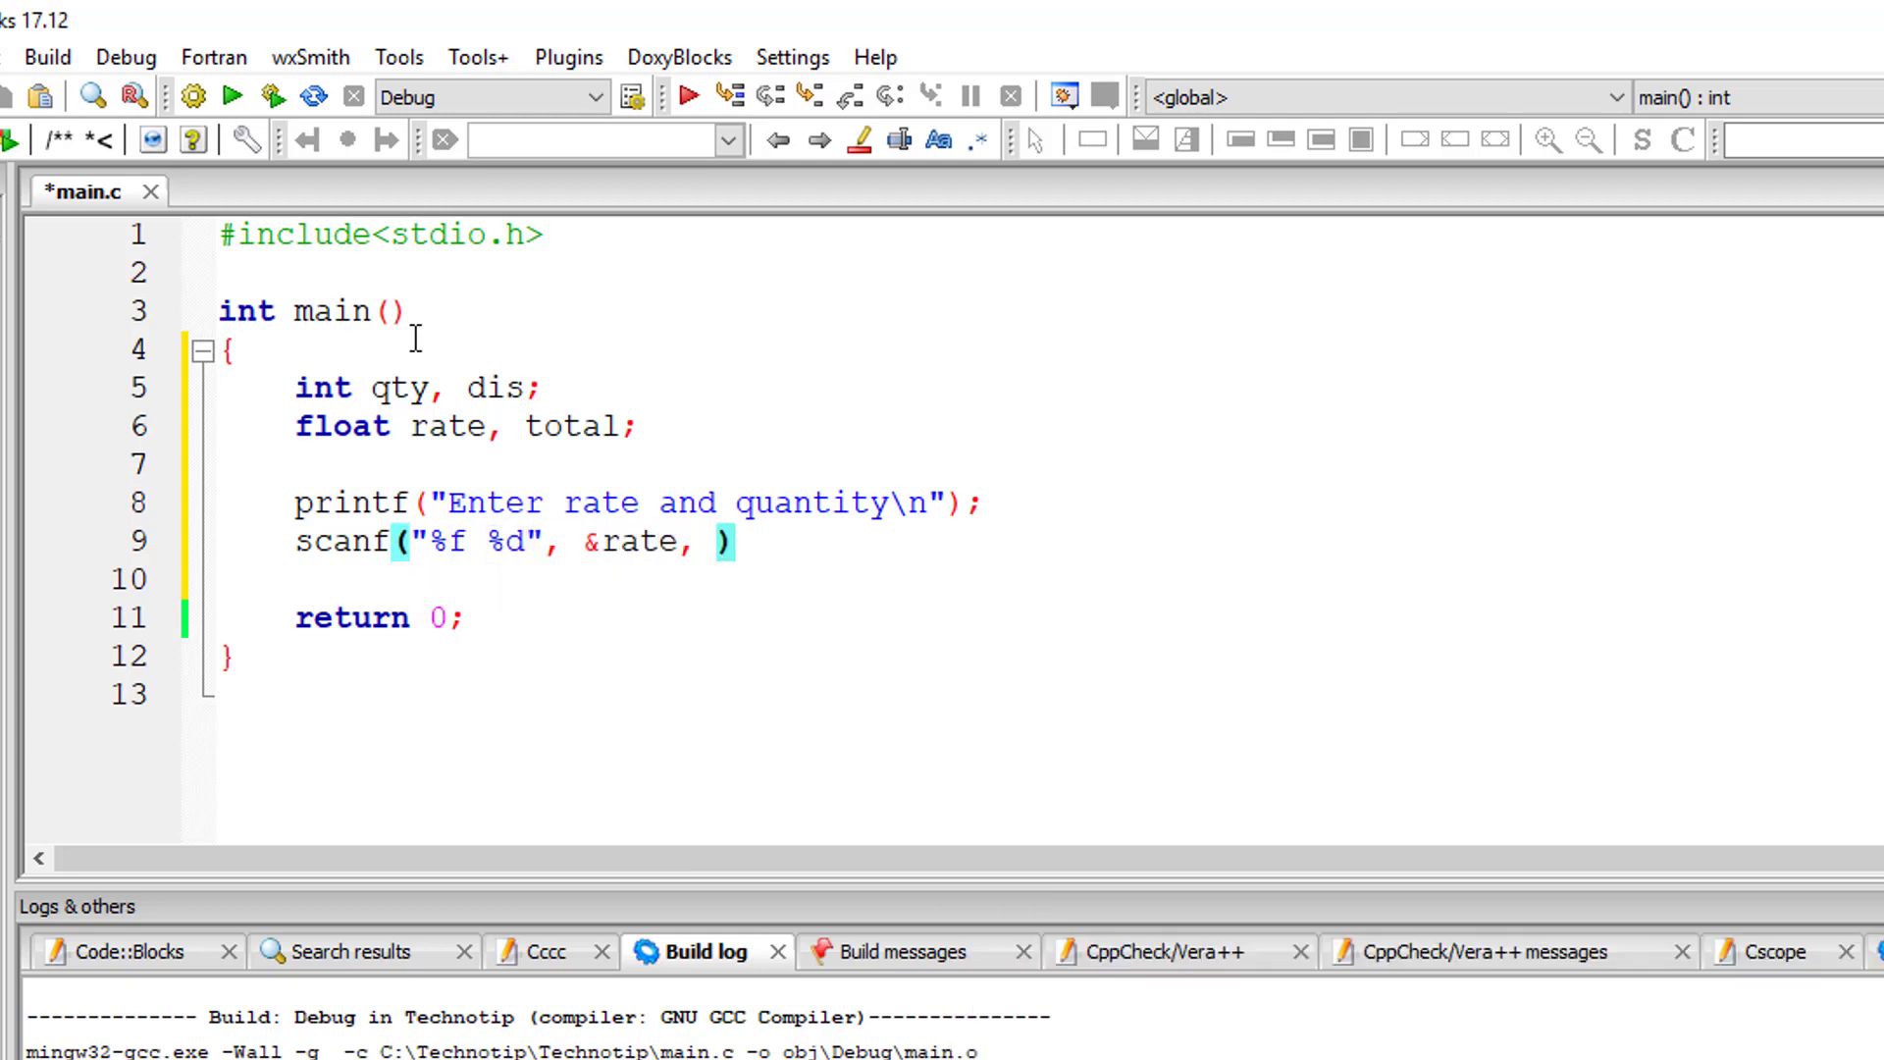
{"action": "type", "text": "&qty"}
{"action": "type", "text": "if("}
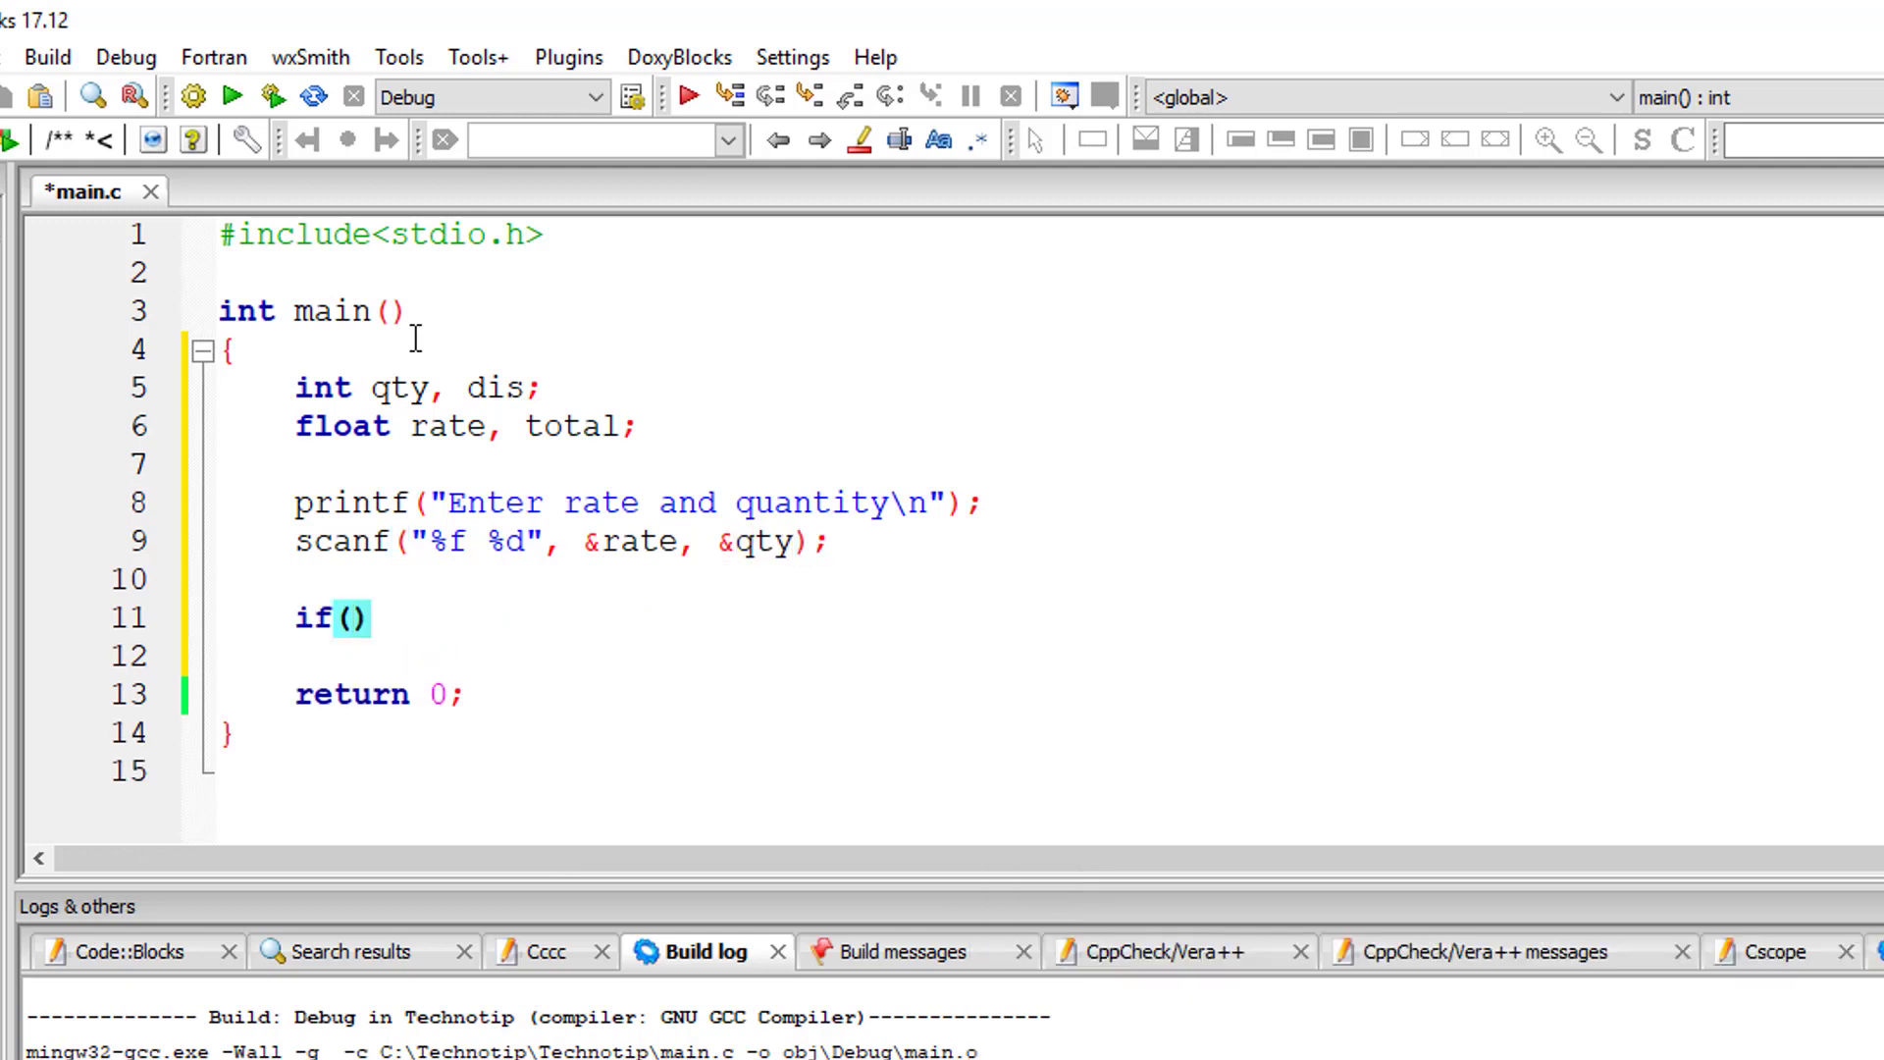
- Write if (qty > 999) dis = (qty * rate) * 10 / 100, else dis = 0
{"action": "type", "text": "qty"}
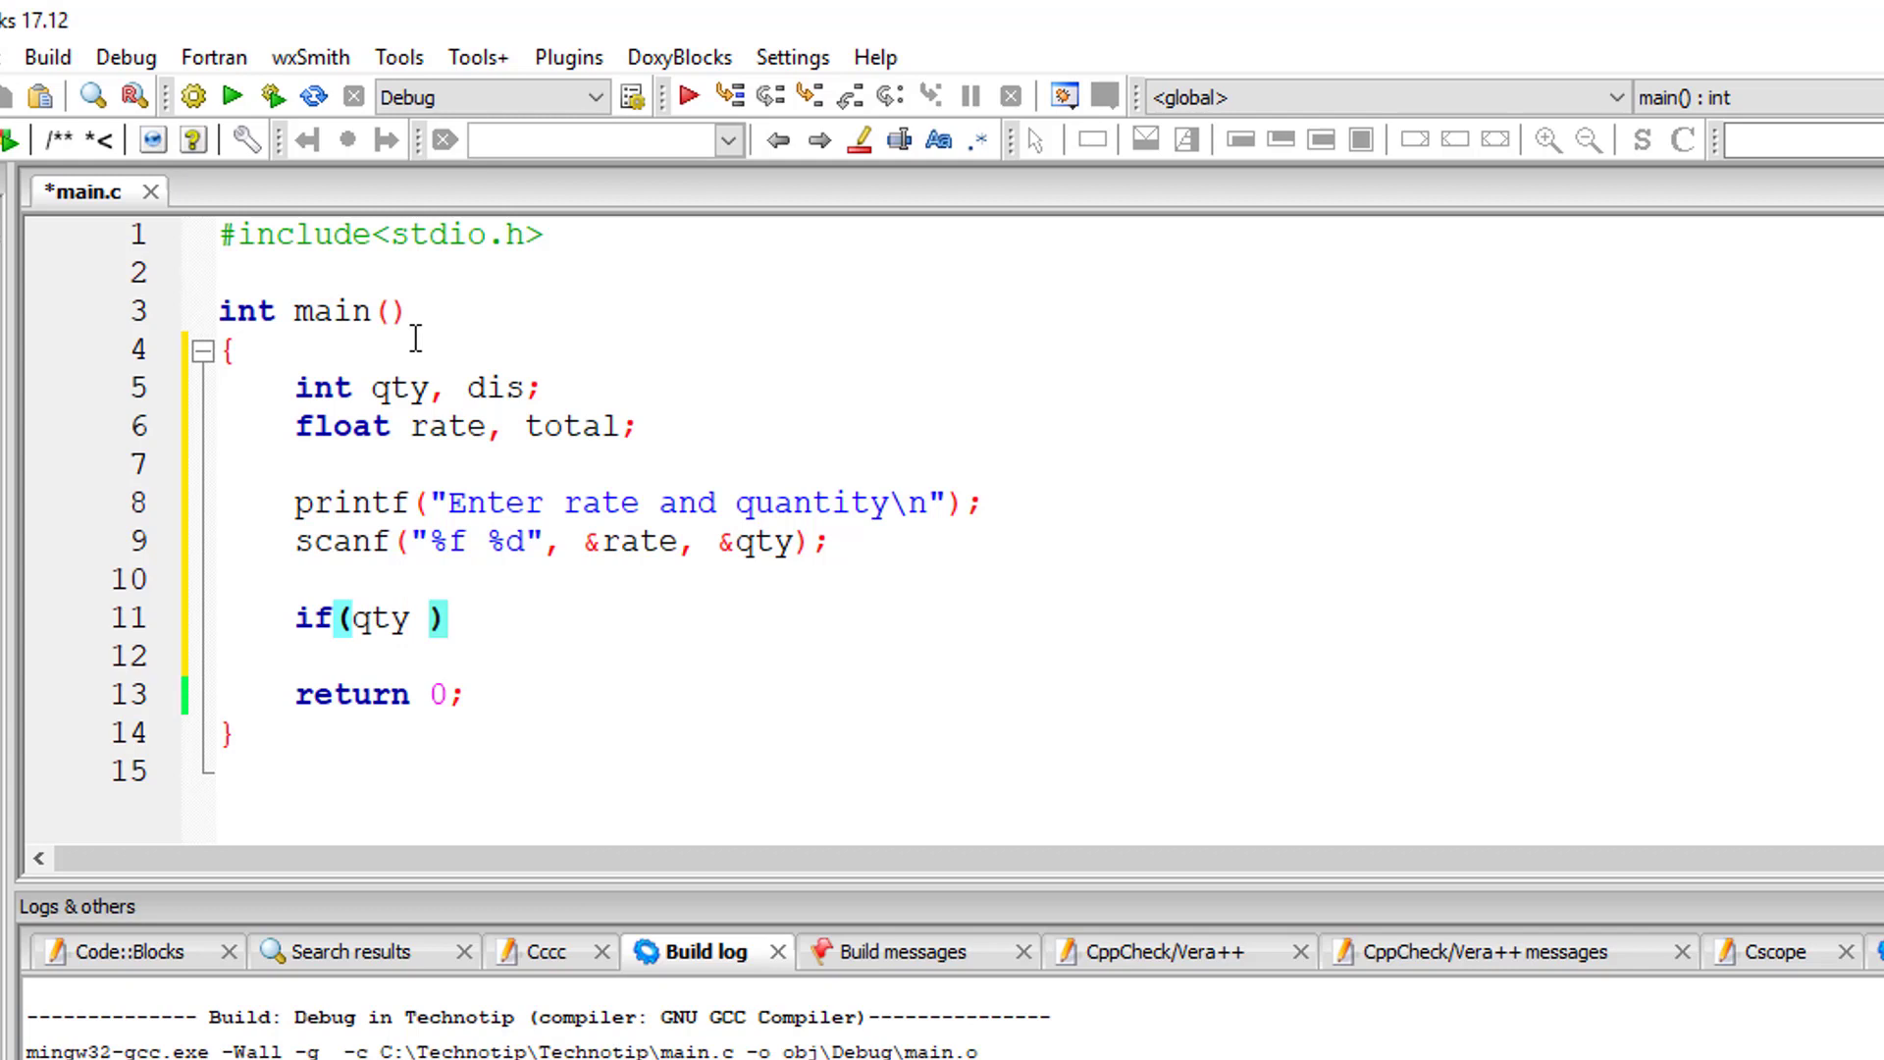
{"action": "type", "text": "> 999)"}
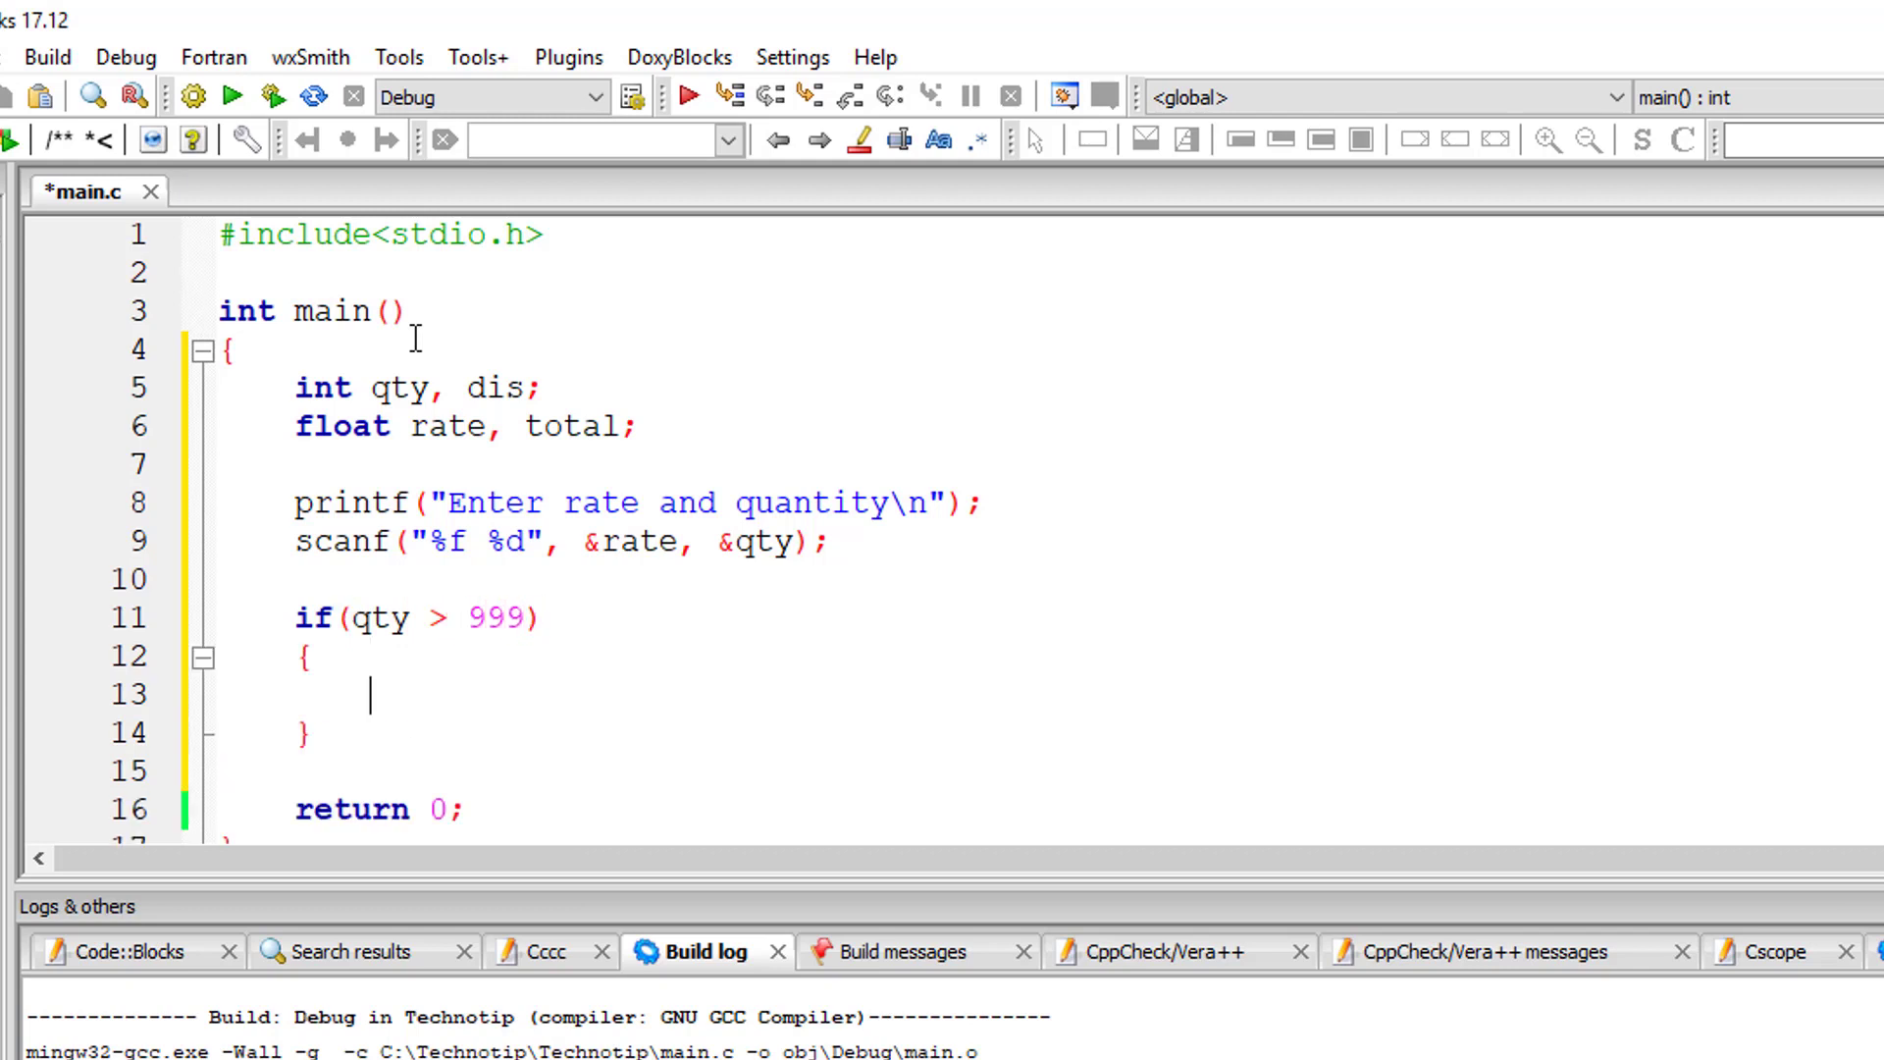
{"action": "type", "text": "else"}
{"action": "type", "text": "dis ="}
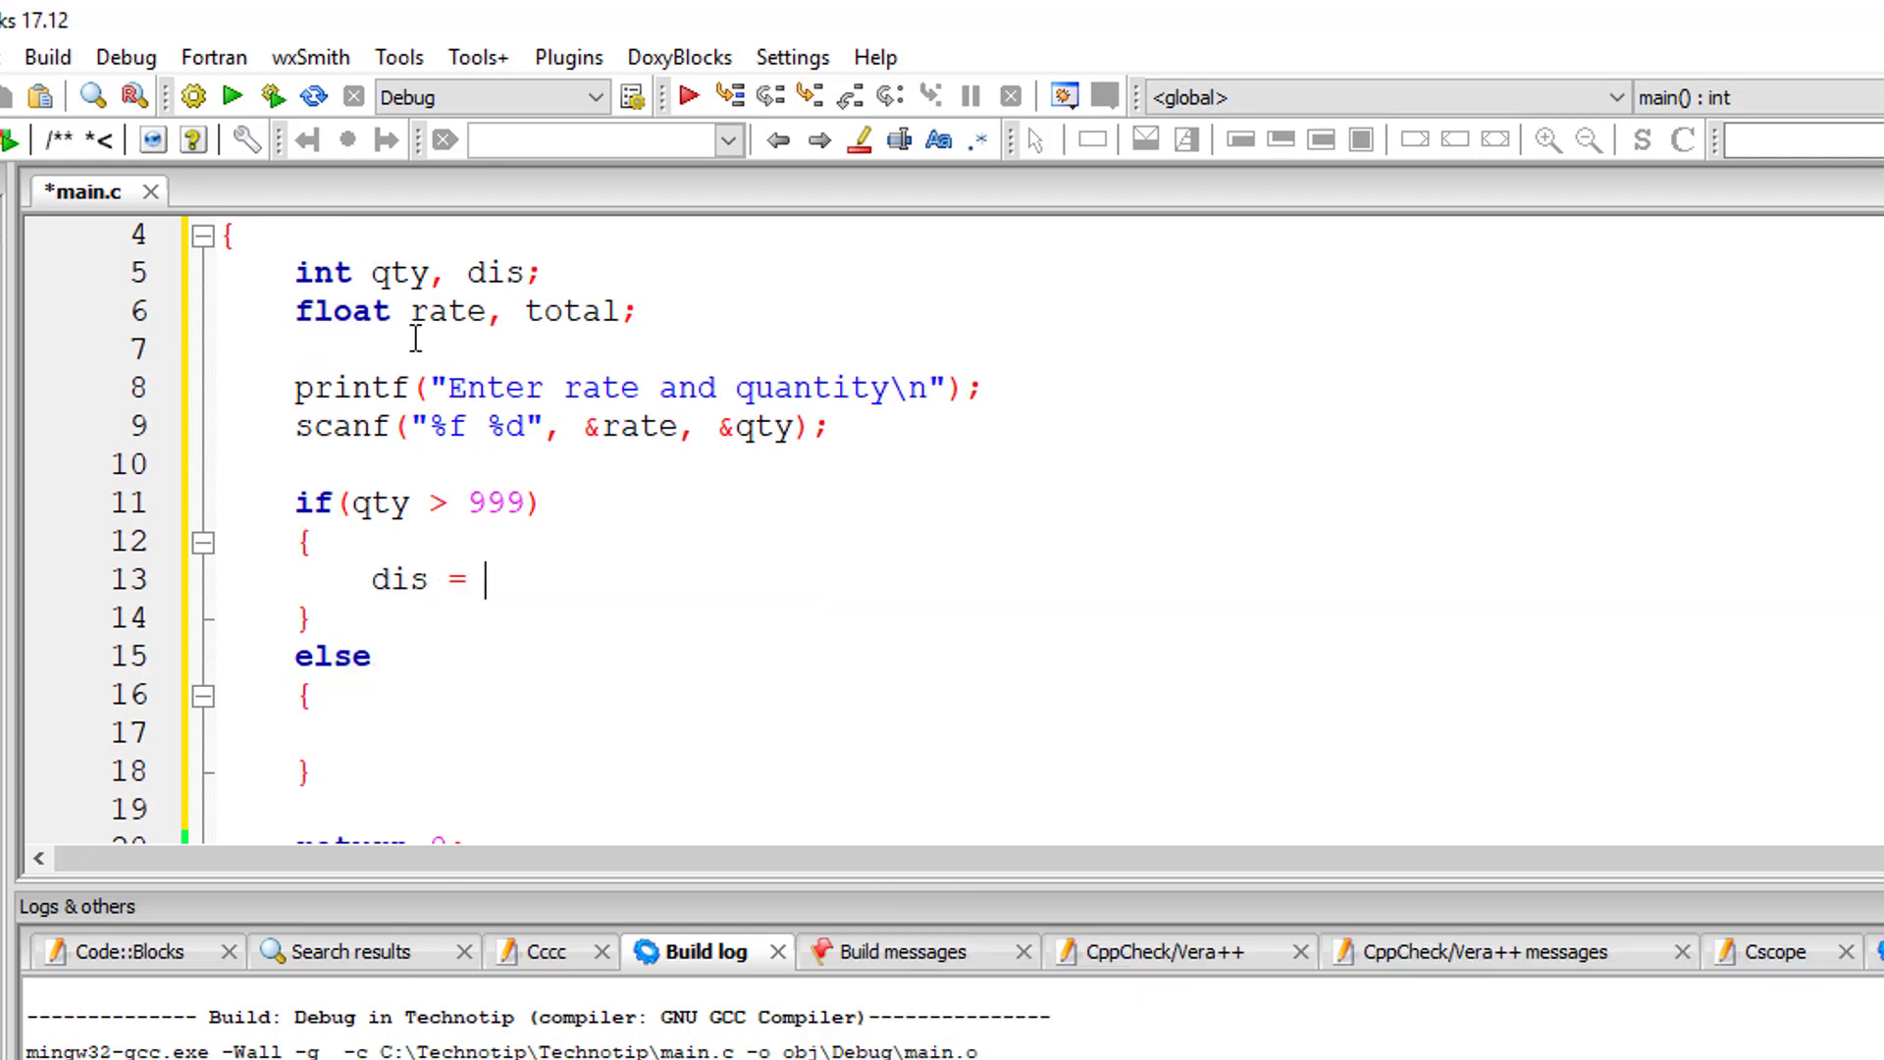
{"action": "type", "text": "1"}
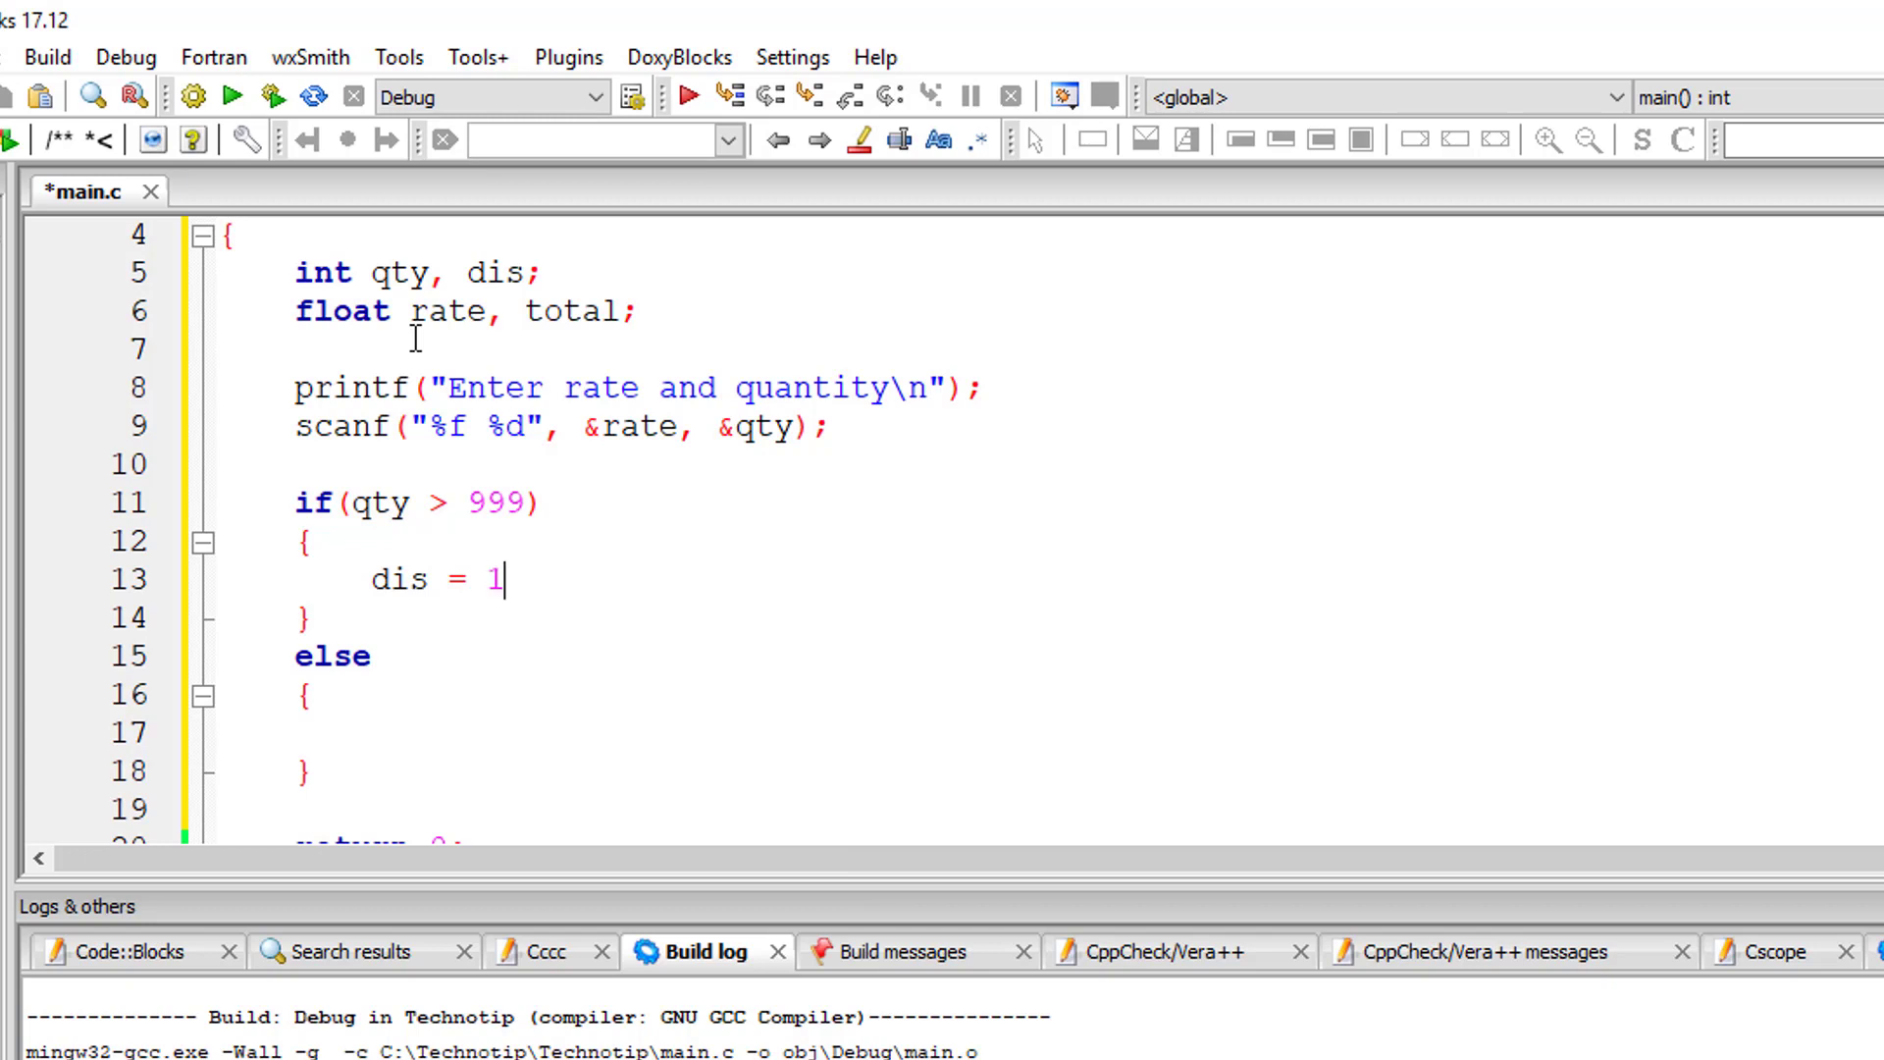
{"action": "type", "text": "0 / 100;"}
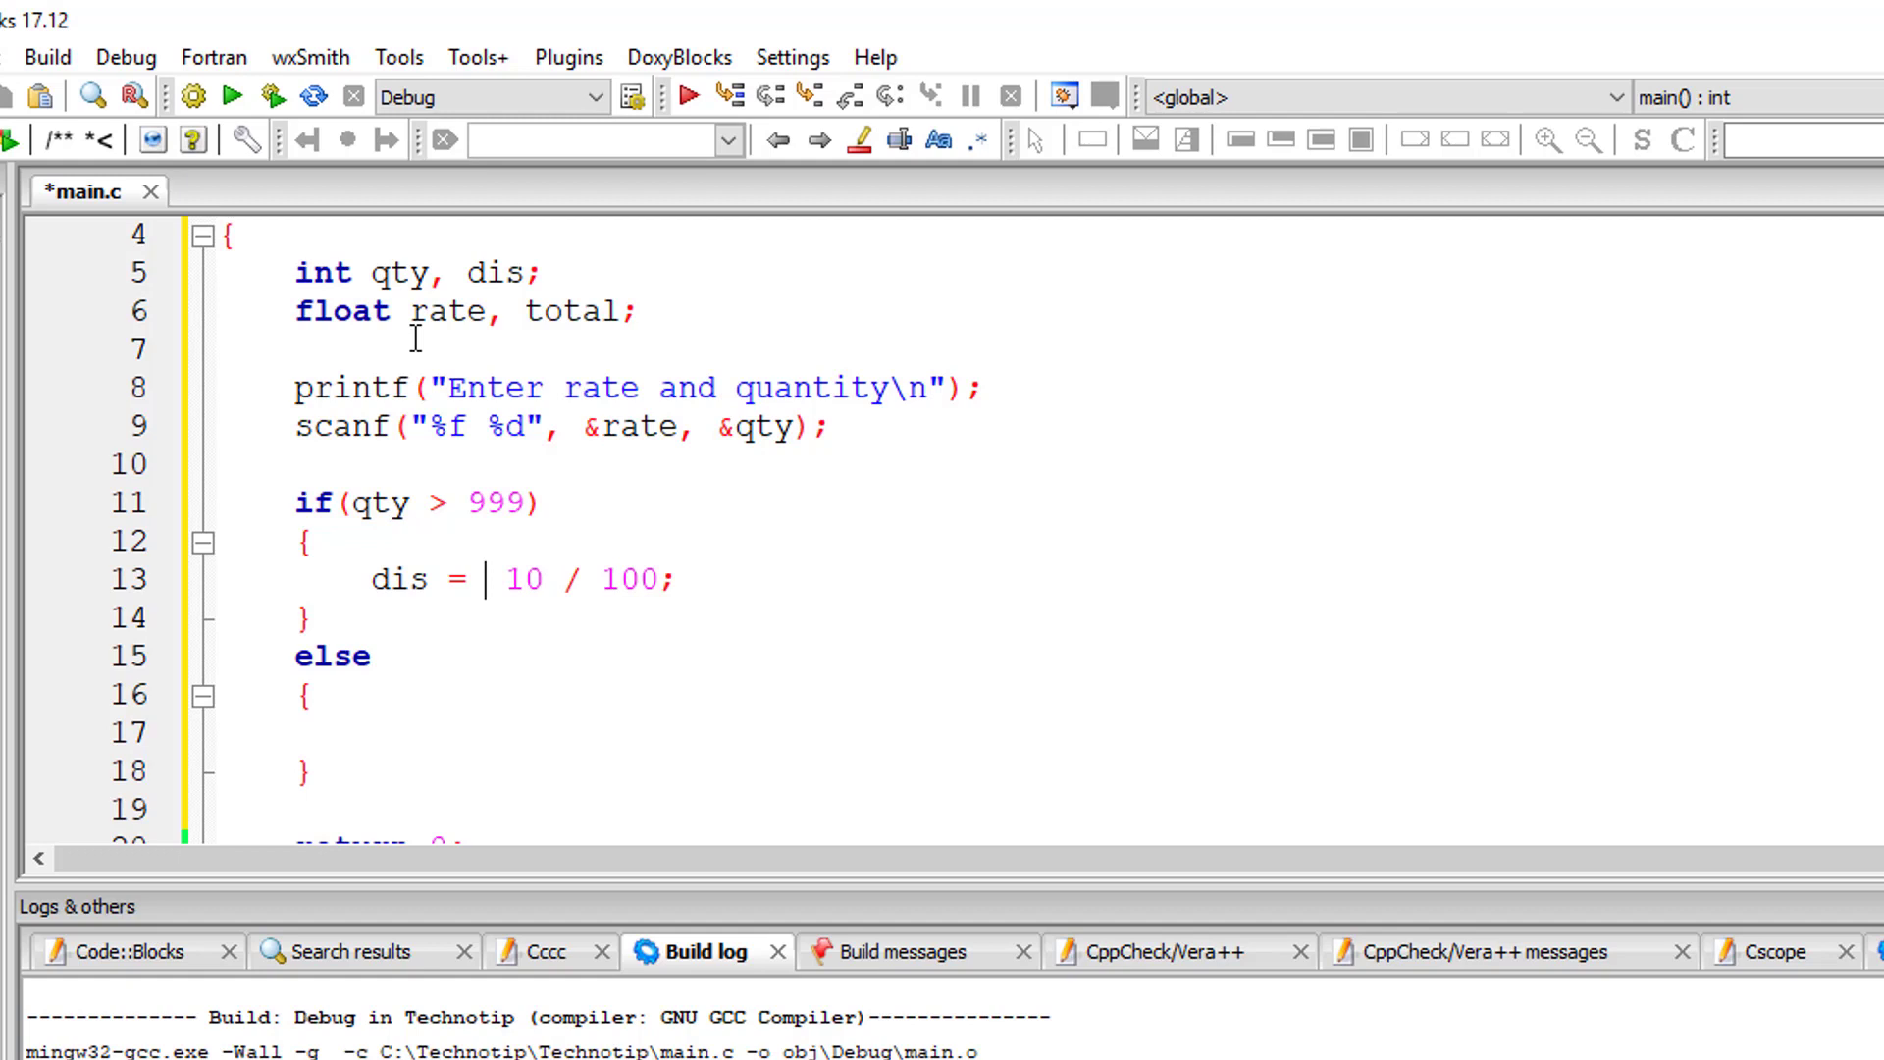
{"action": "type", "text": "qty *"}
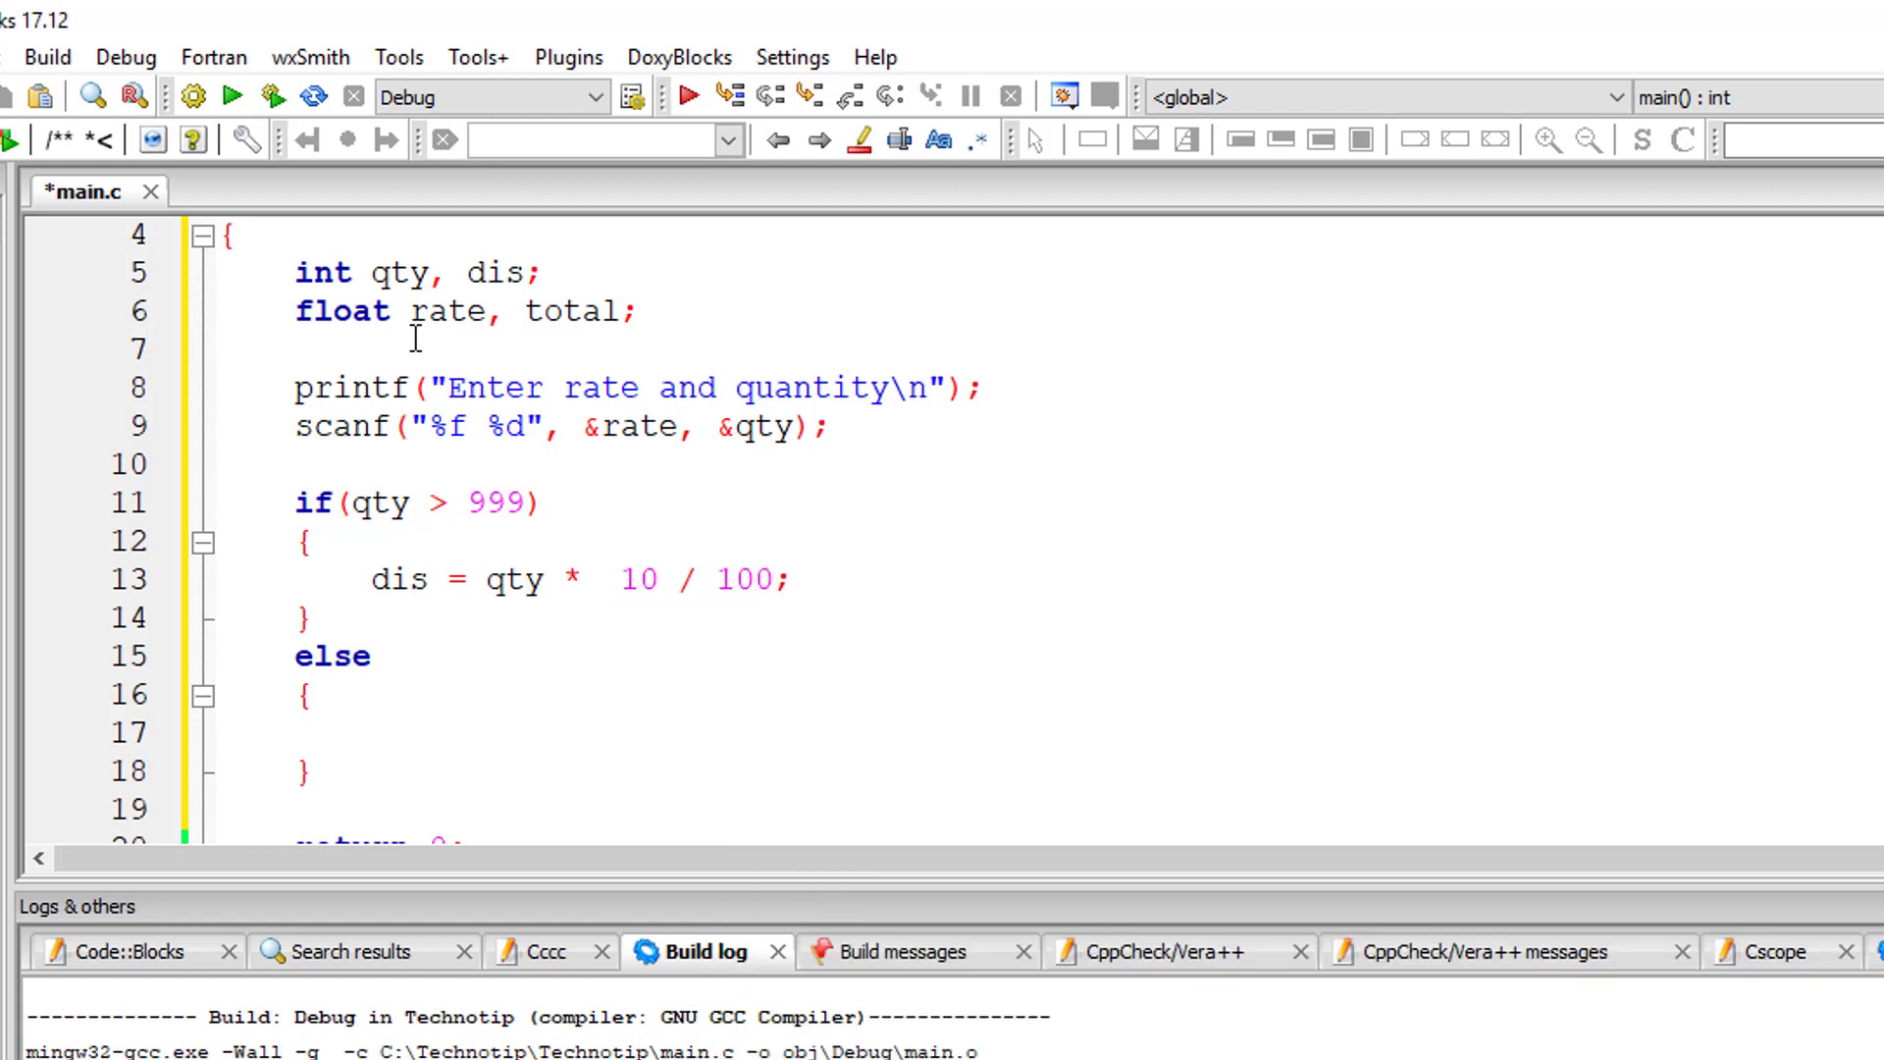
{"action": "type", "text": "rate)"}
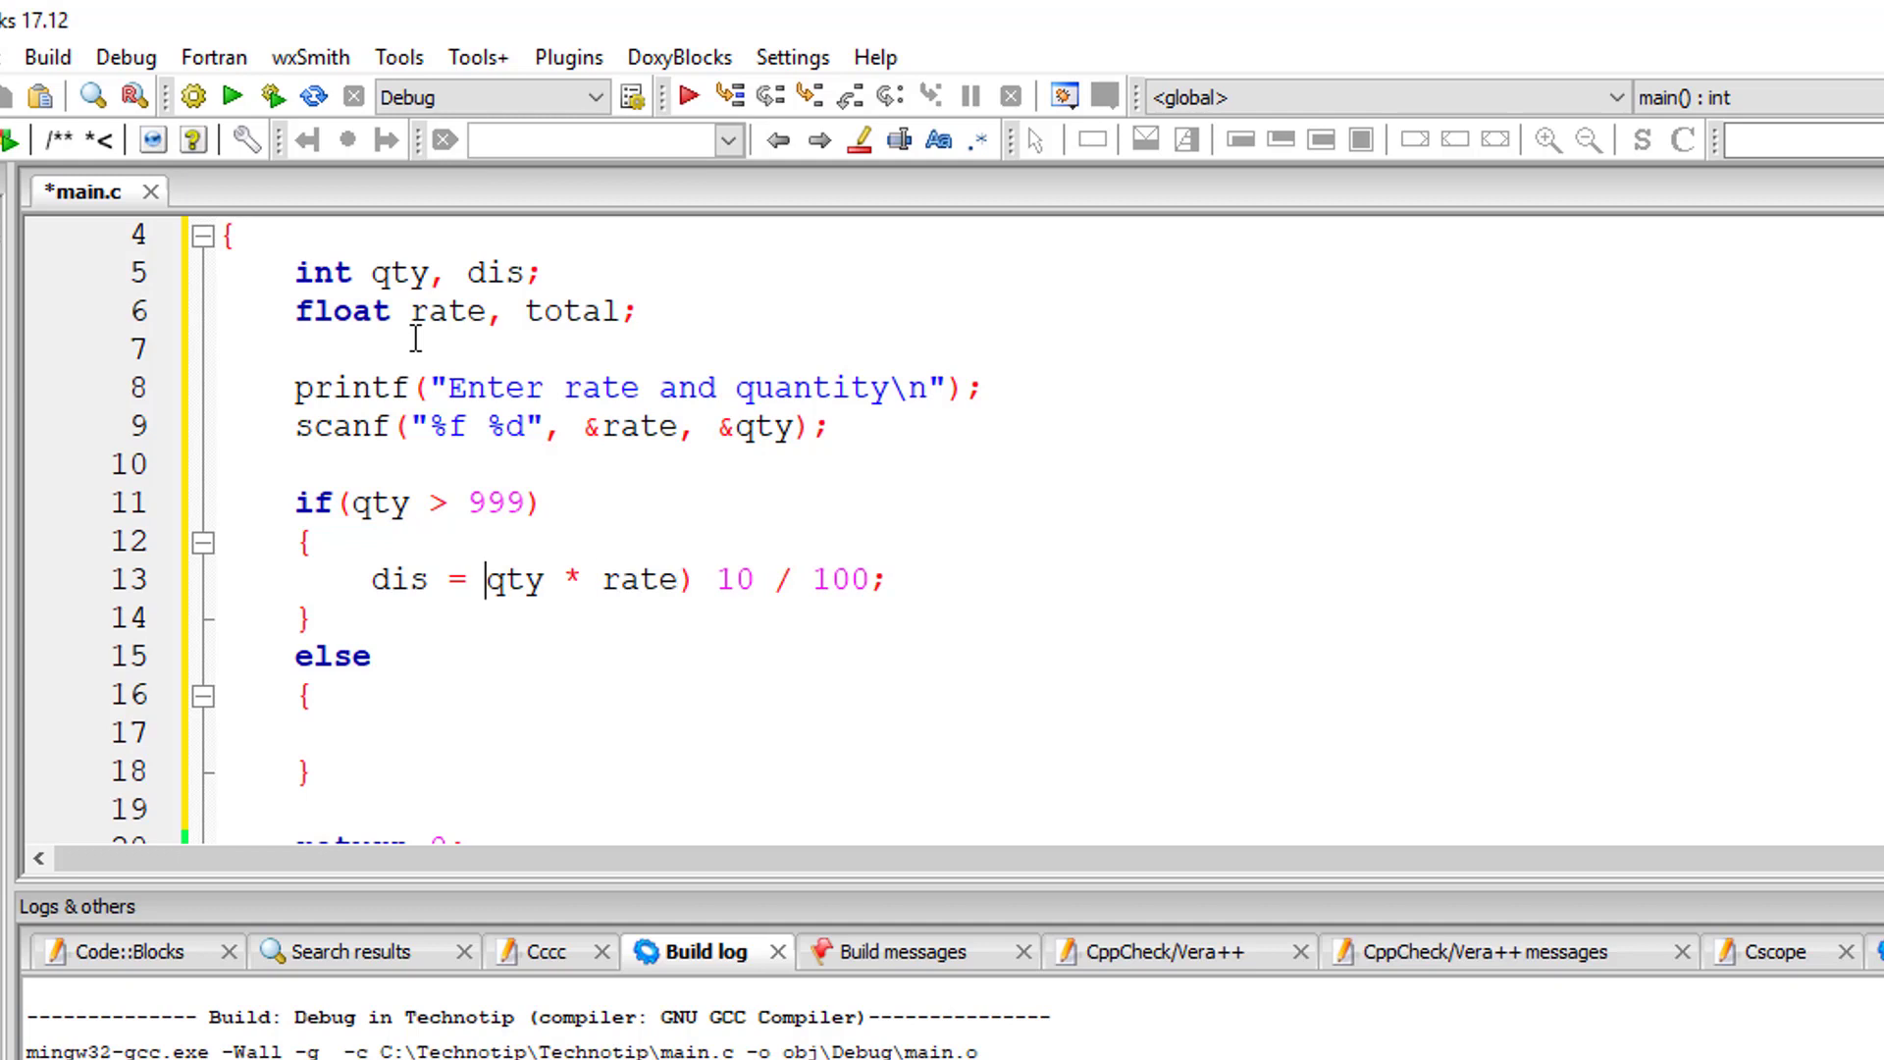
{"action": "type", "text": "("}
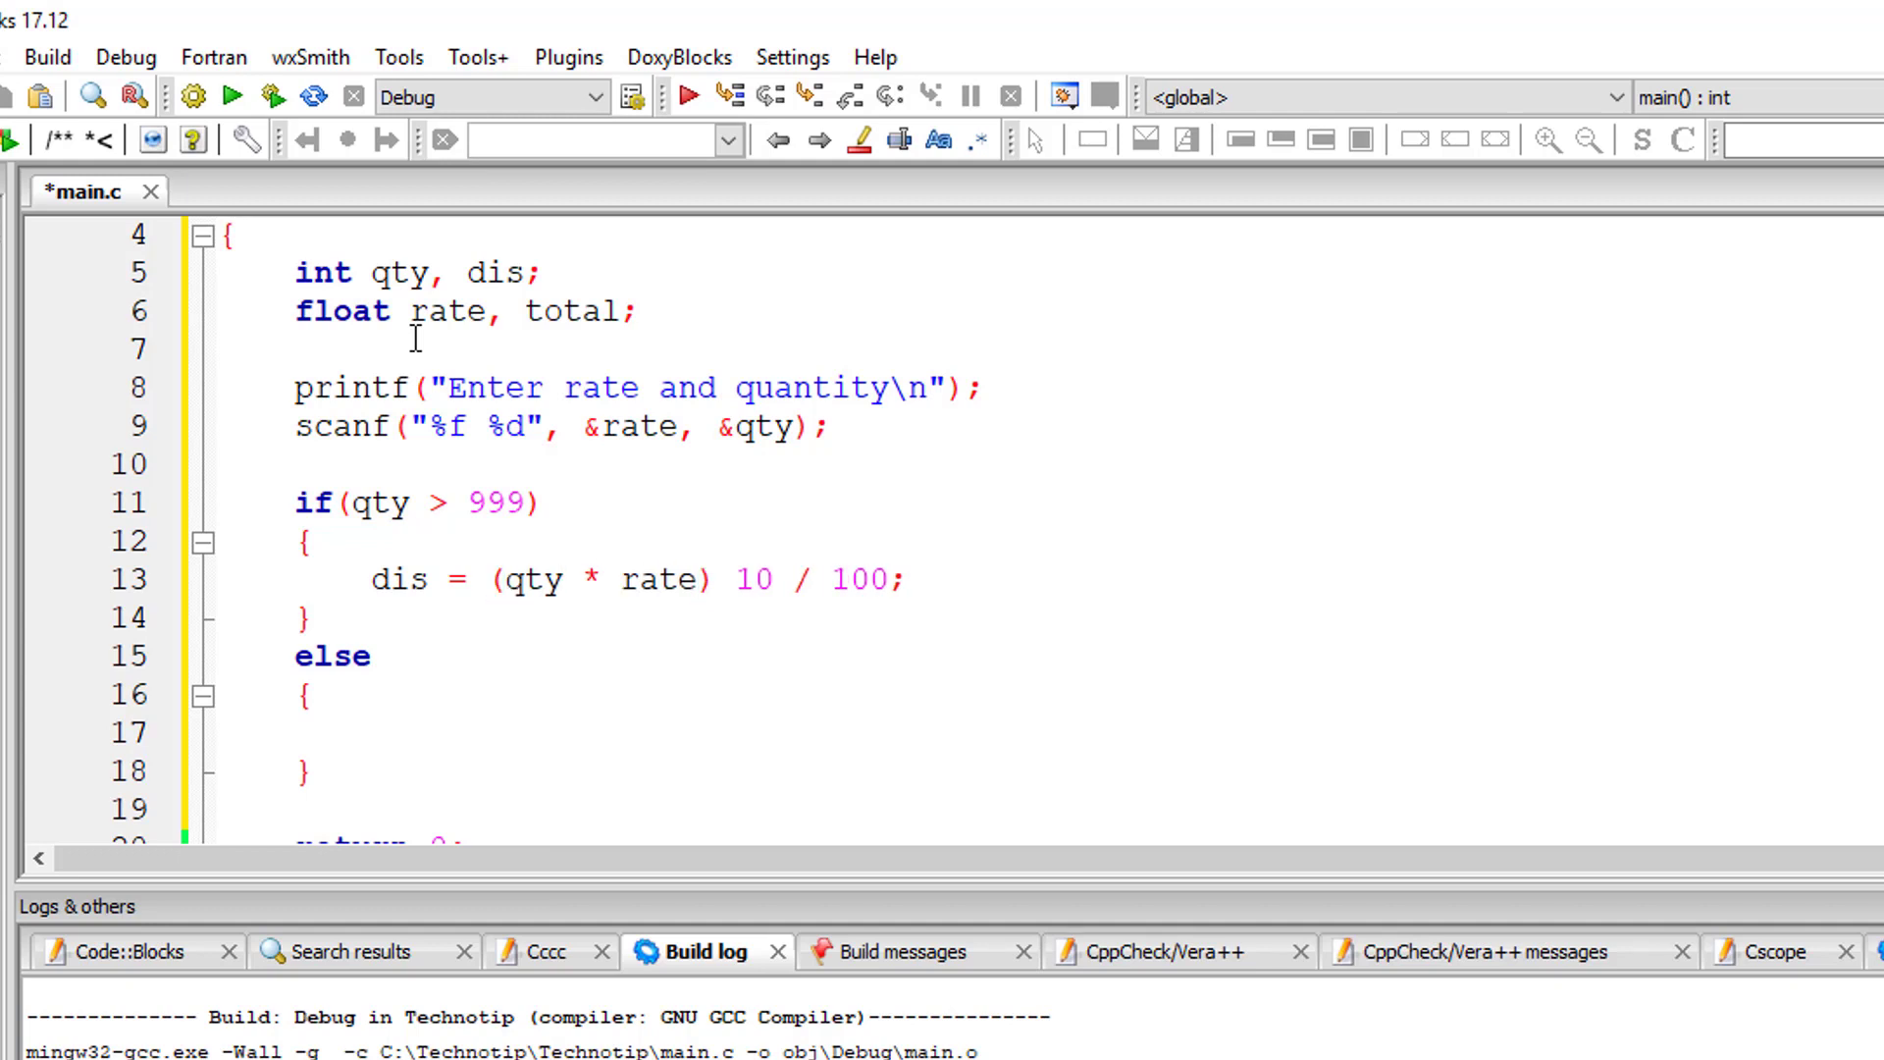
{"action": "type", "text": "*"}
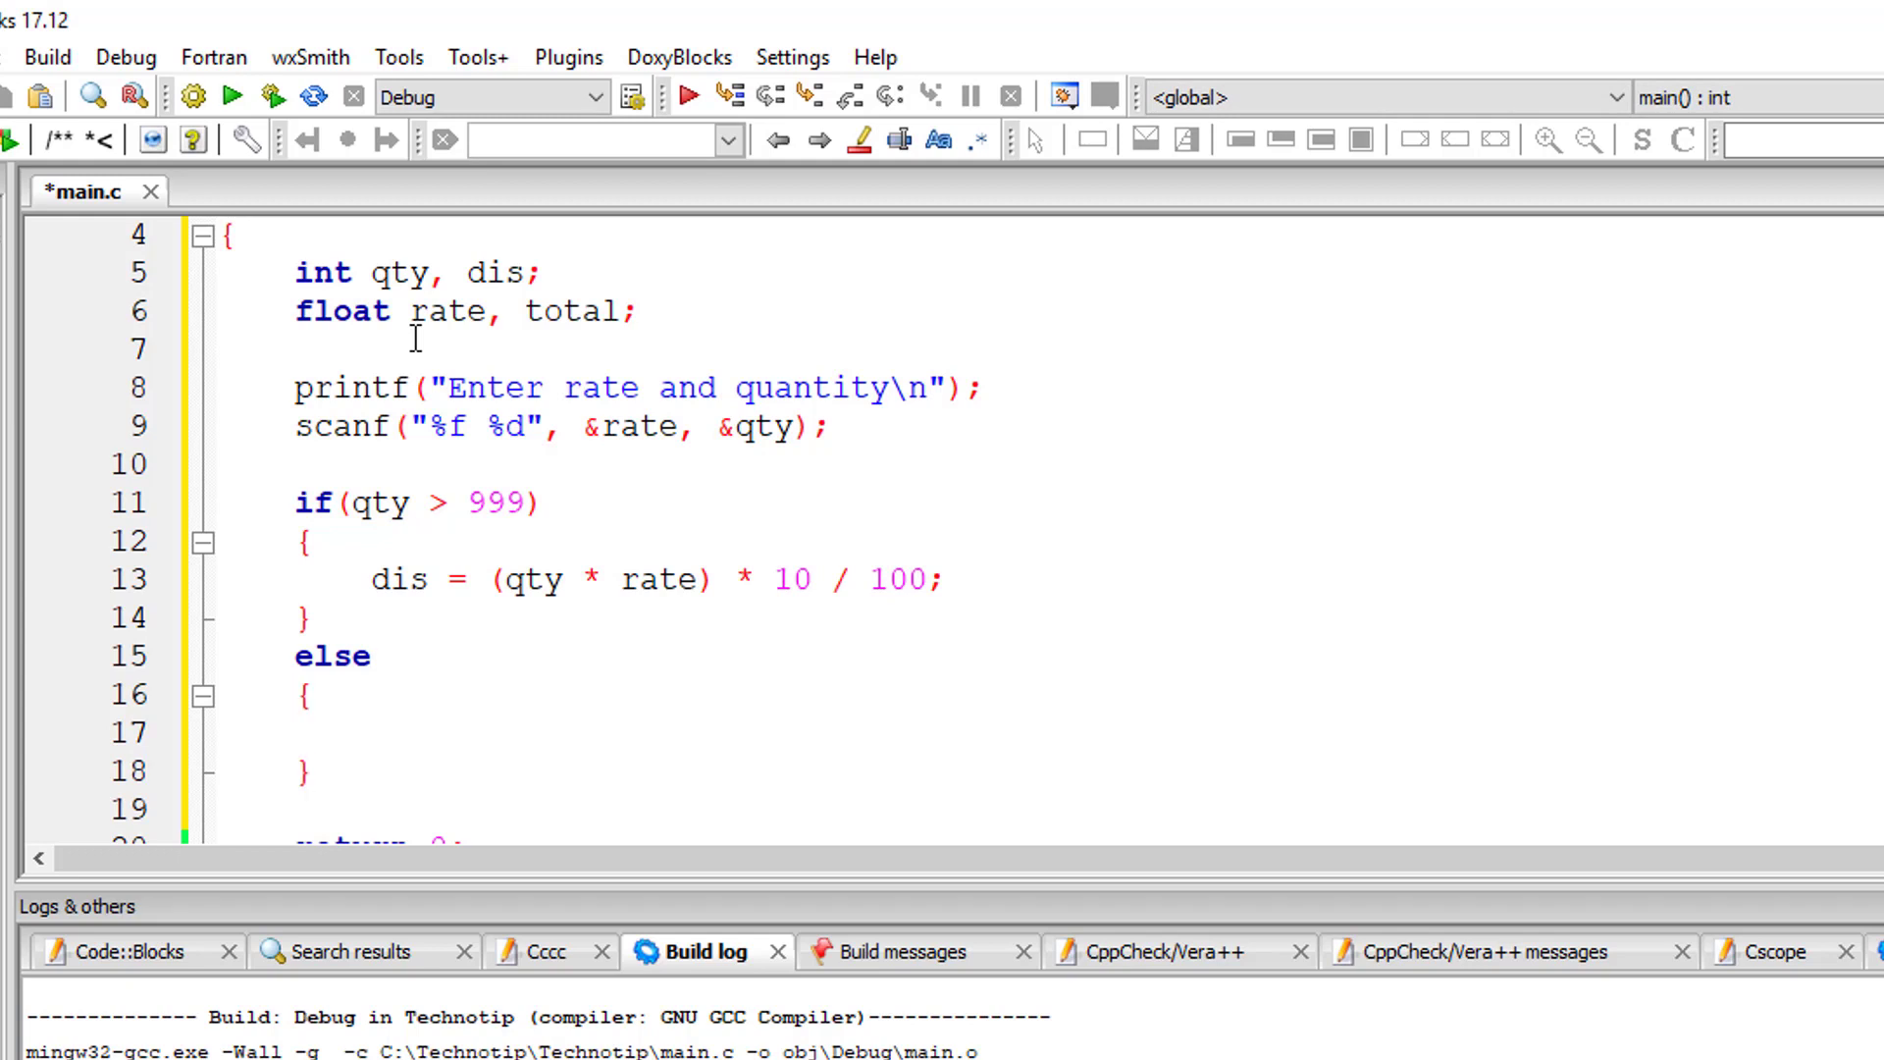
{"action": "type", "text": "dis = 0;"}
{"action": "type", "text": "total"}
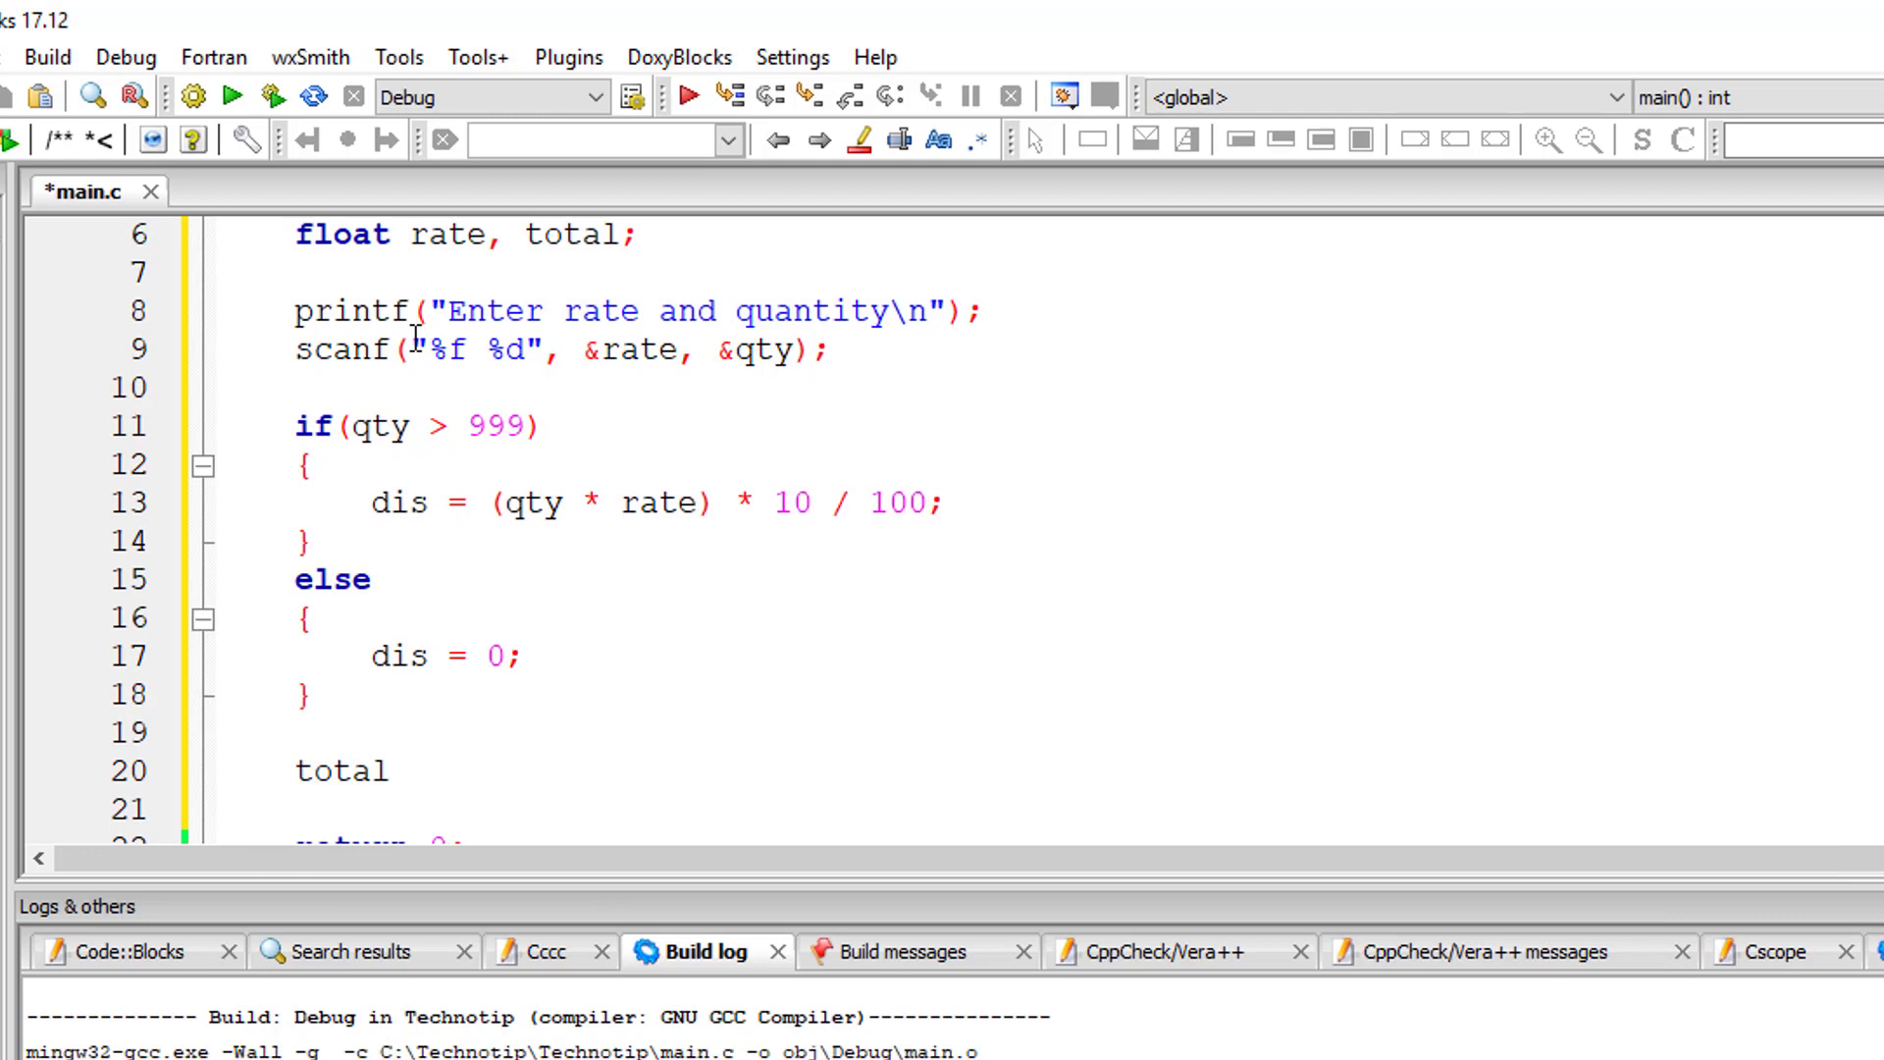
- Compute total = (rate * qty) - dis
{"action": "type", "text": "= (r)"}
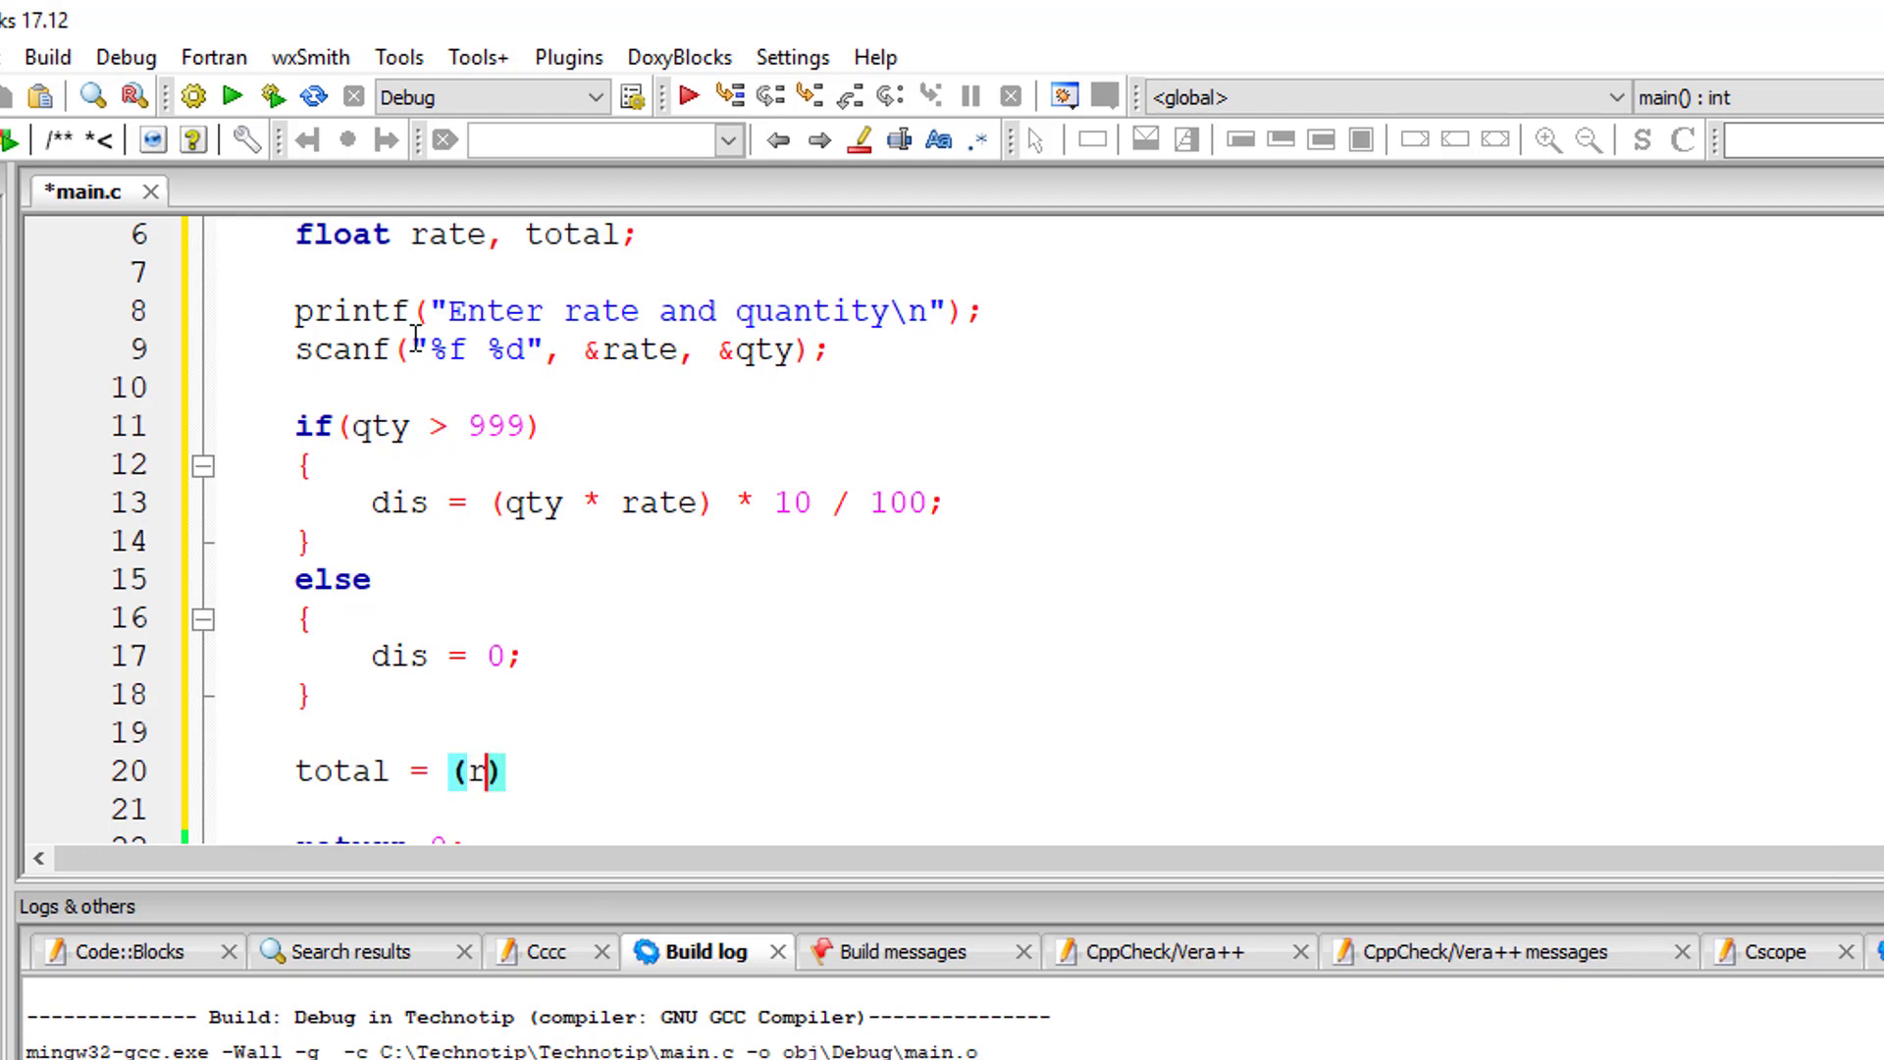
{"action": "type", "text": "ate * qty"}
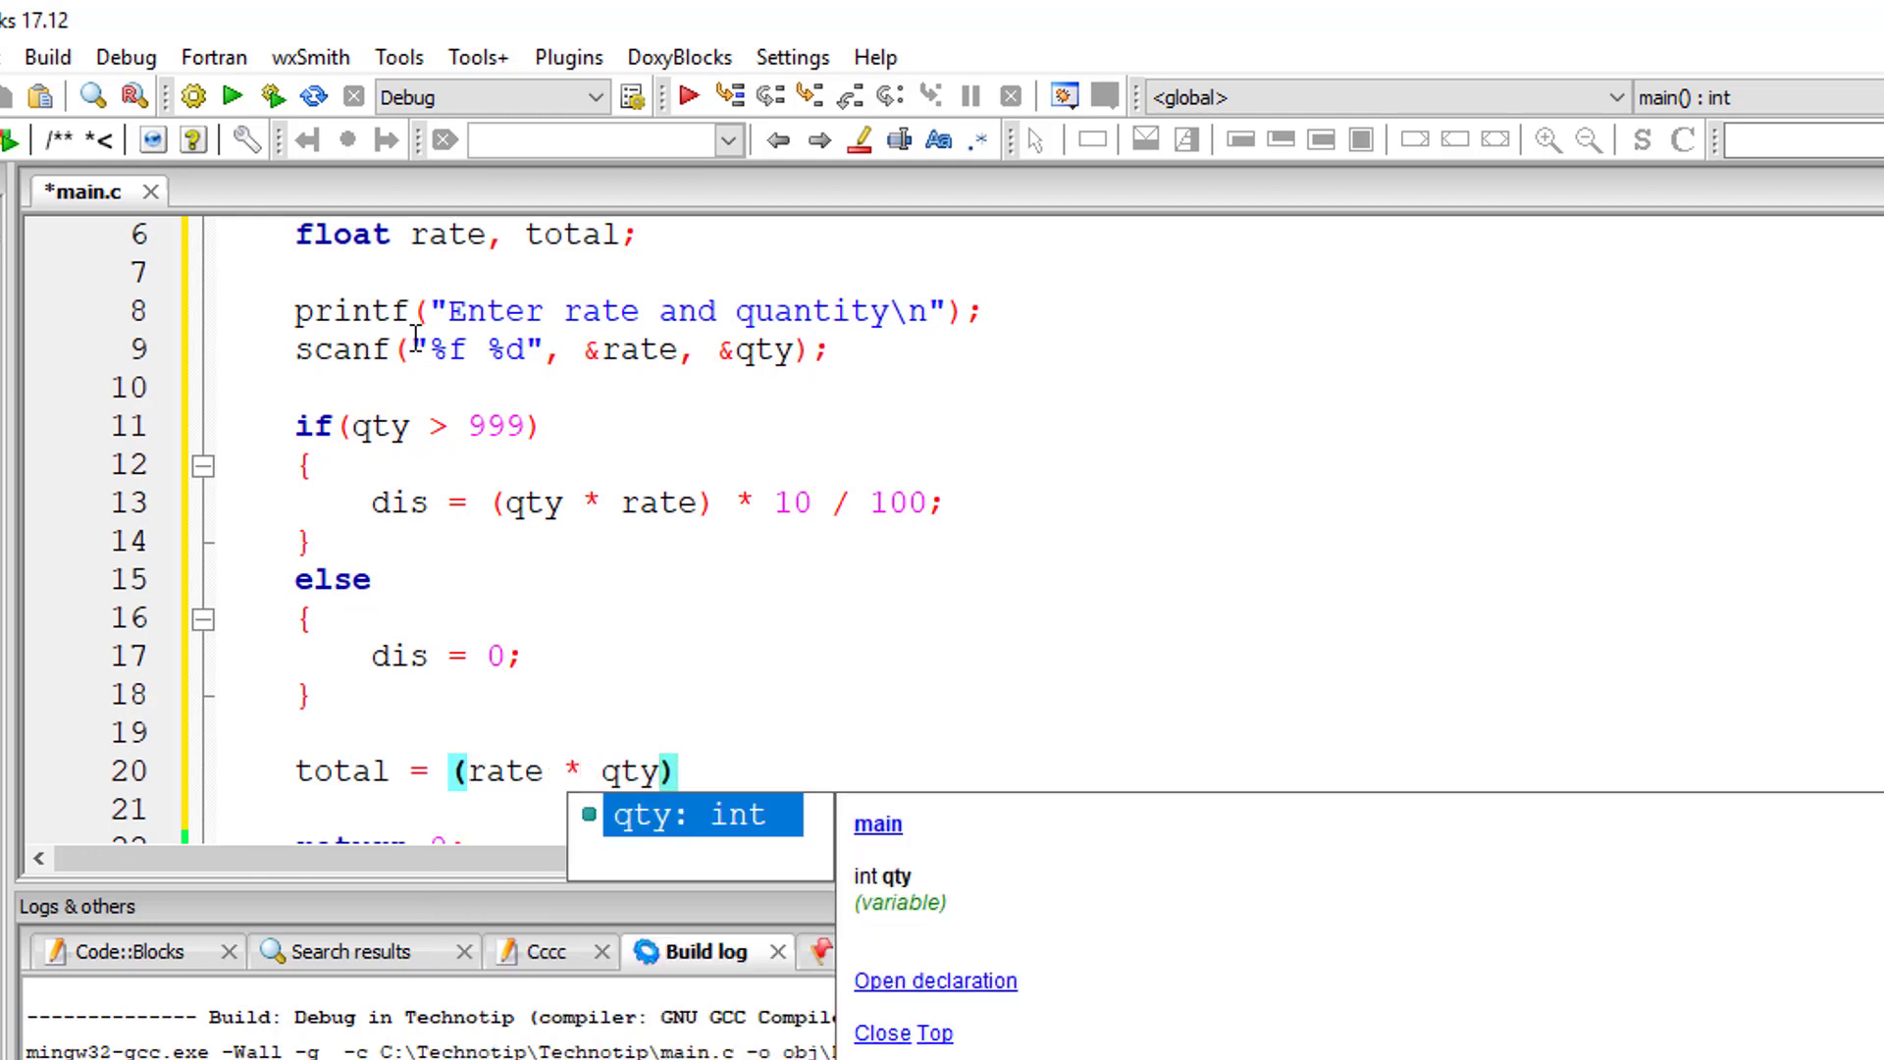
{"action": "type", "text": "- dis"}
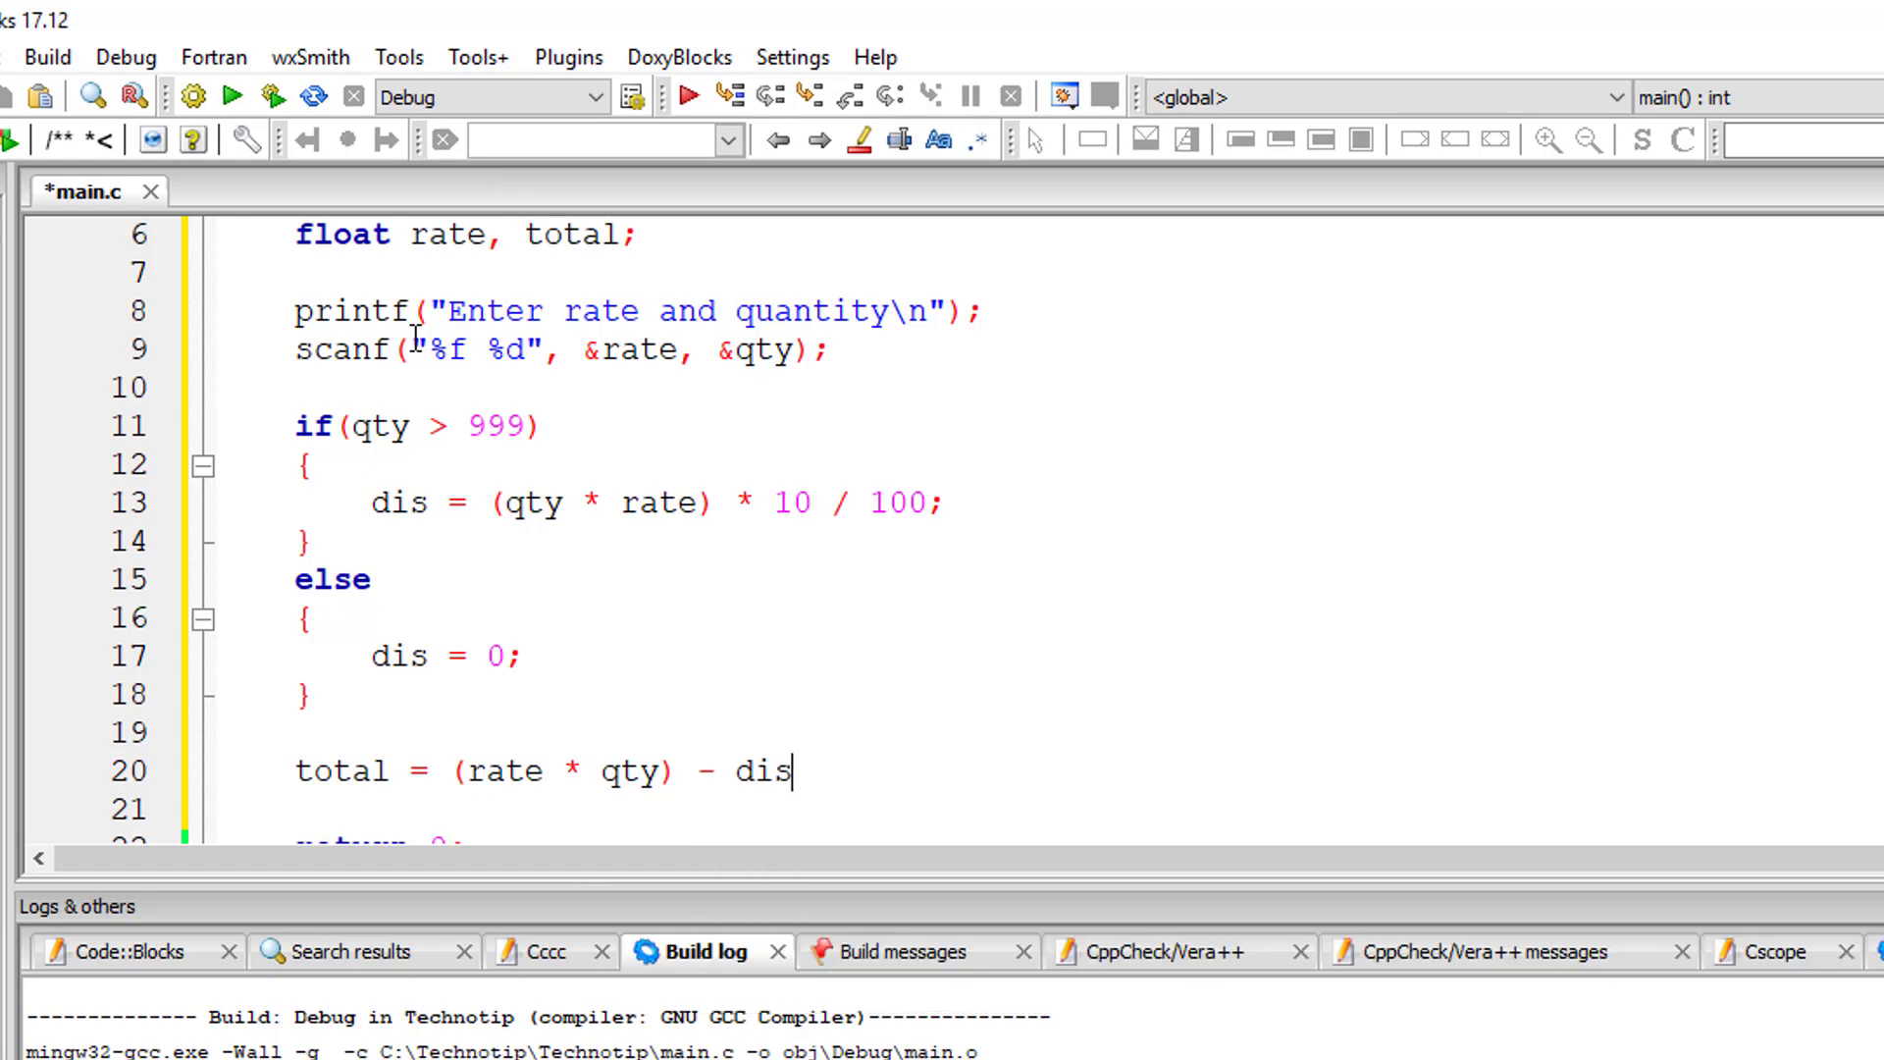
- Begin a printf showing "Total Paid is Rs %f" with the total
{"action": "type", "text": "printf()"}
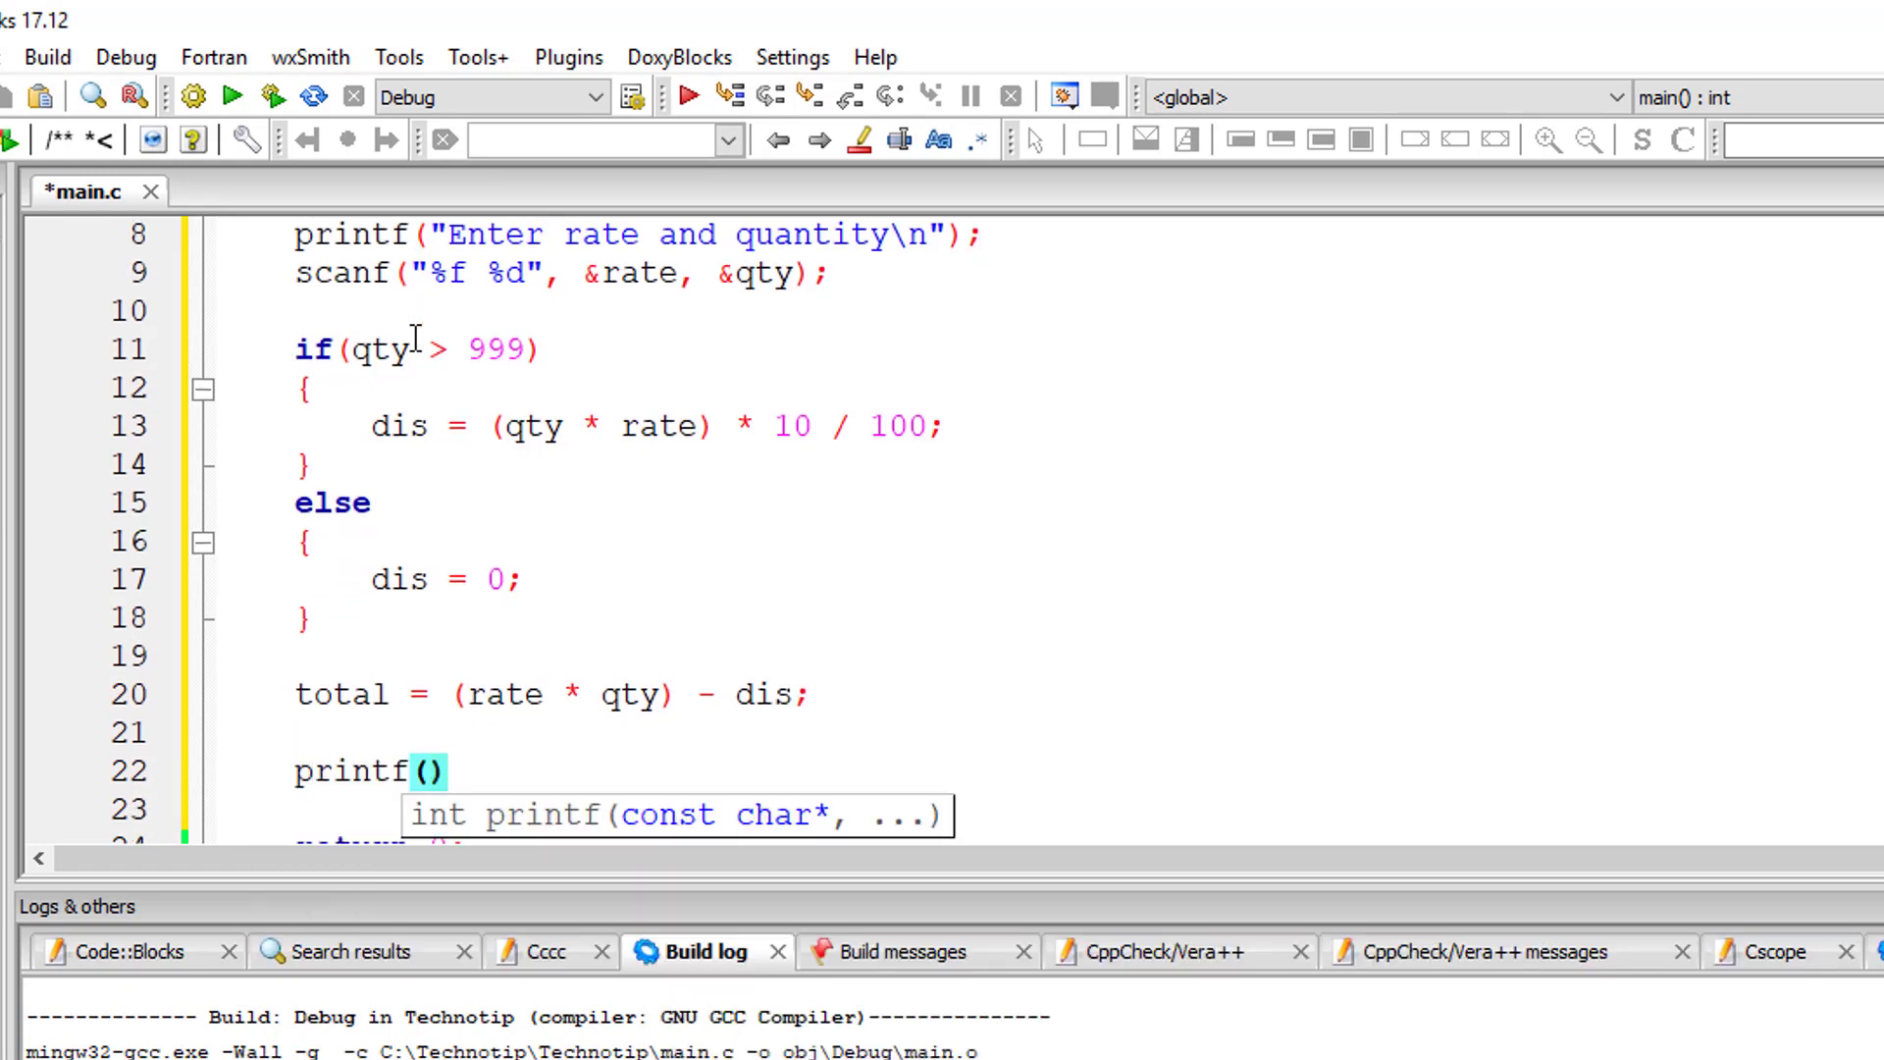
{"action": "type", "text": "\"Total Exp\""}
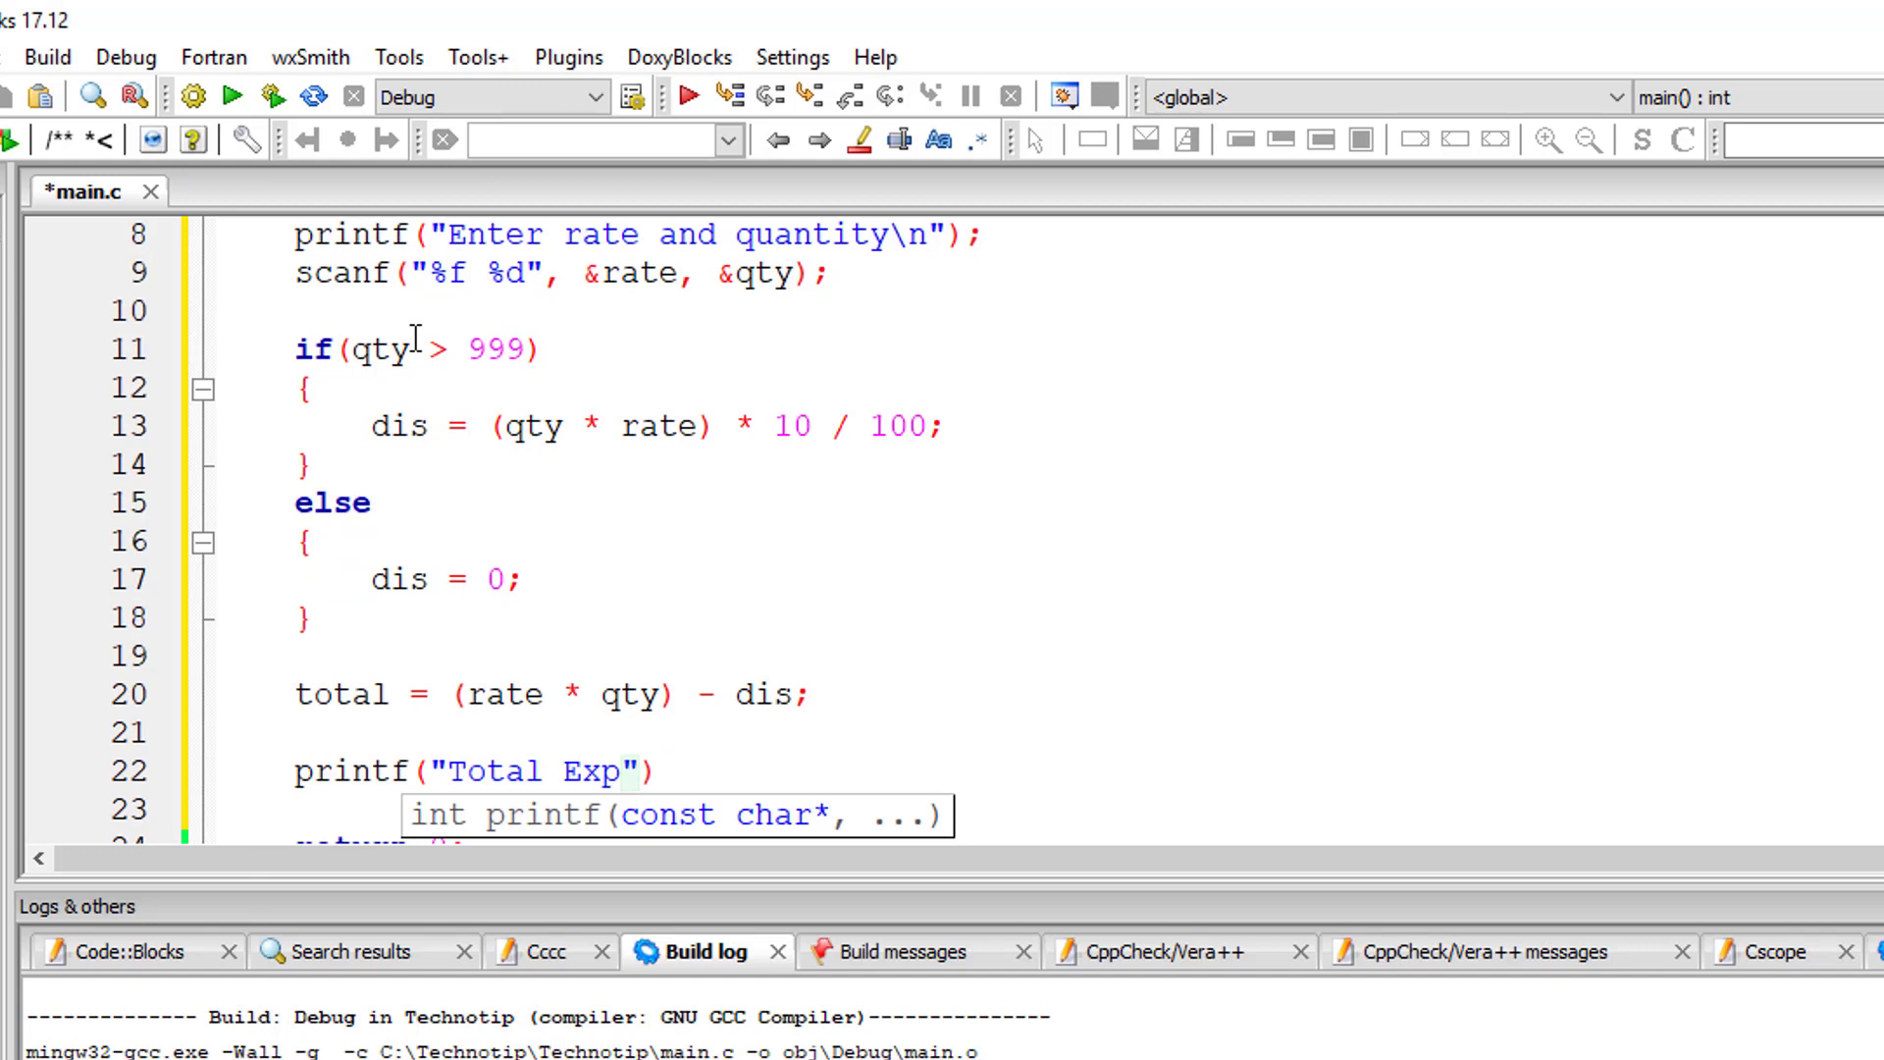
{"action": "type", "text": "Paid is"}
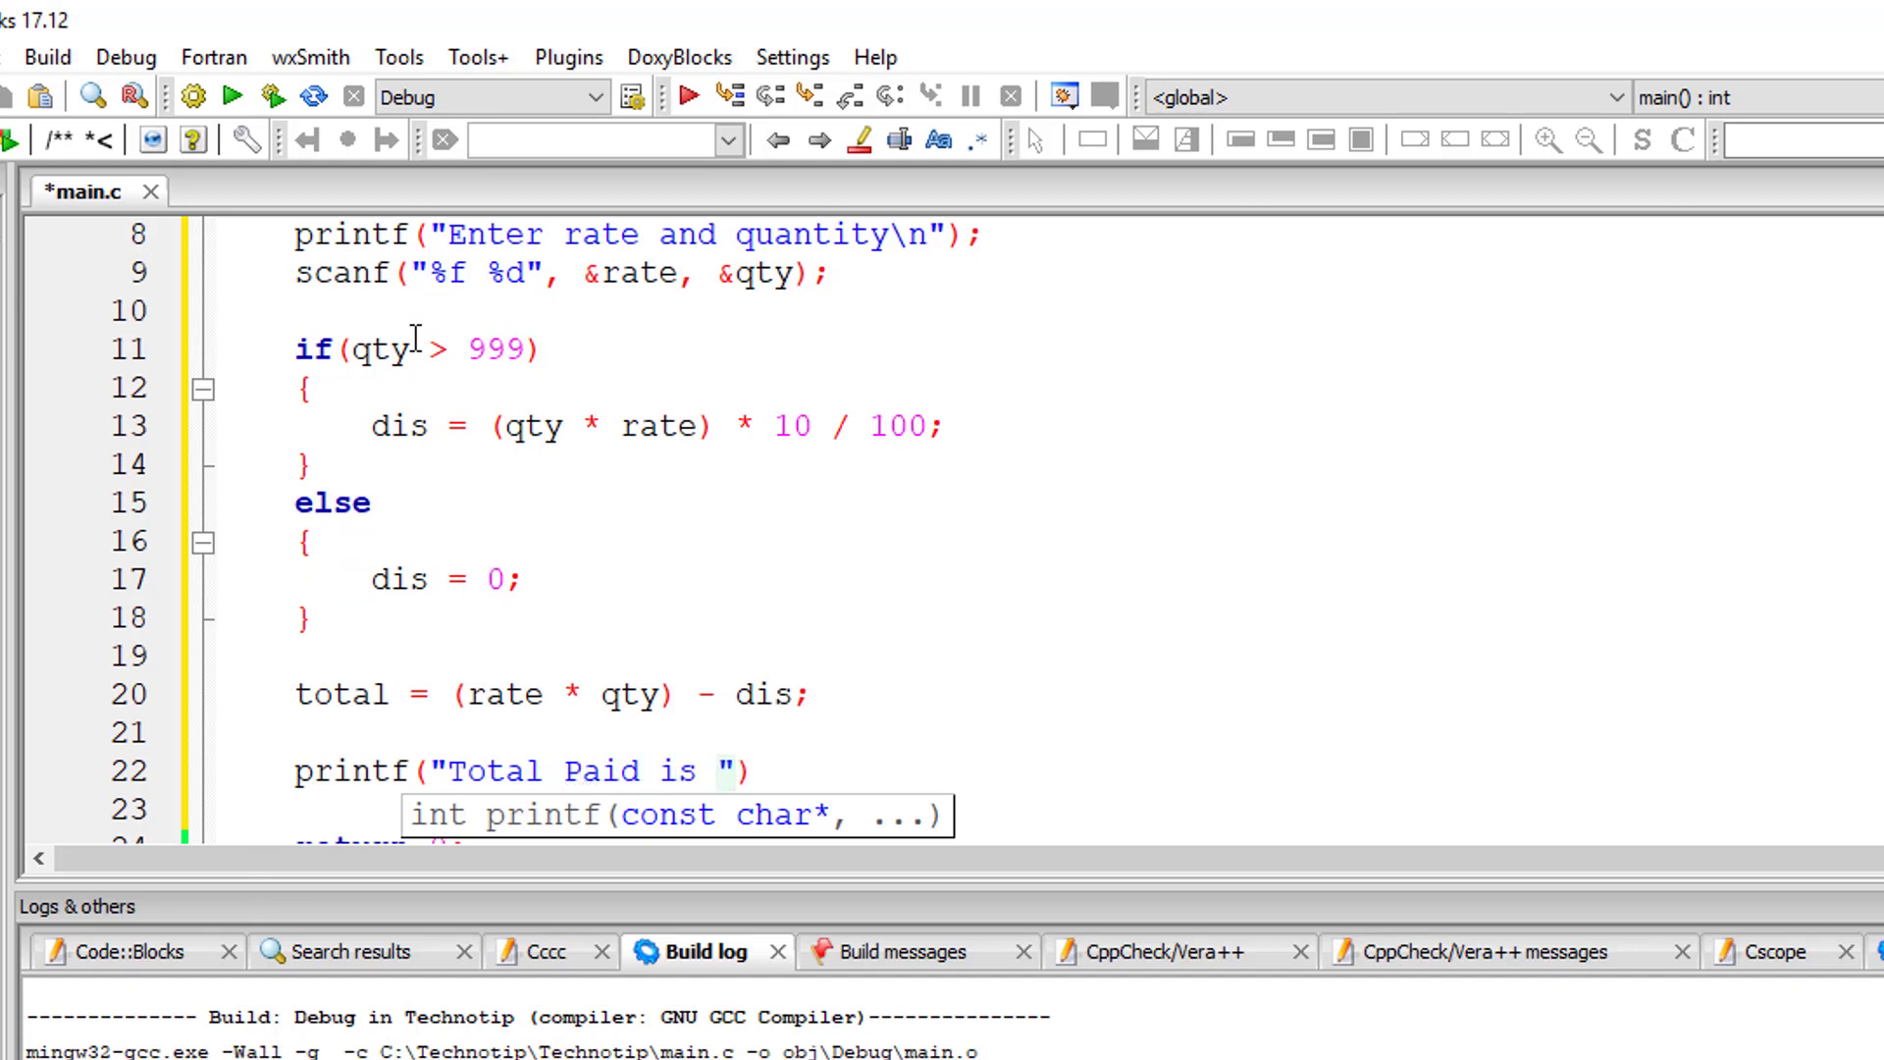
{"action": "type", "text": "Rs %"}
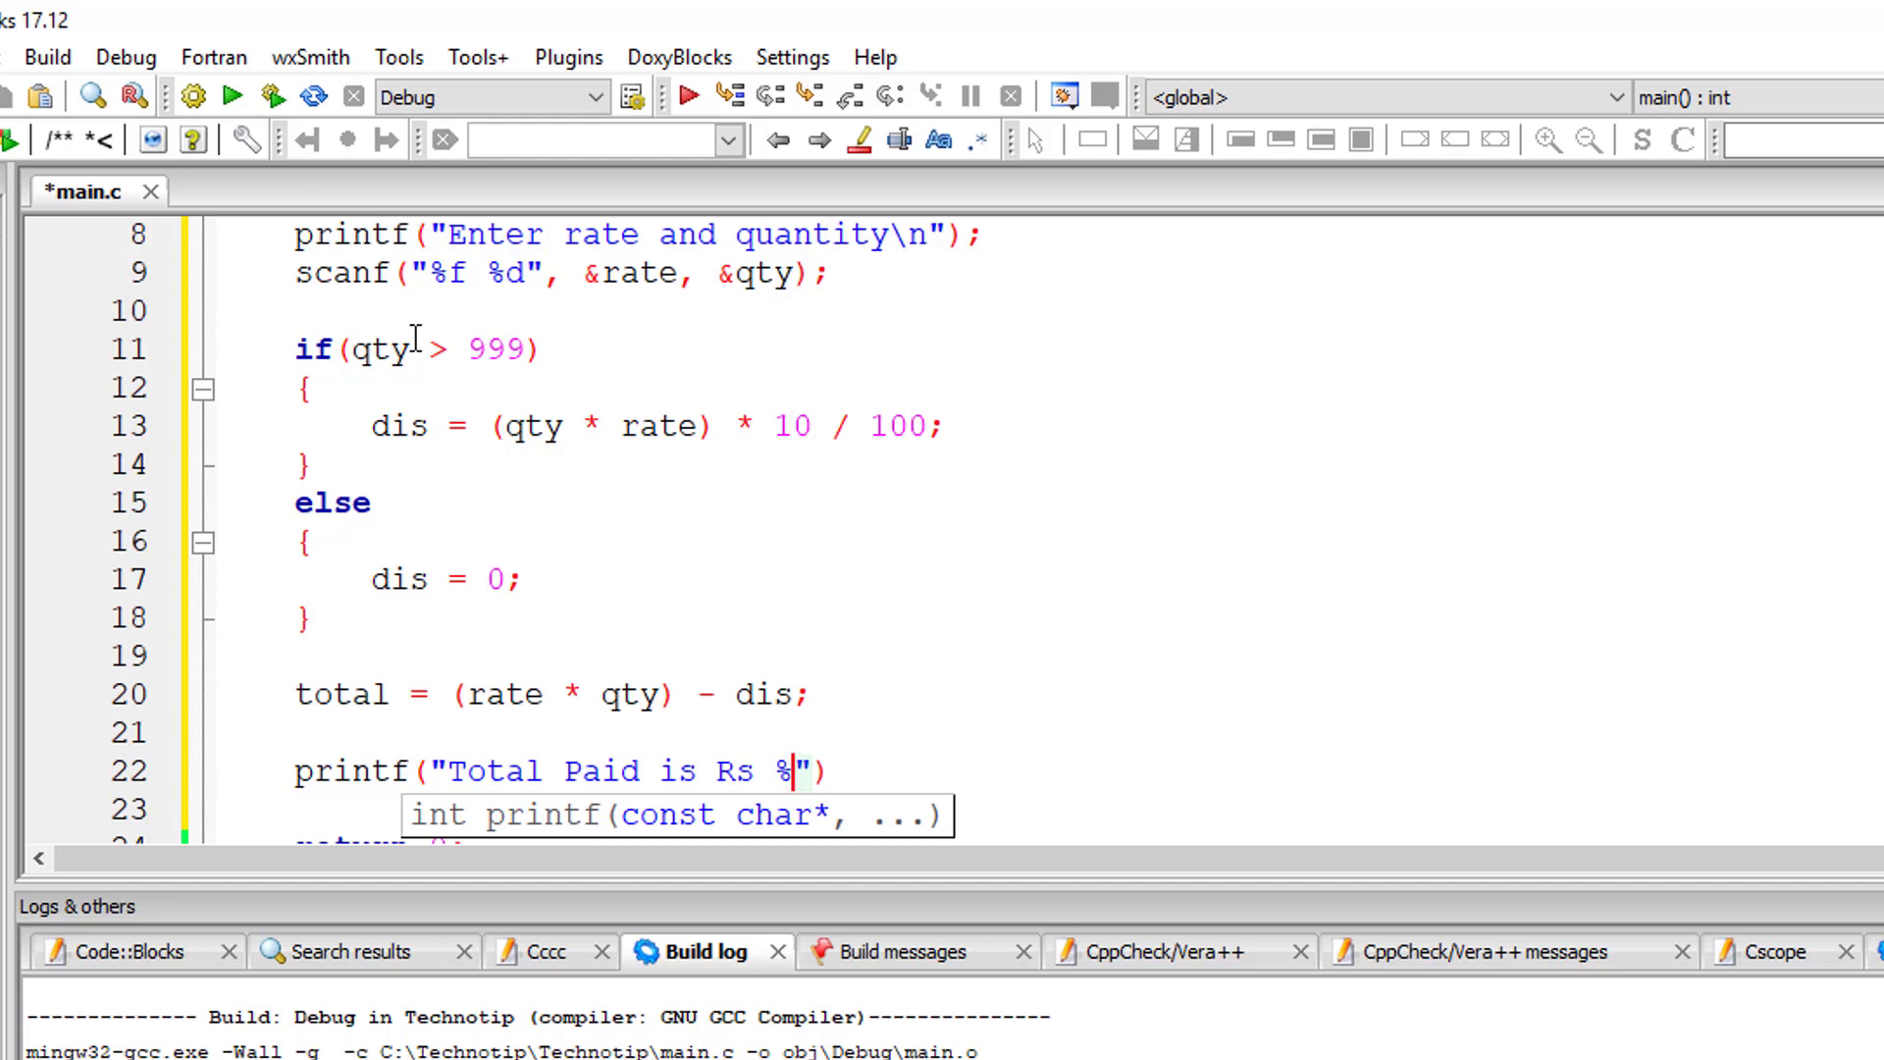
{"action": "scroll", "scroll_direction": "down", "scroll_amount": 3}
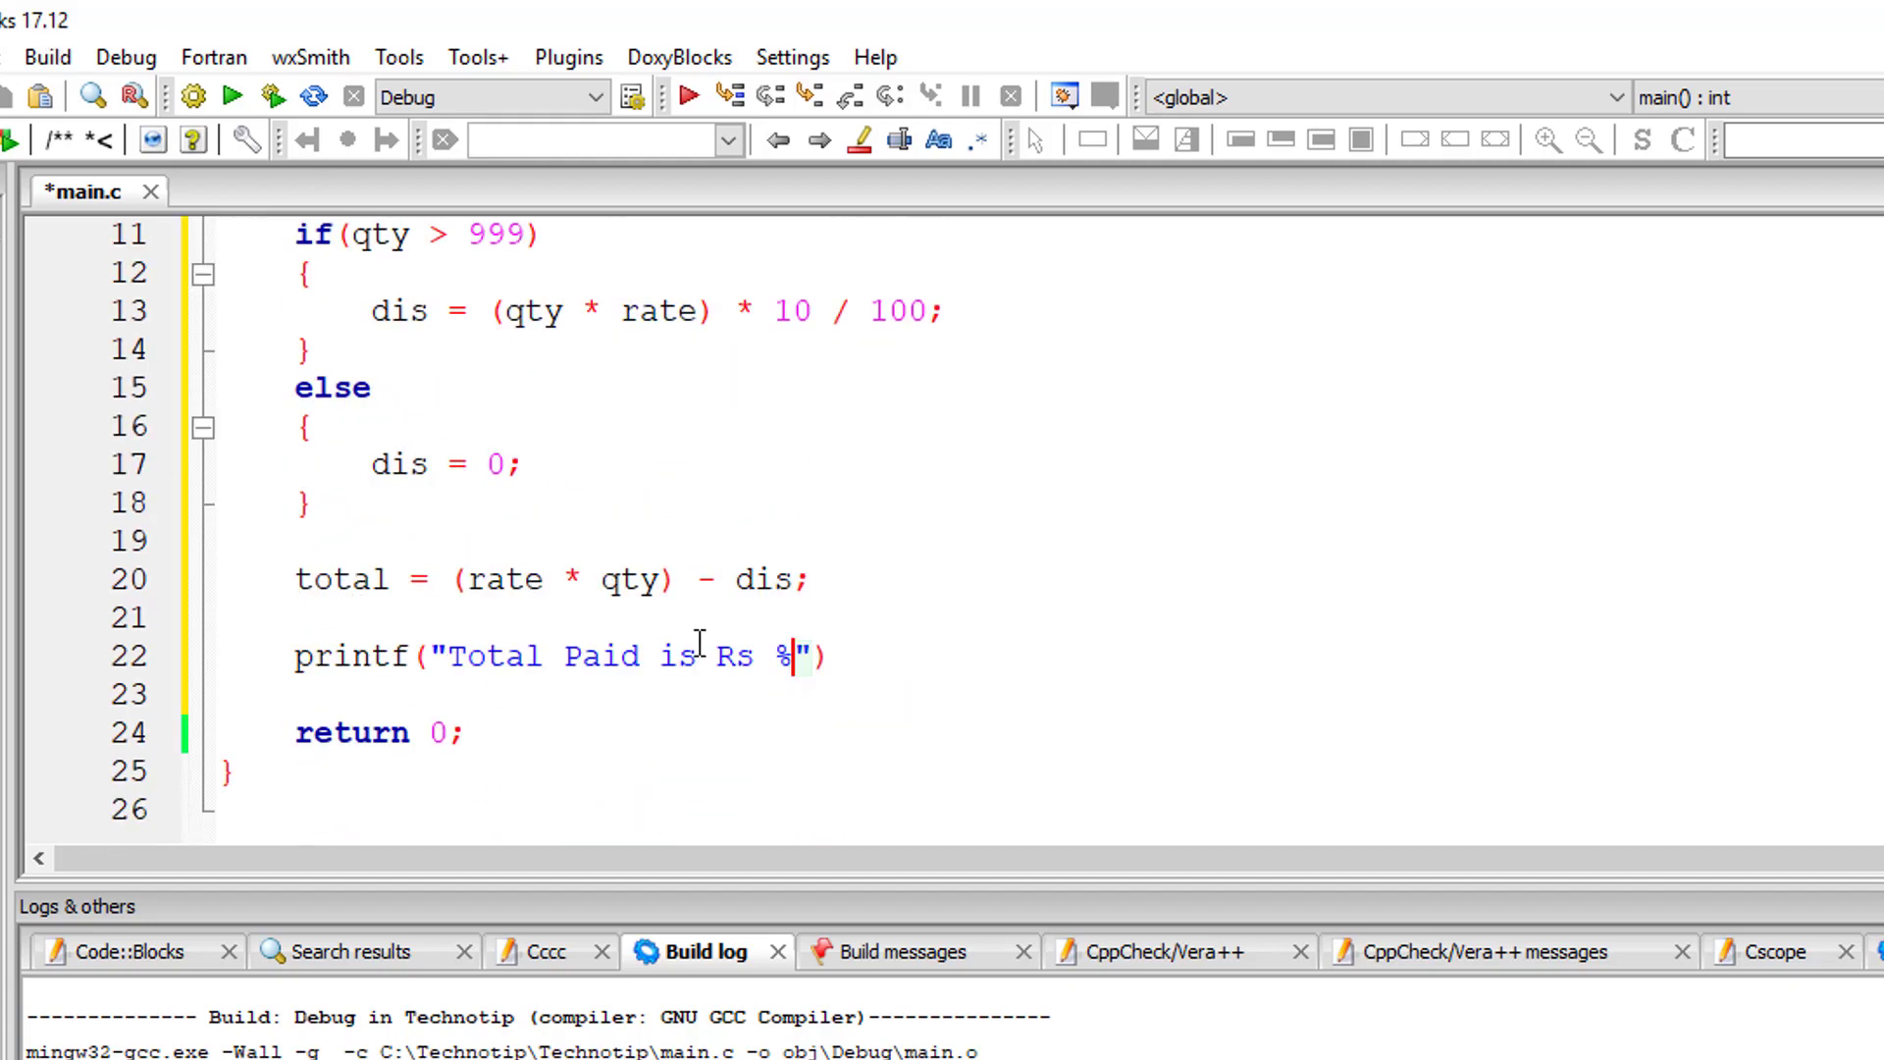
{"action": "type", "text": "f\\n\", tot"}
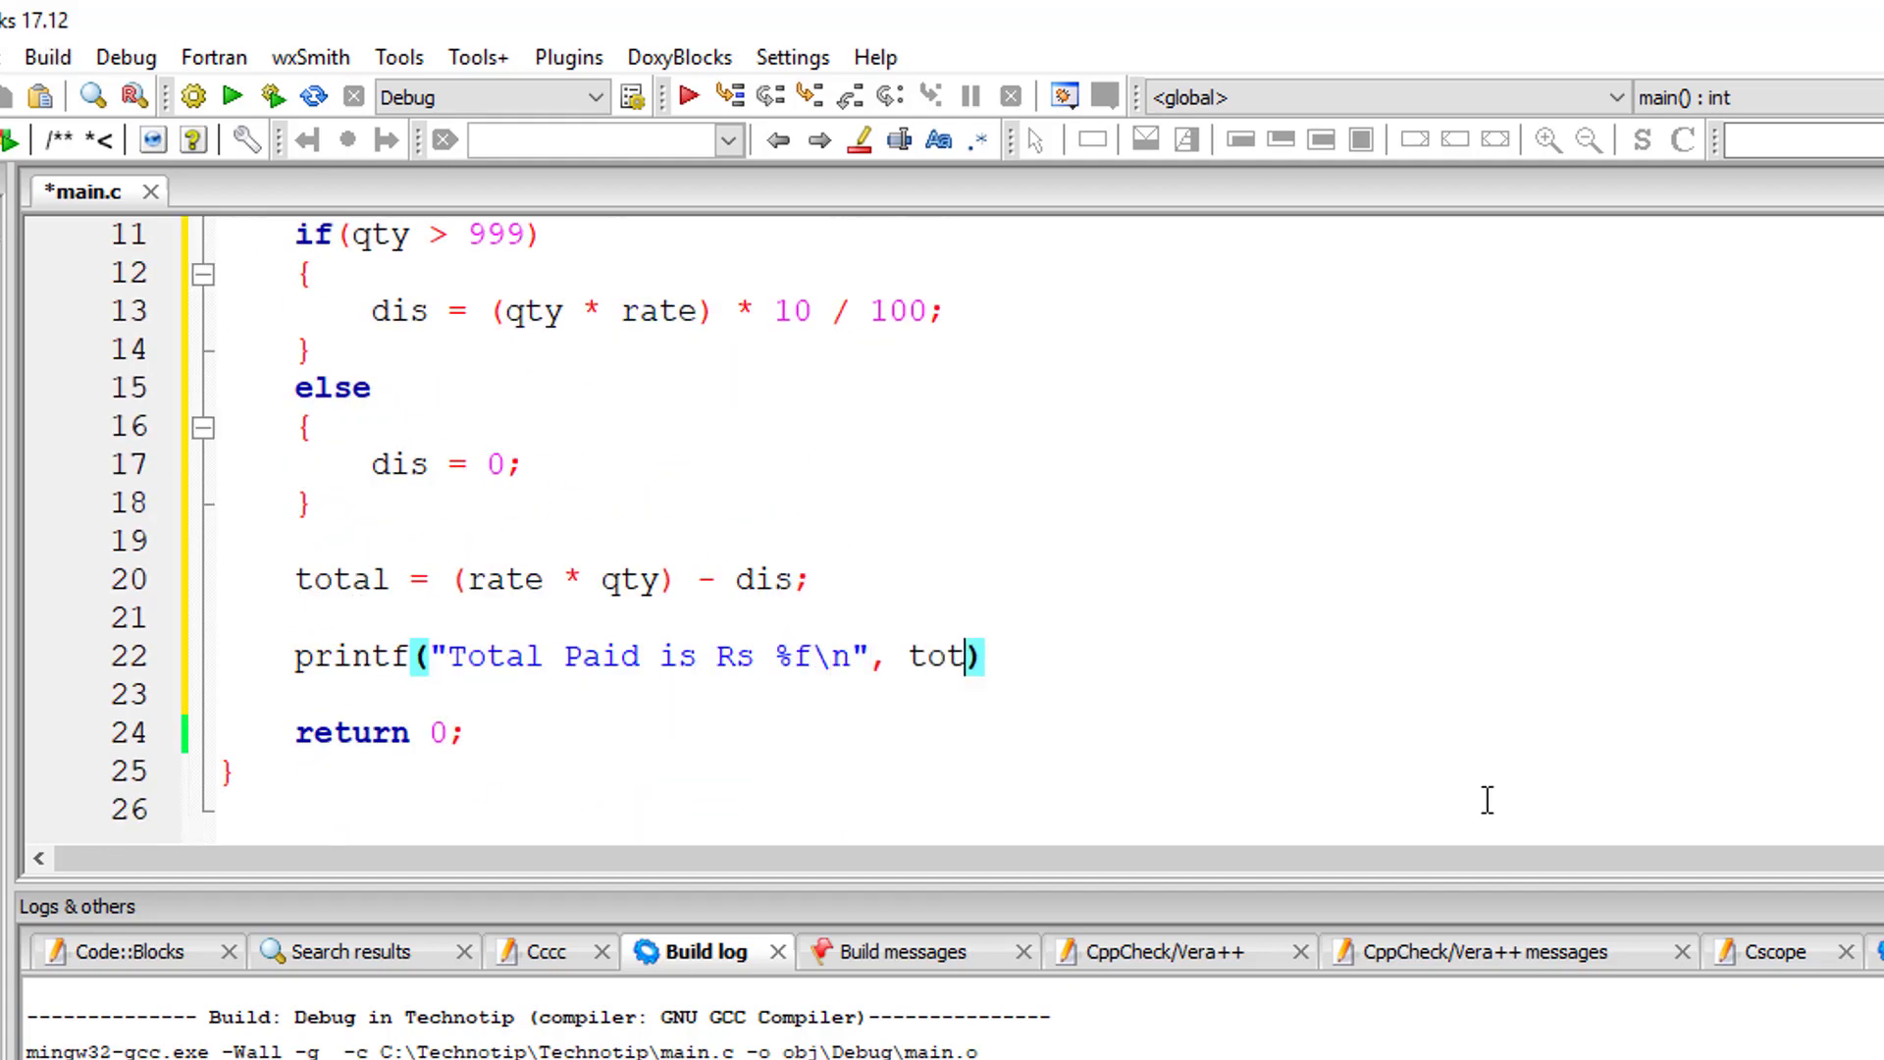
- Build and run with rate 1 and quantity 1000, getting Total Paid is Rs 900.000000
{"action": "left_click", "coordinate": [232, 96]}
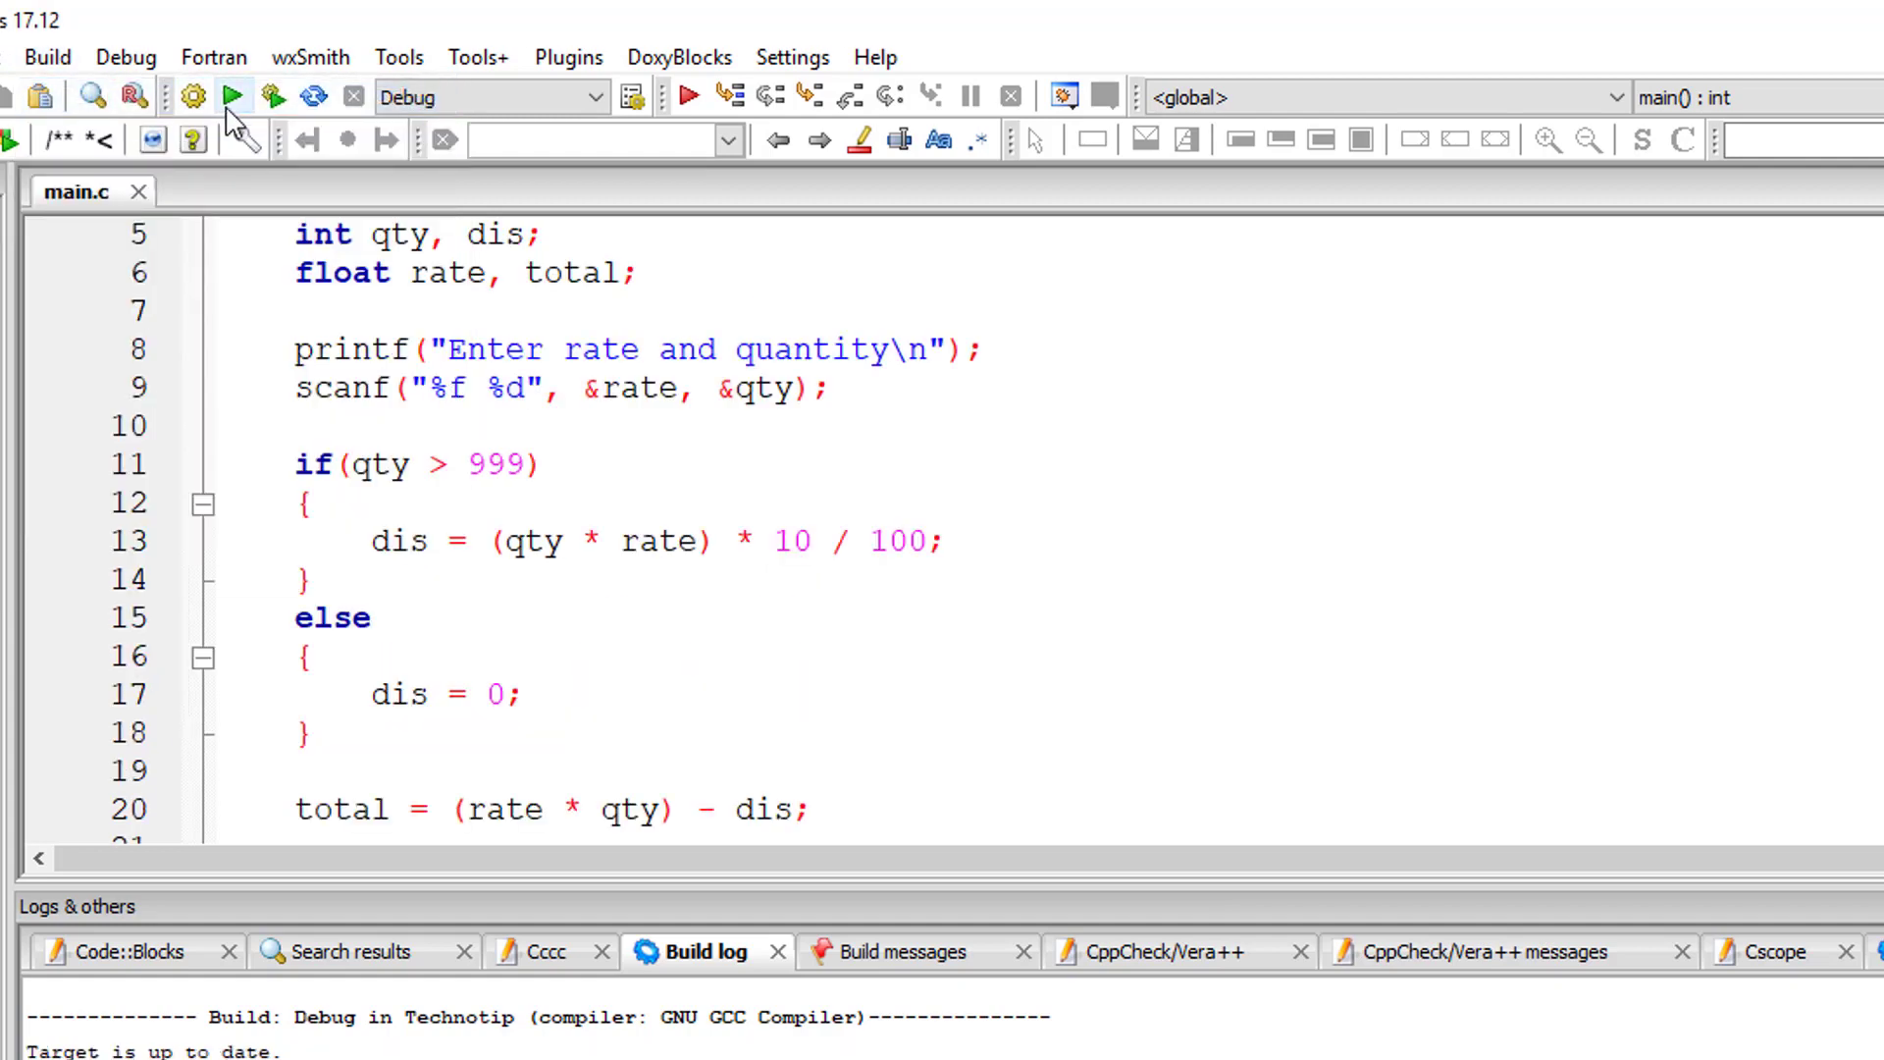
{"action": "left_click", "coordinate": [234, 97]}
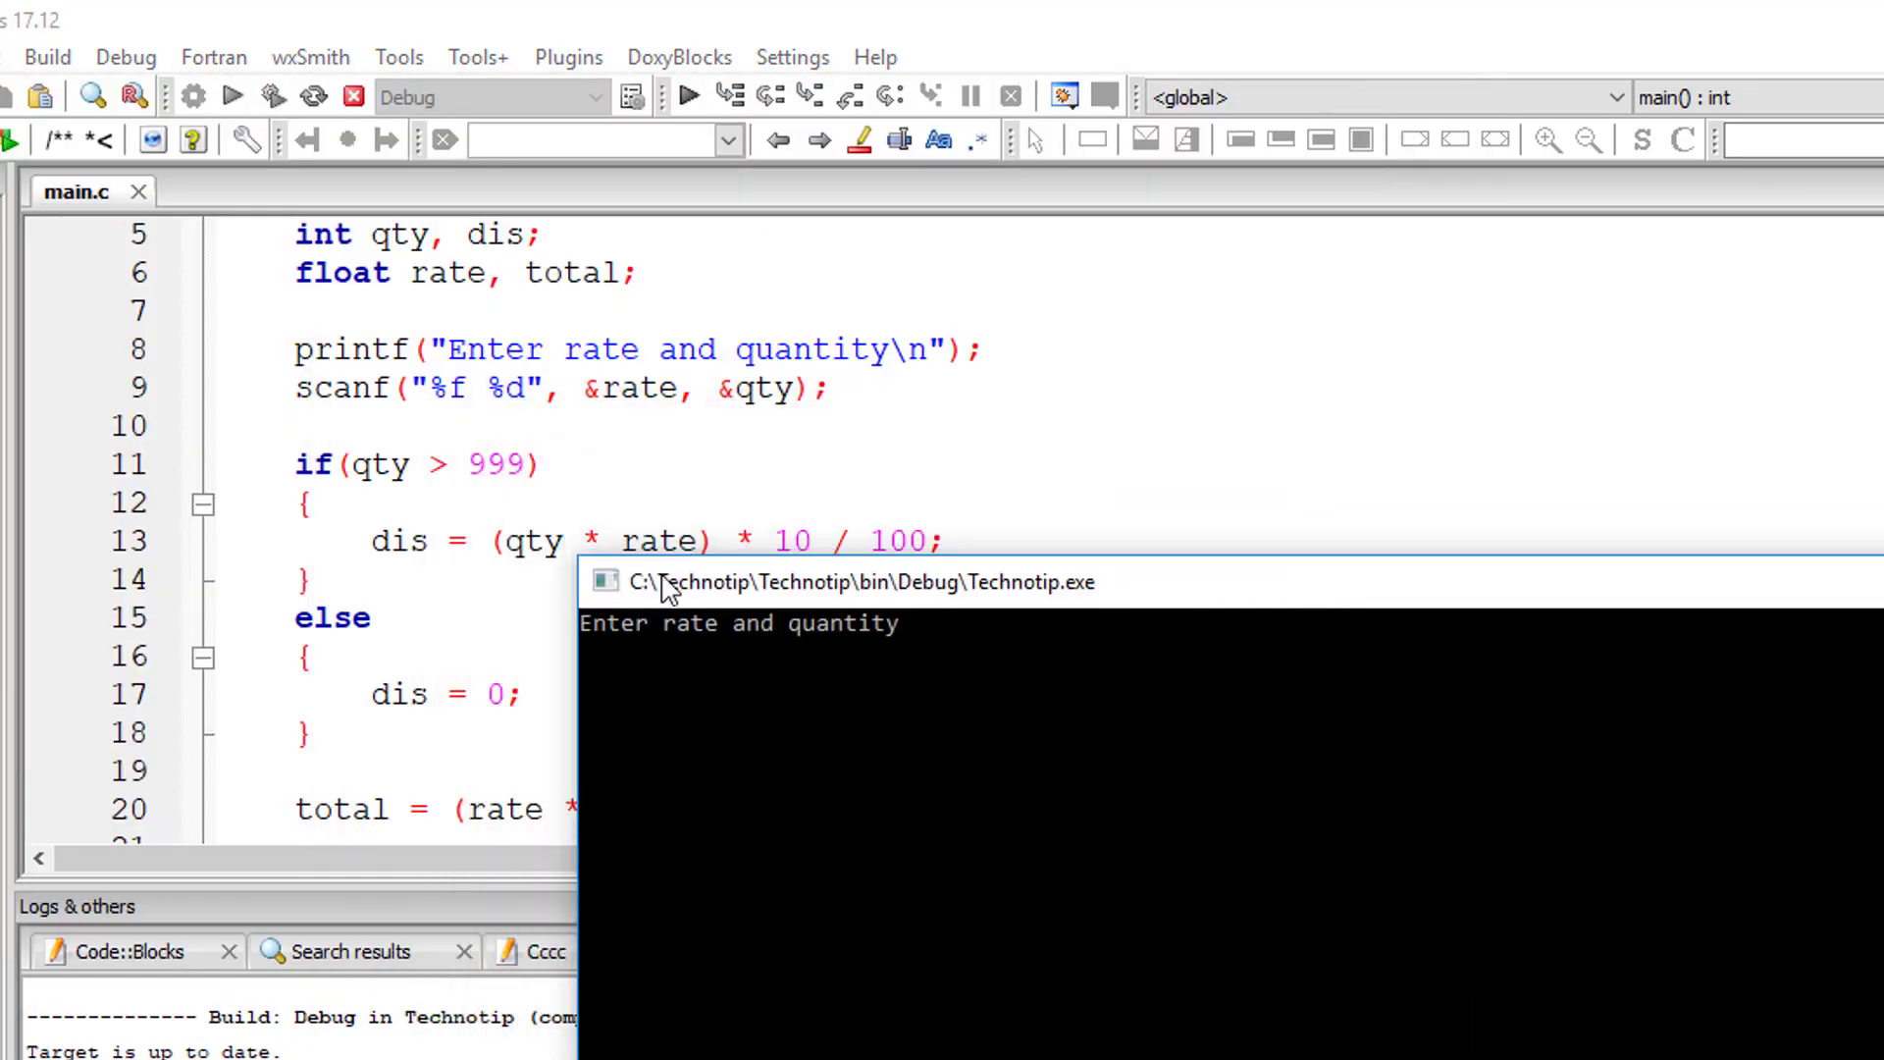
{"action": "type", "text": "1"}
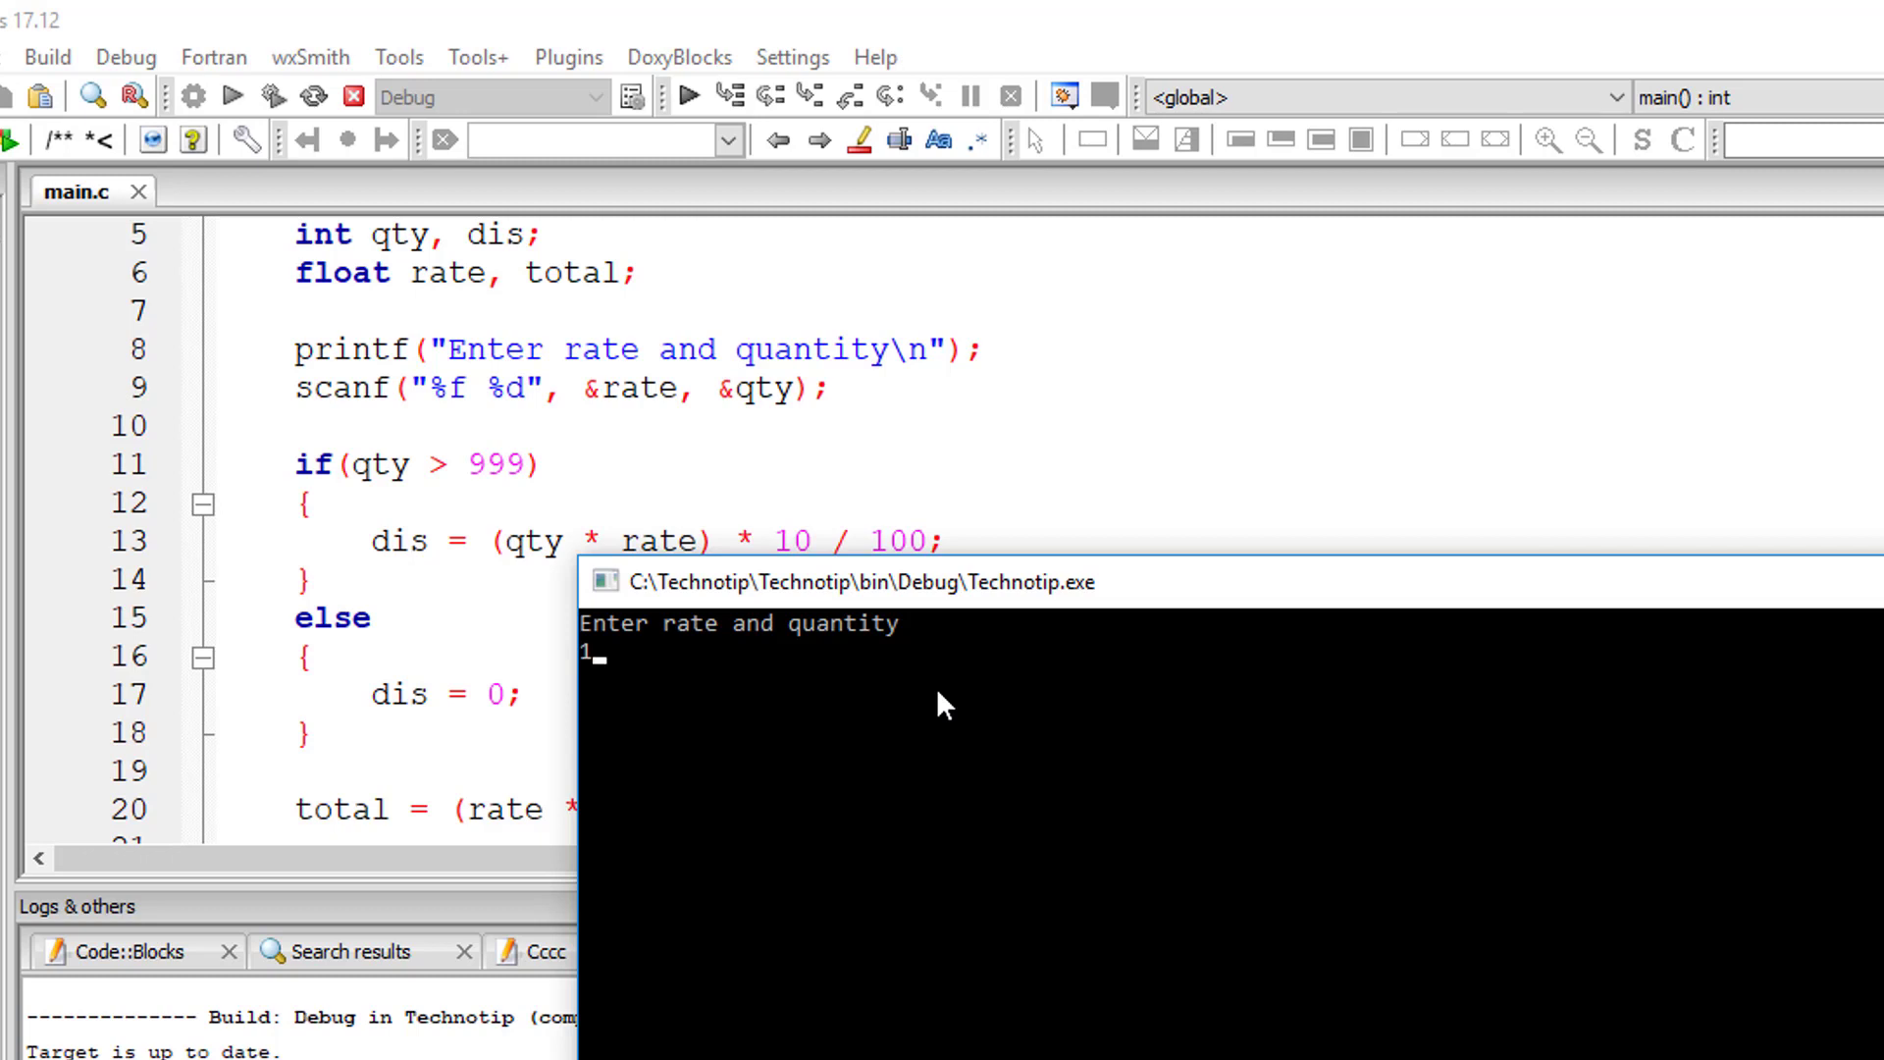
{"action": "type", "text": "1000"}
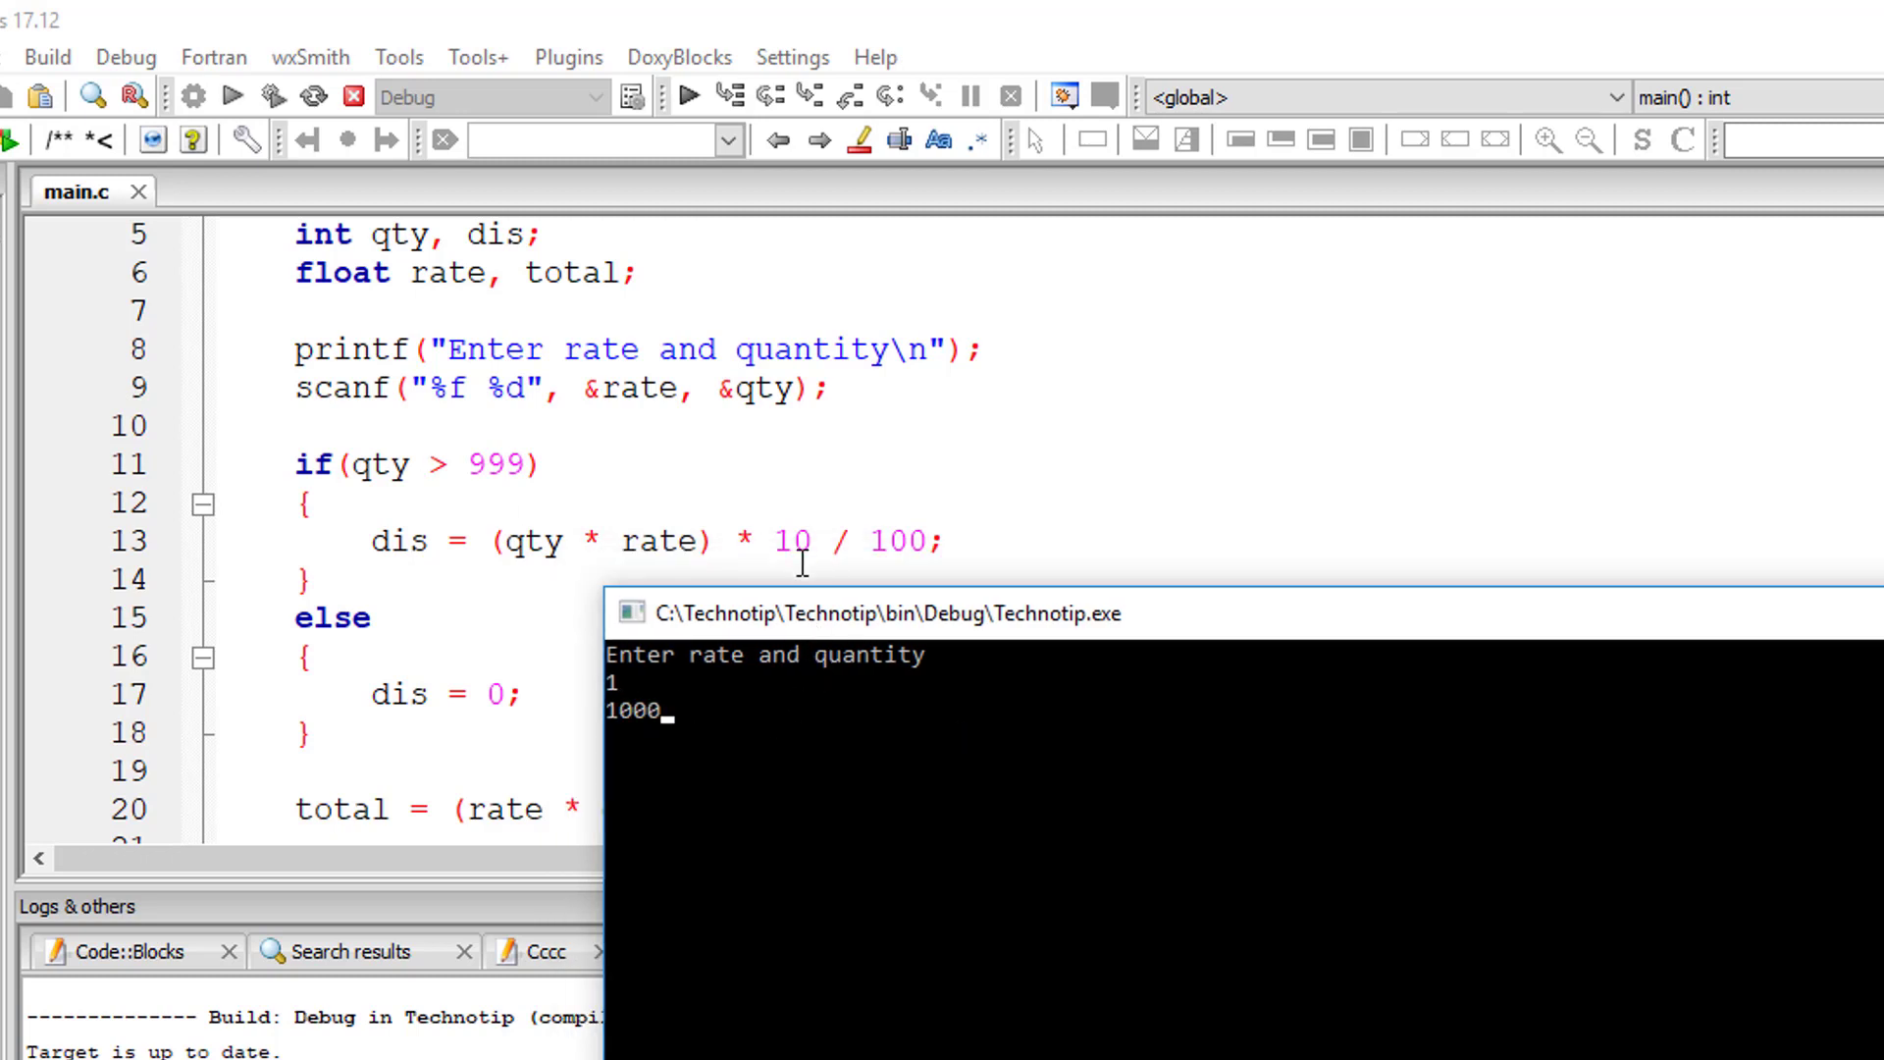
{"action": "key", "text": "enter"}
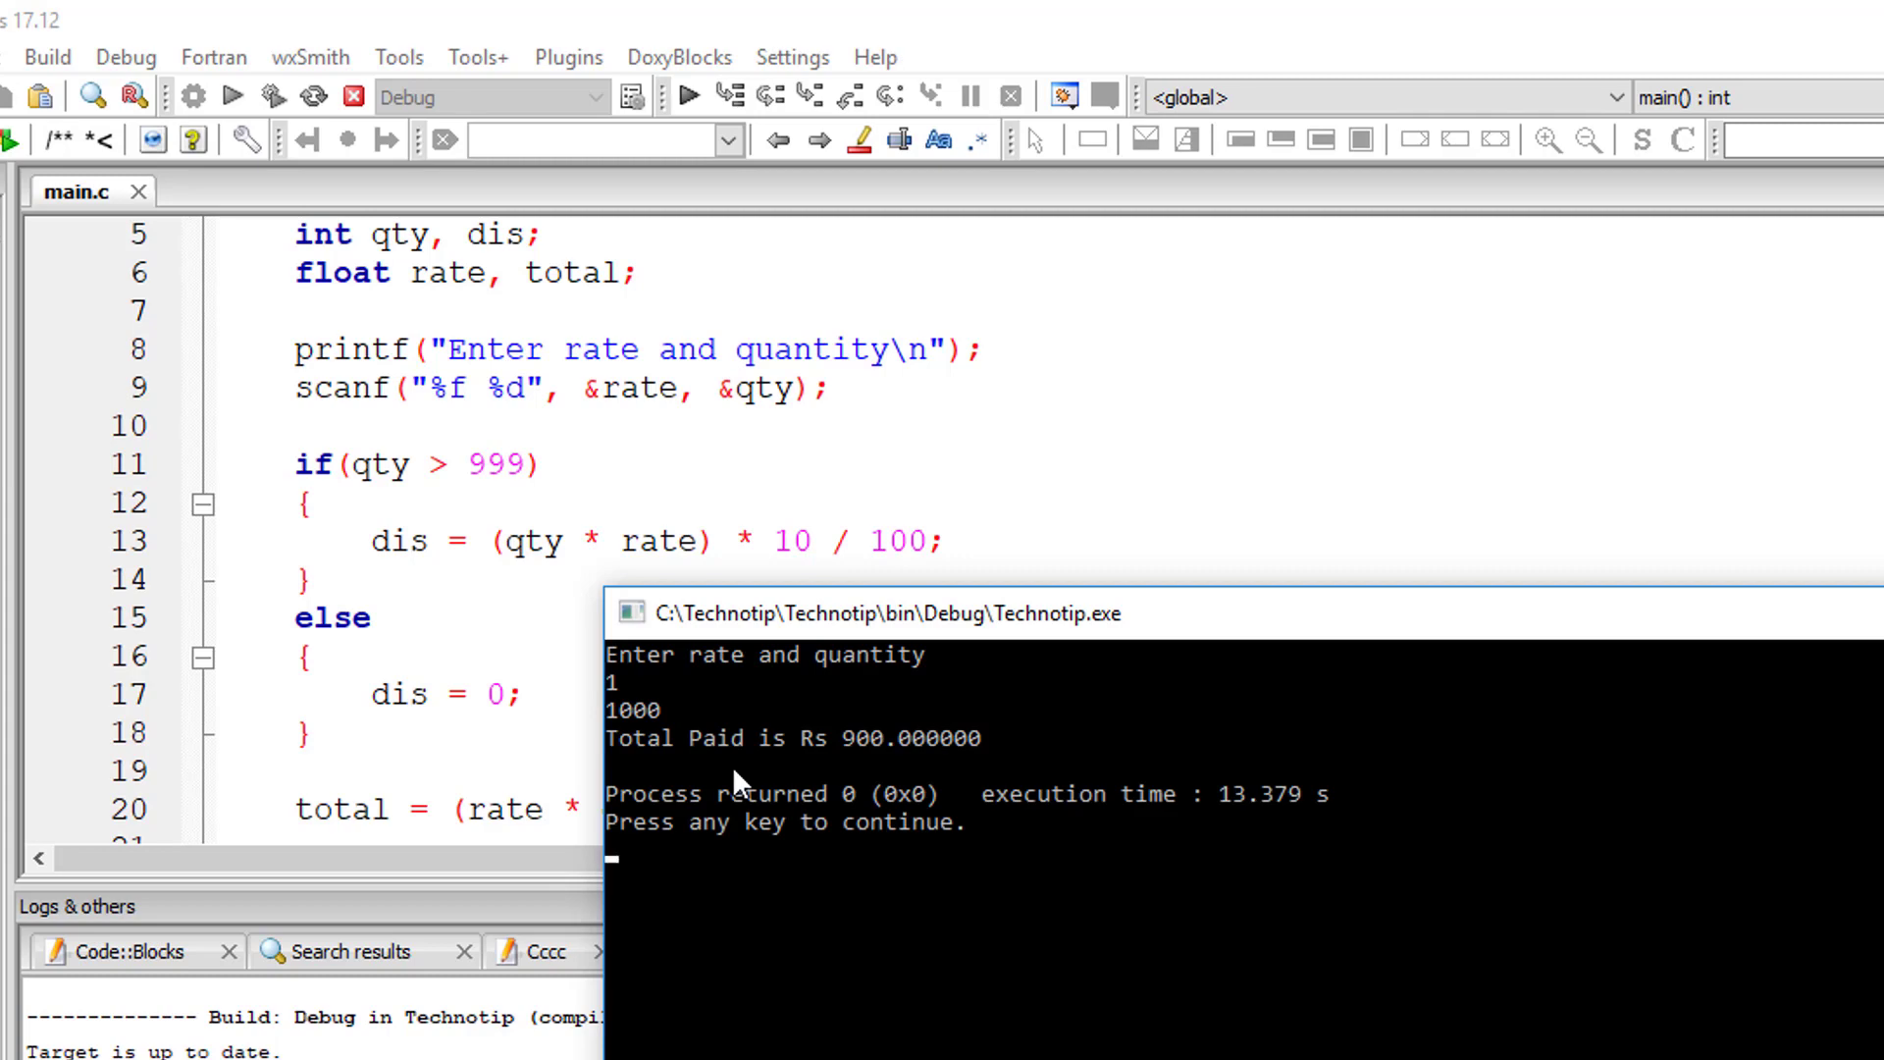
{"action": "mouse_move", "coordinate": [718, 765]}
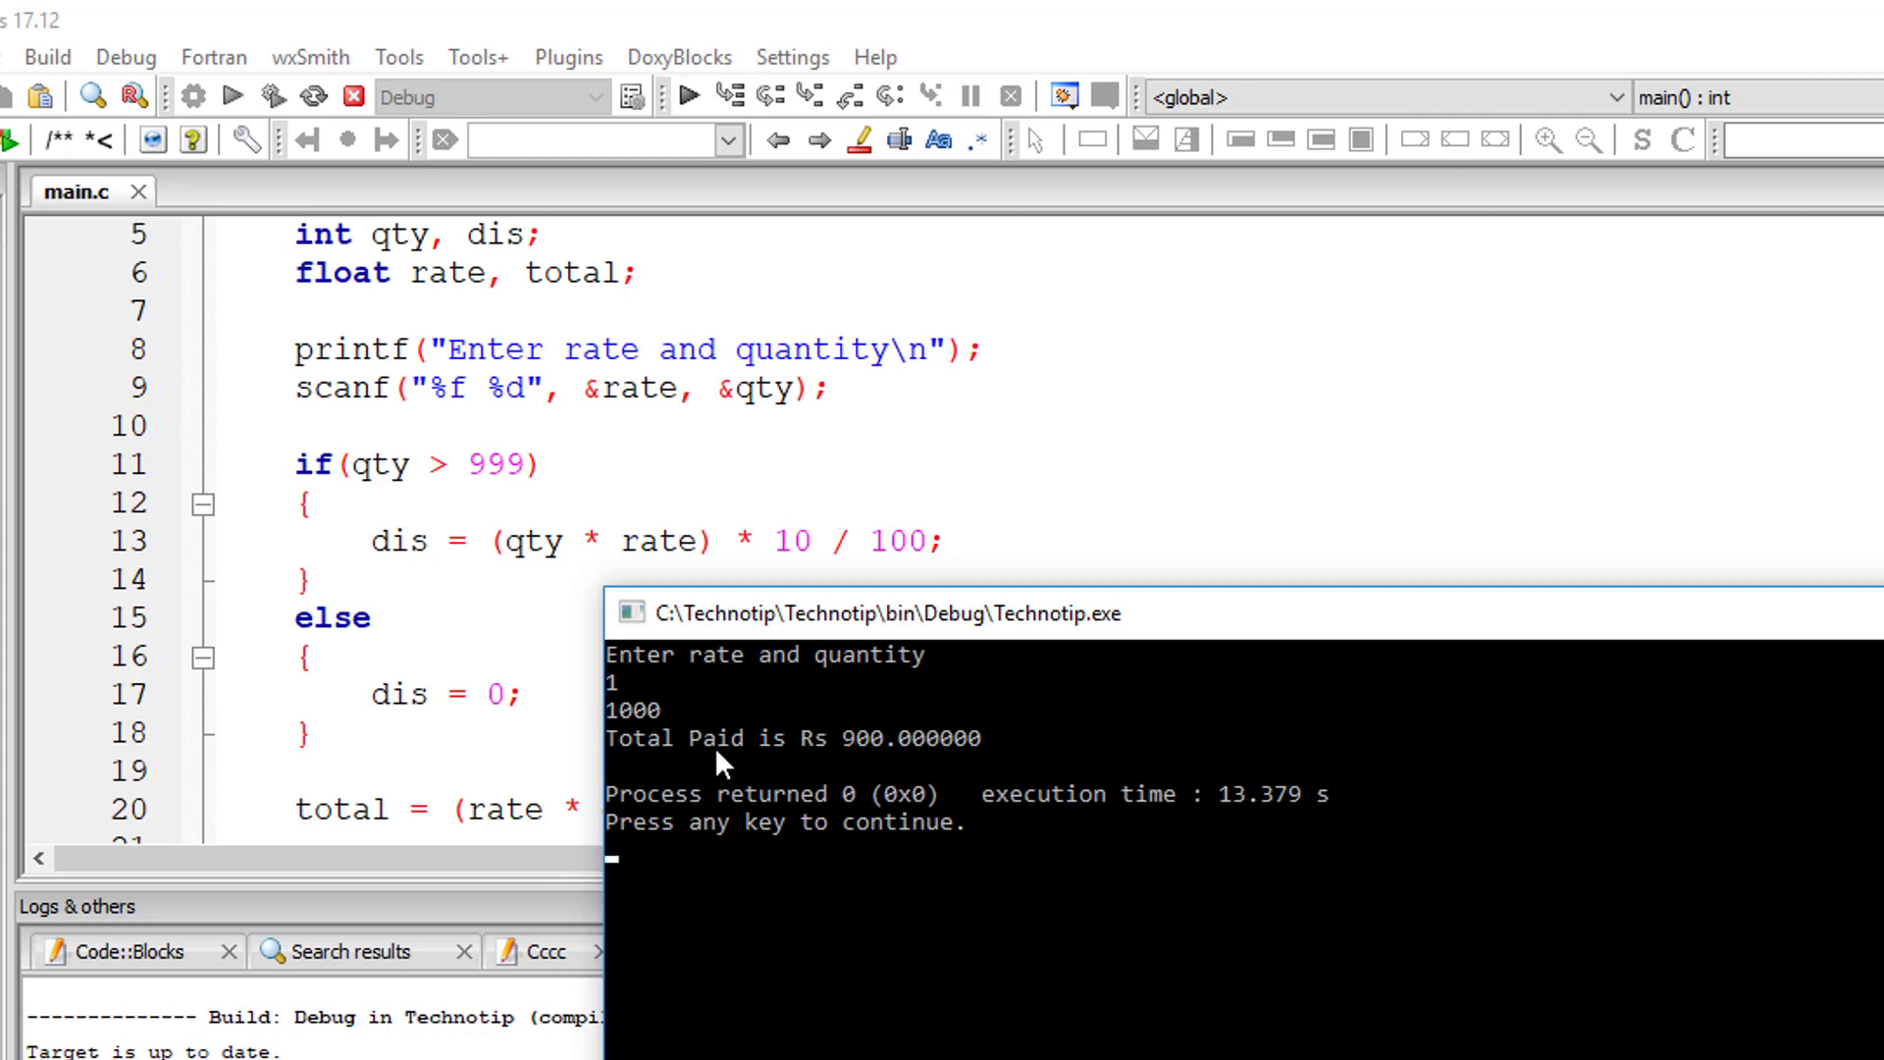
- Run again with quantity 500, getting Total Paid is Rs 500.000000 with no discount
{"action": "left_click", "coordinate": [235, 97]}
{"action": "type", "text": "1"}
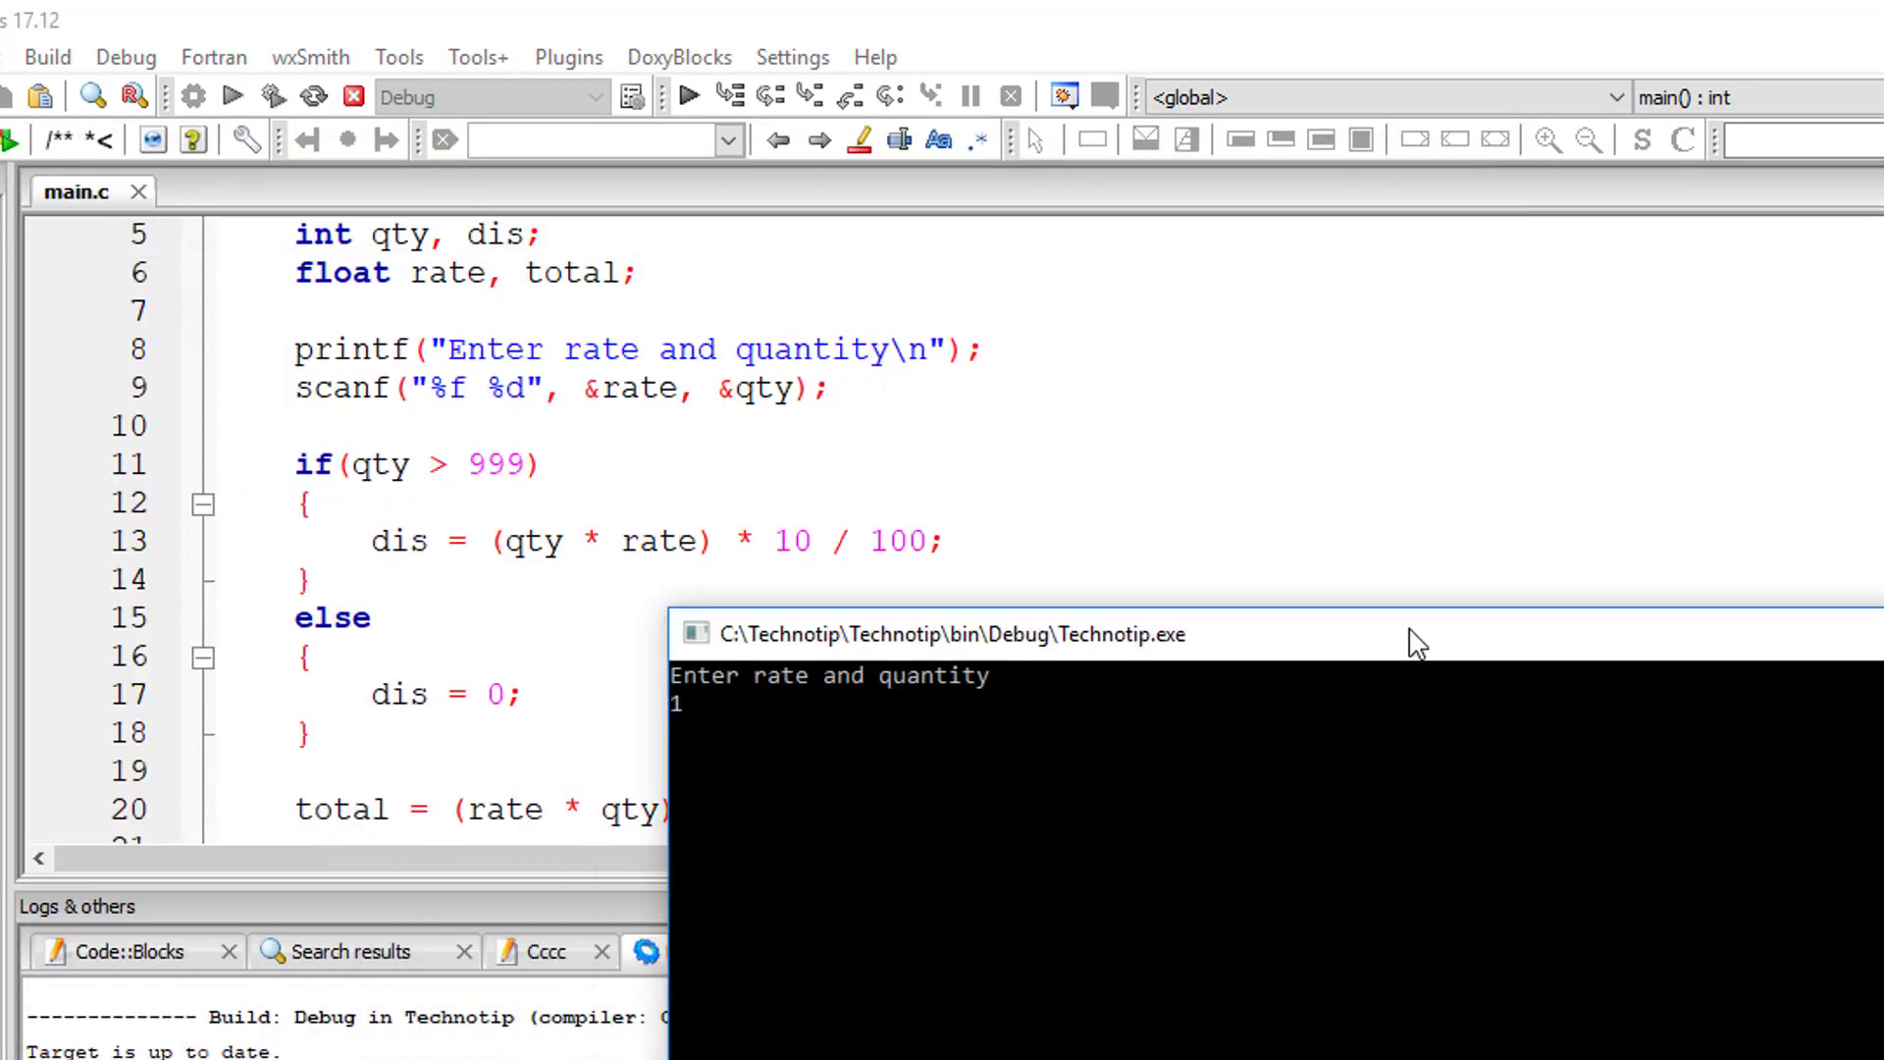
{"action": "type", "text": "500"}
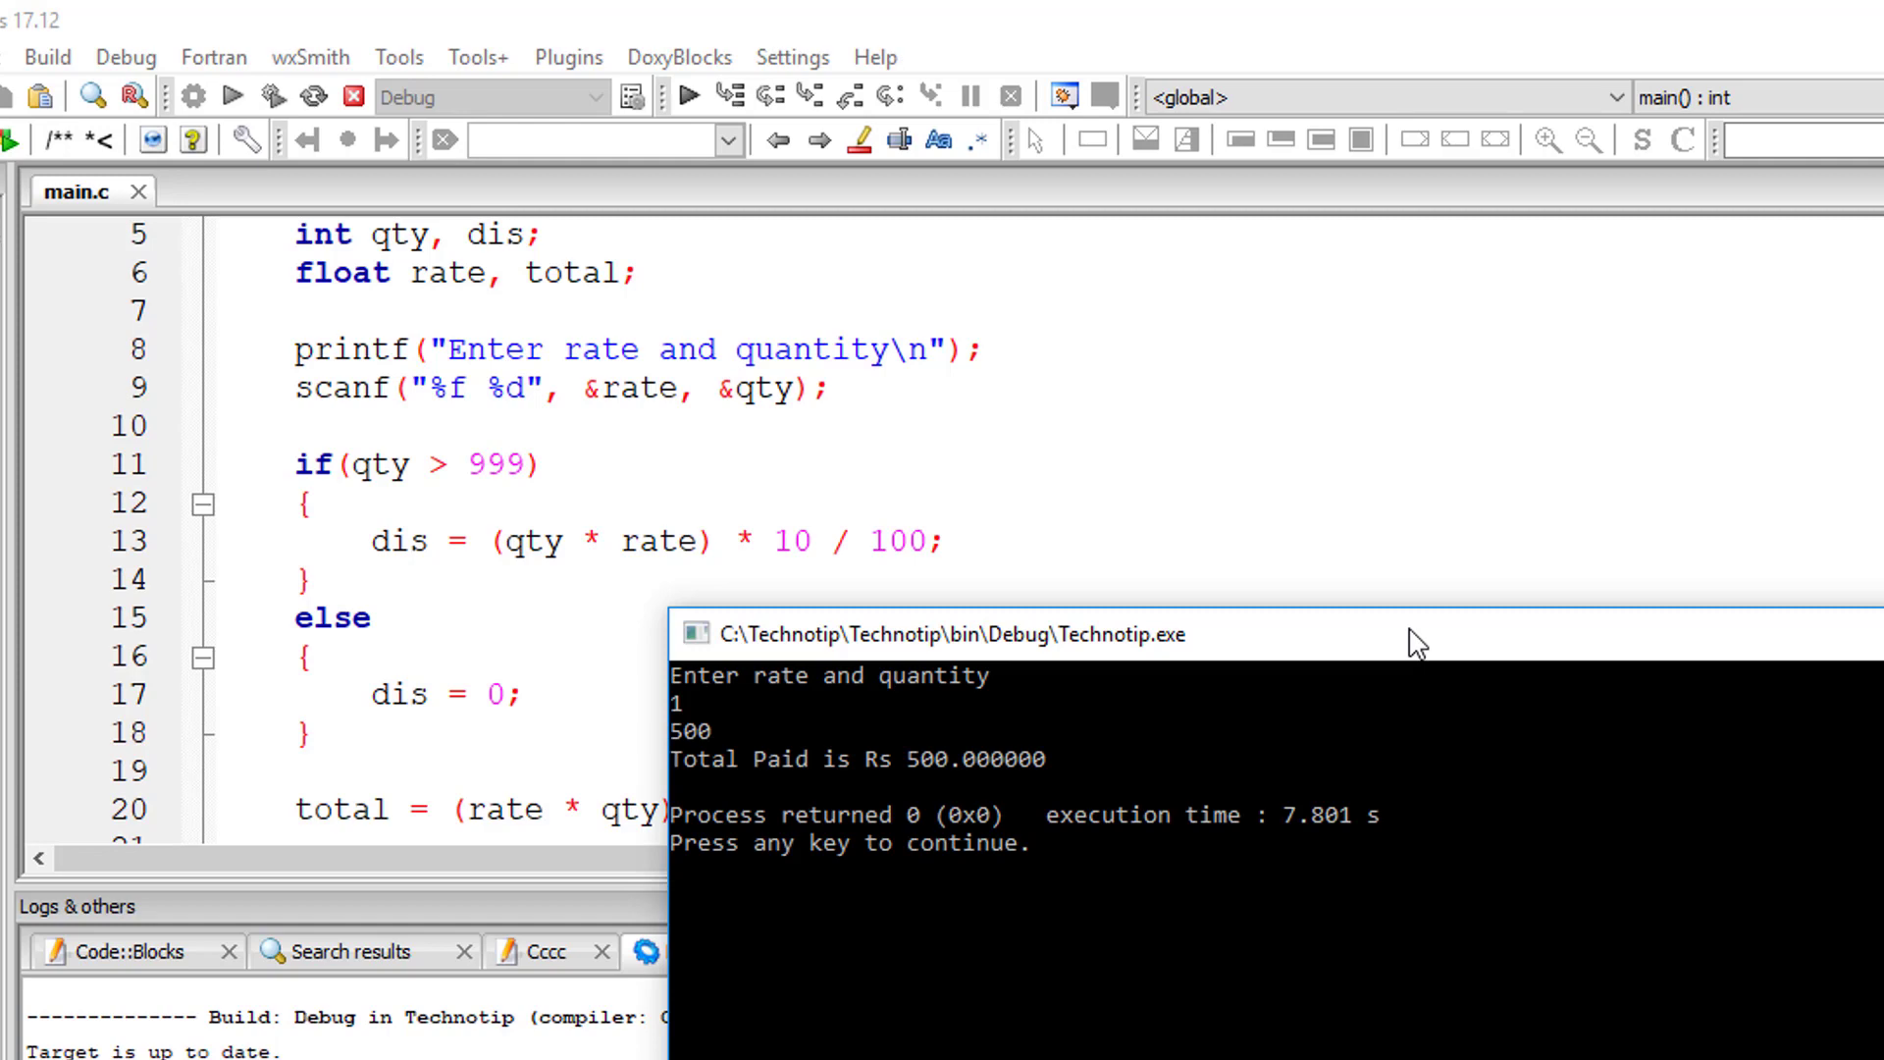